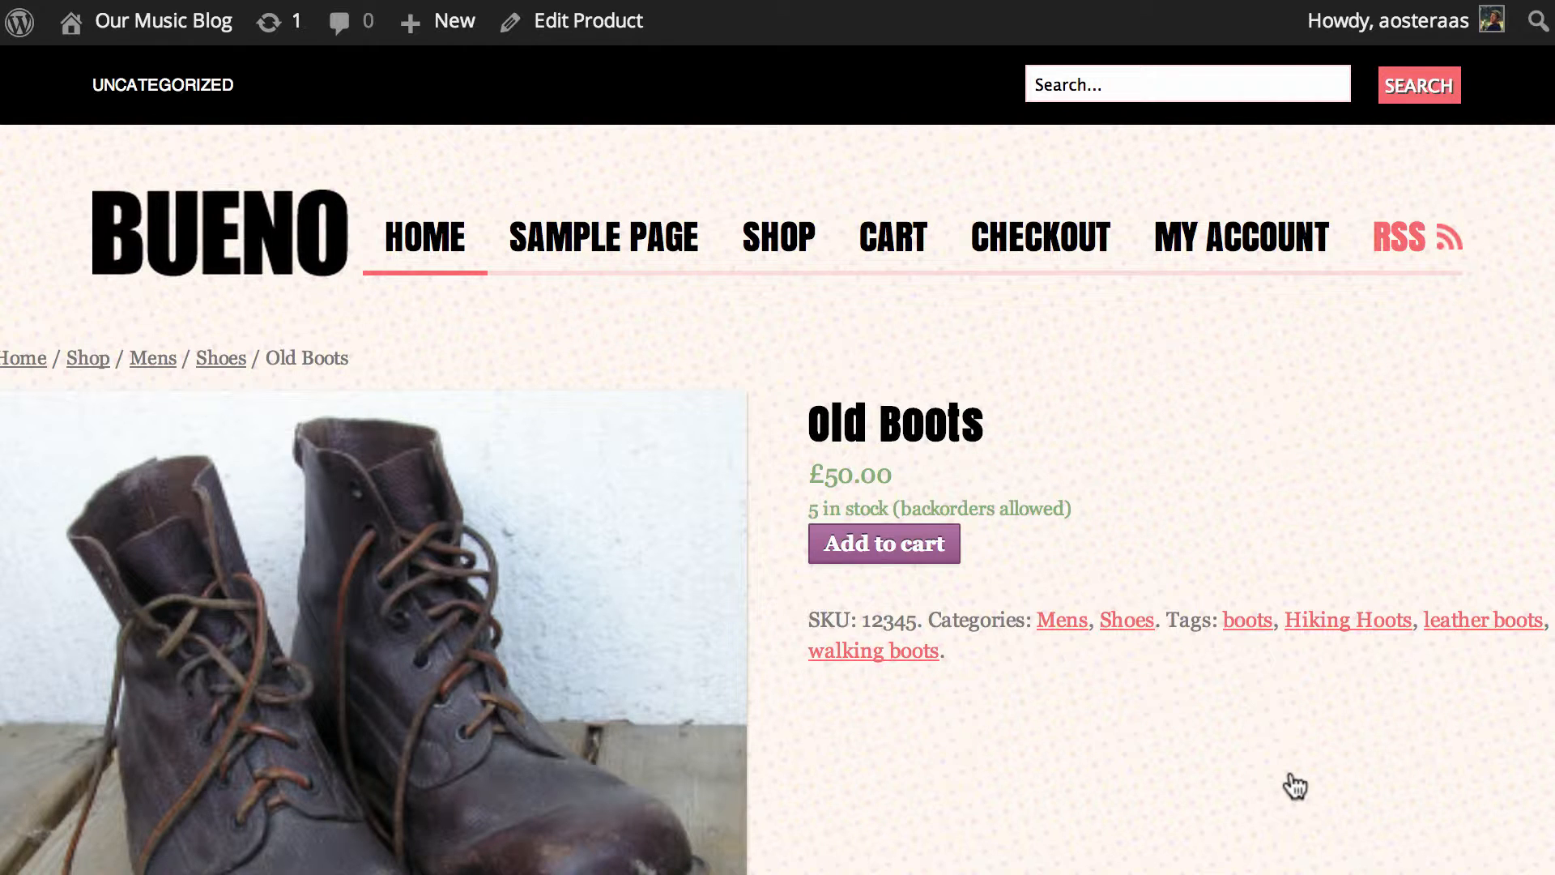
pyautogui.moveTo(956, 607)
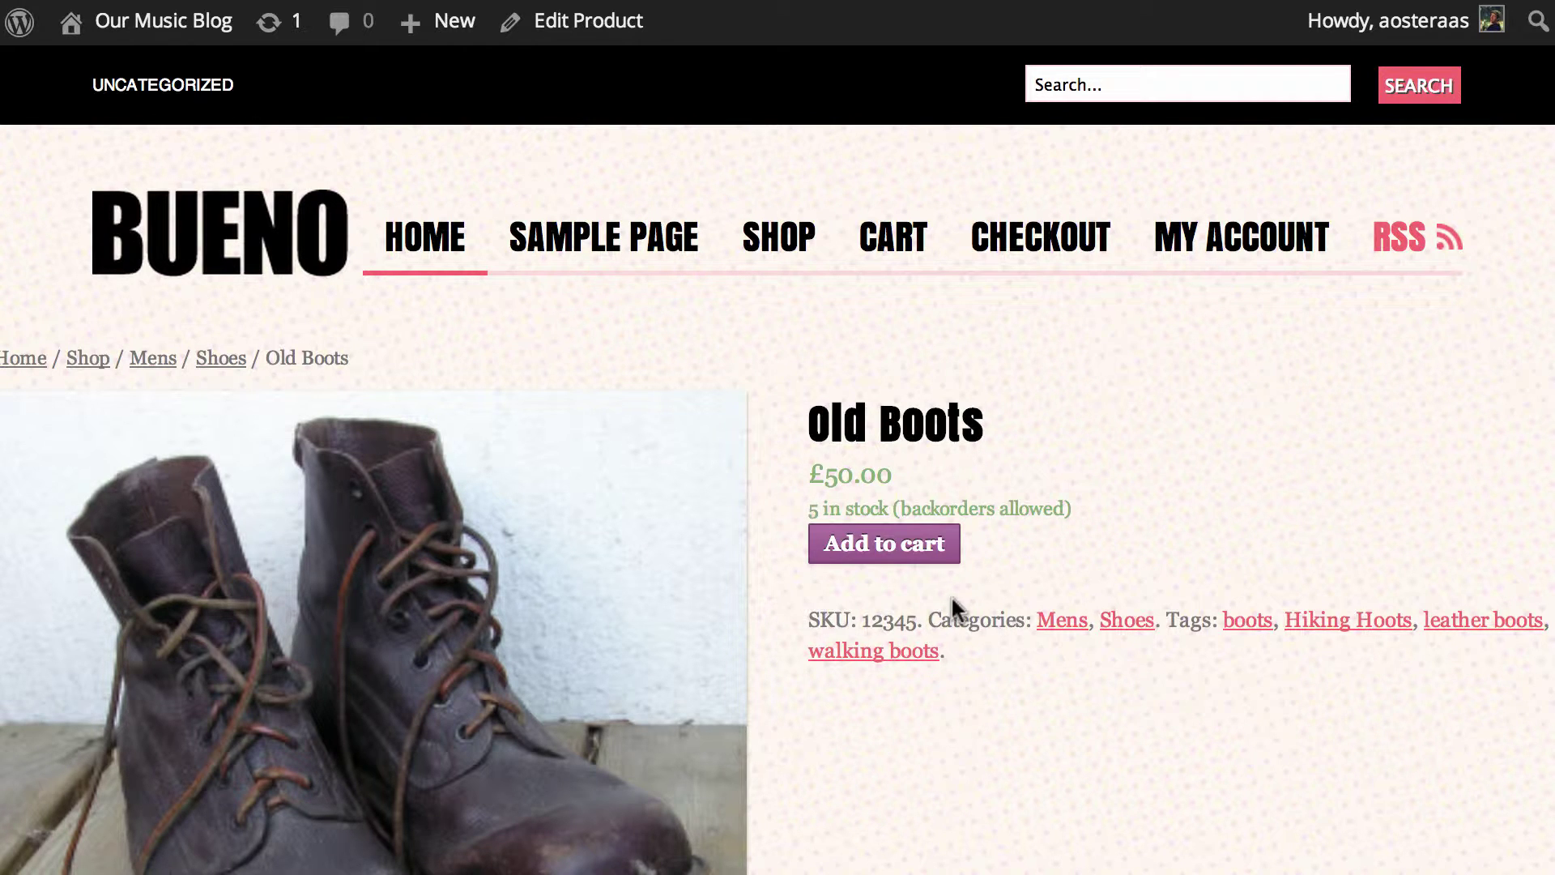
pyautogui.moveTo(873, 544)
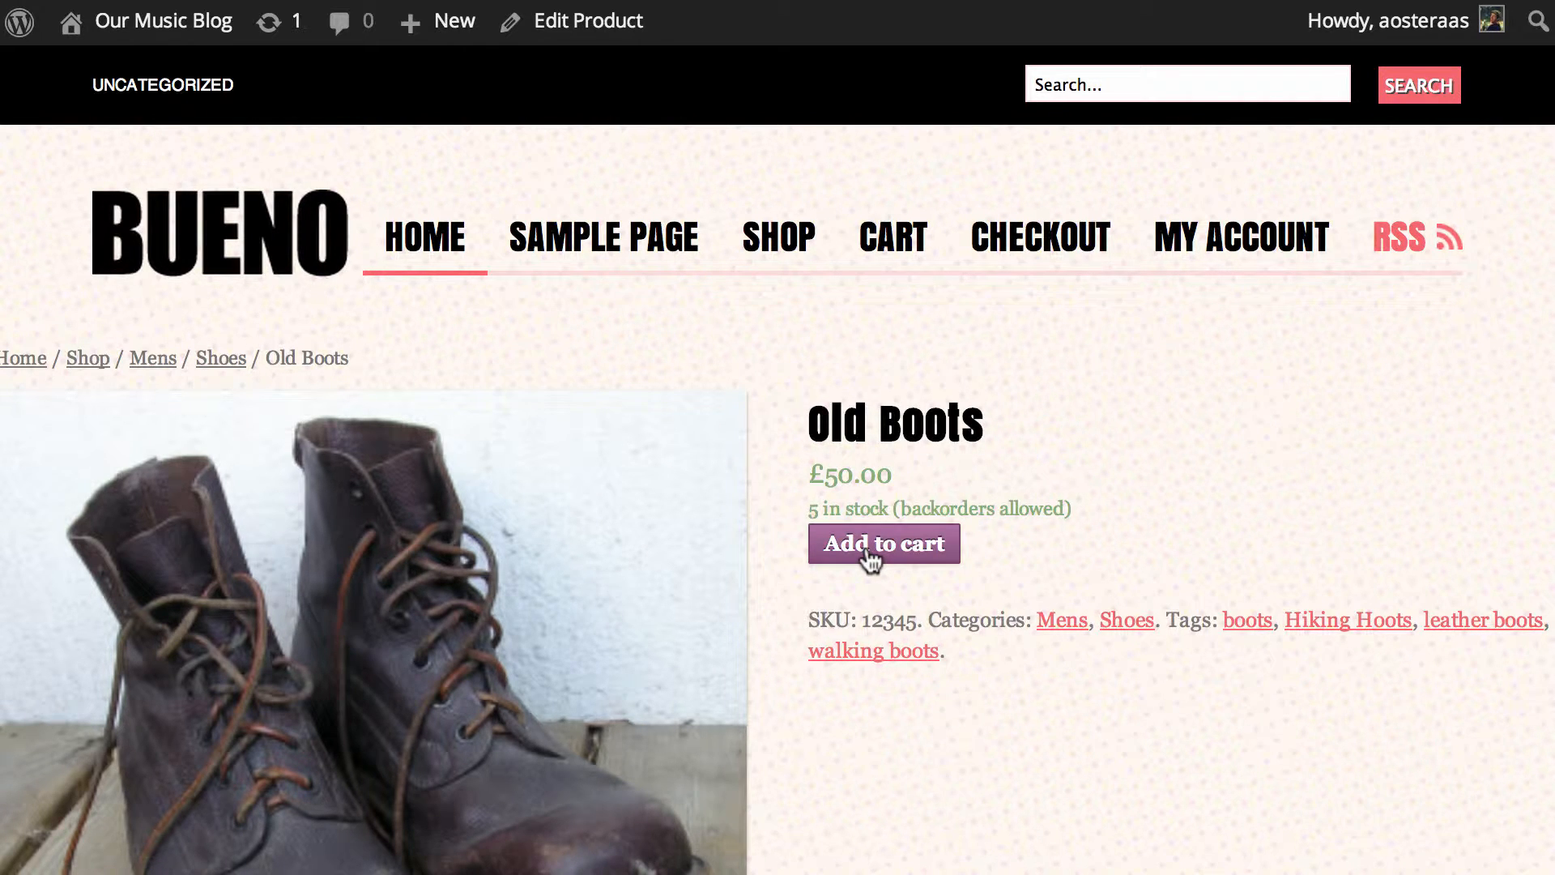
pyautogui.moveTo(700, 677)
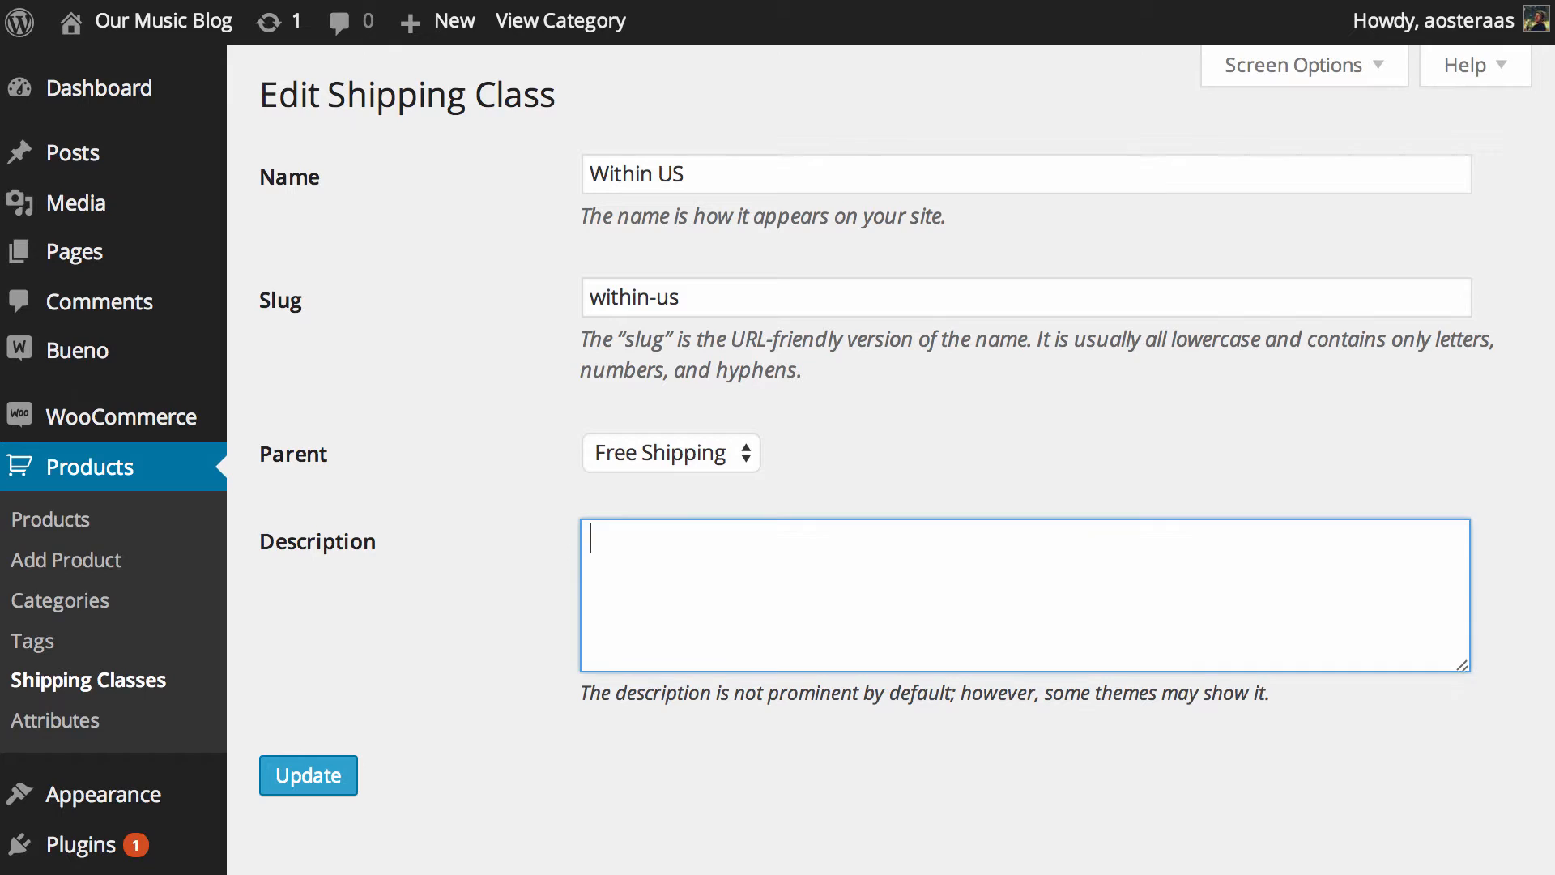
pyautogui.moveTo(282, 622)
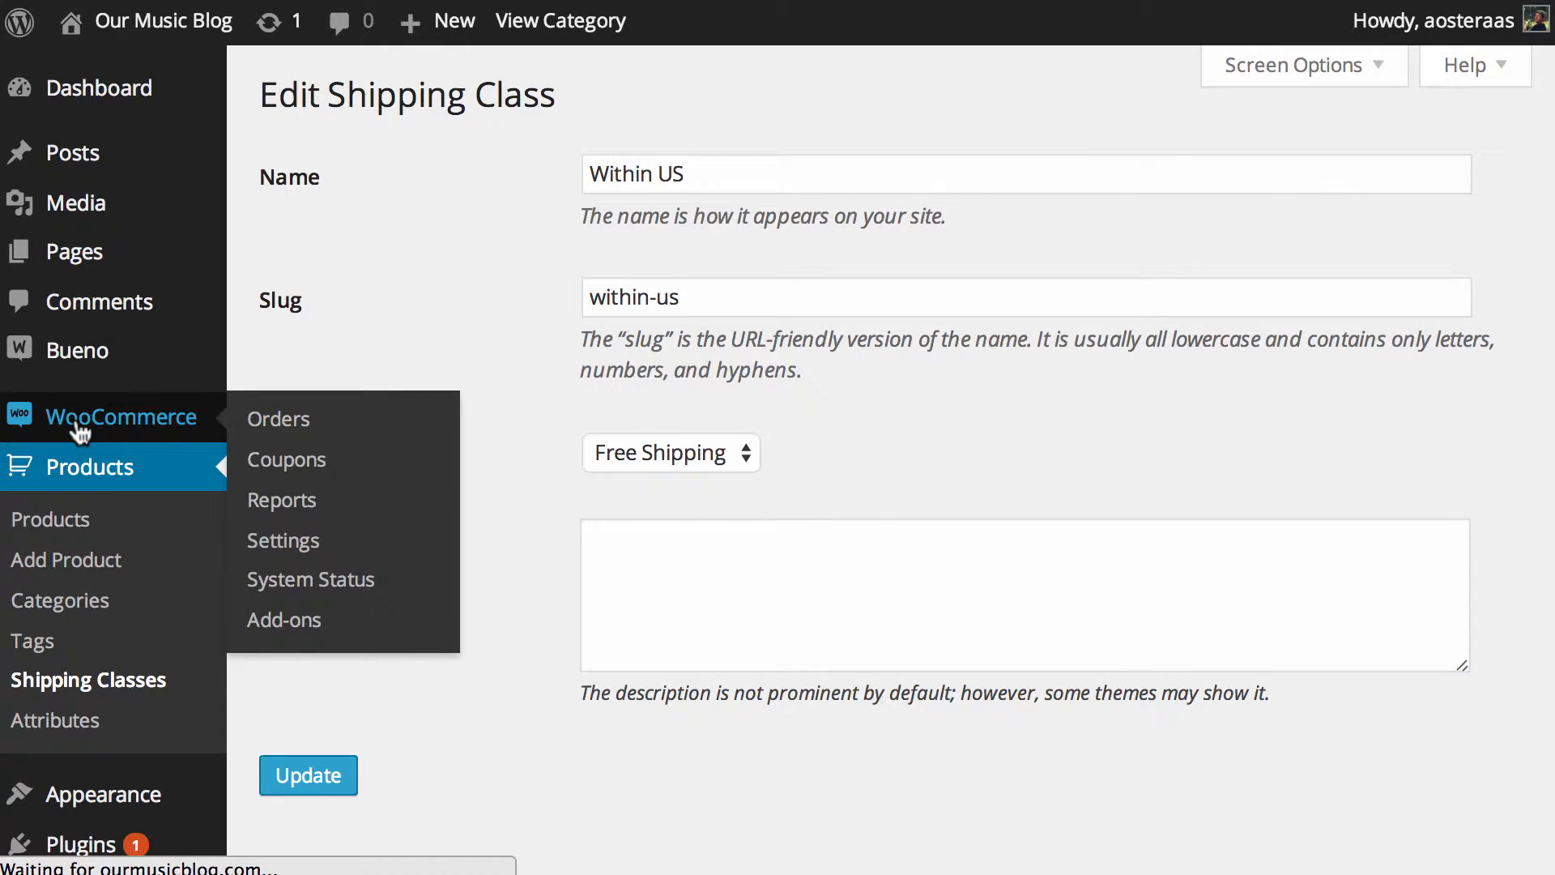
# Step: Go to the WooCommerce Orders list and start adding a new order
pyautogui.click(279, 418)
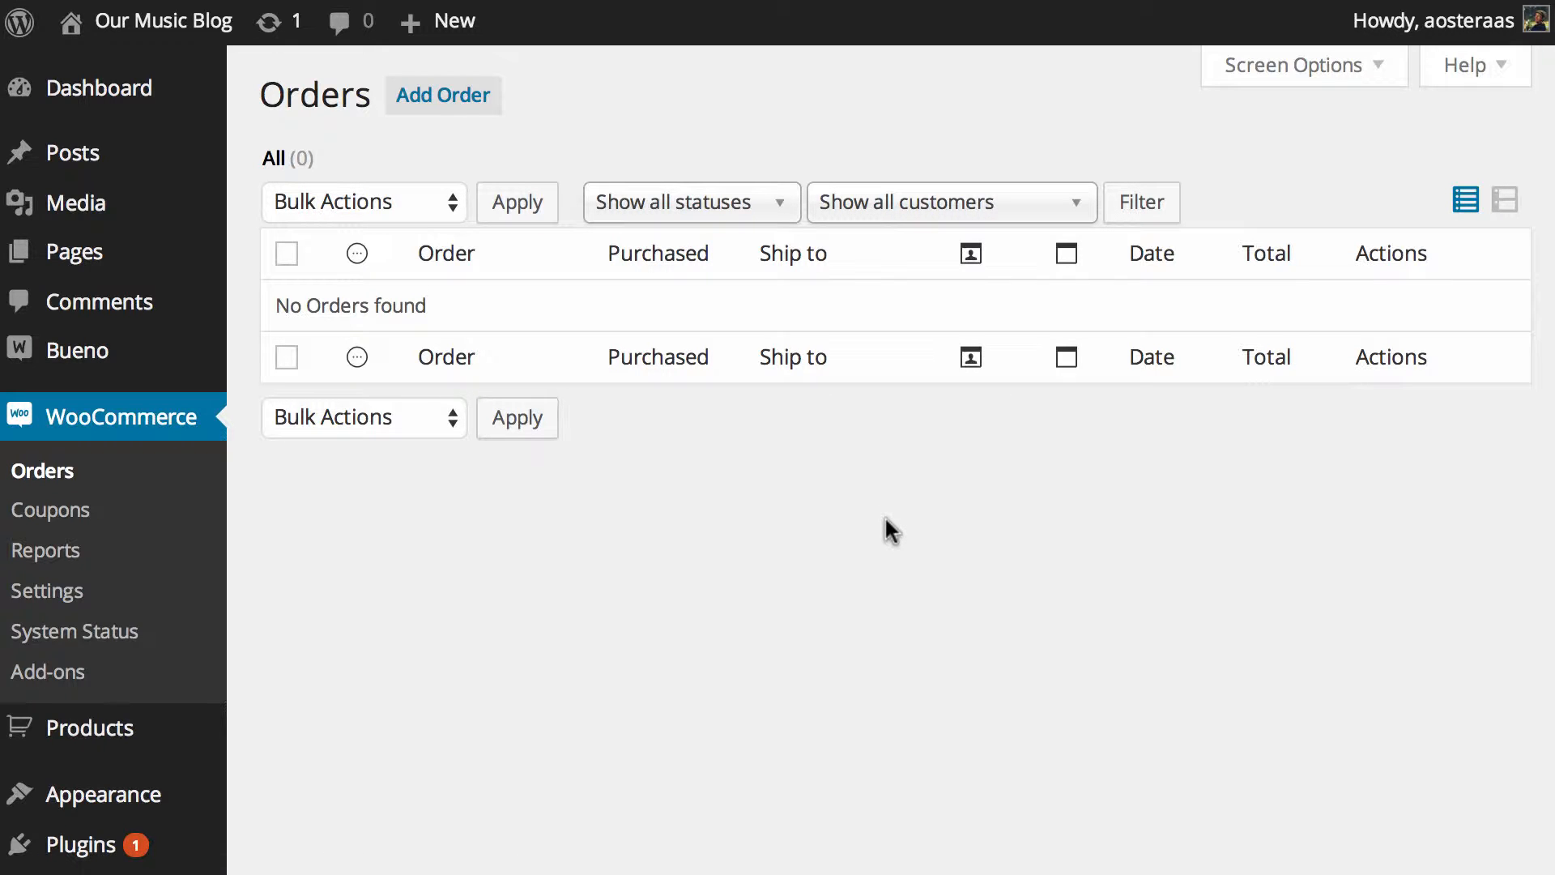
pyautogui.moveTo(578, 148)
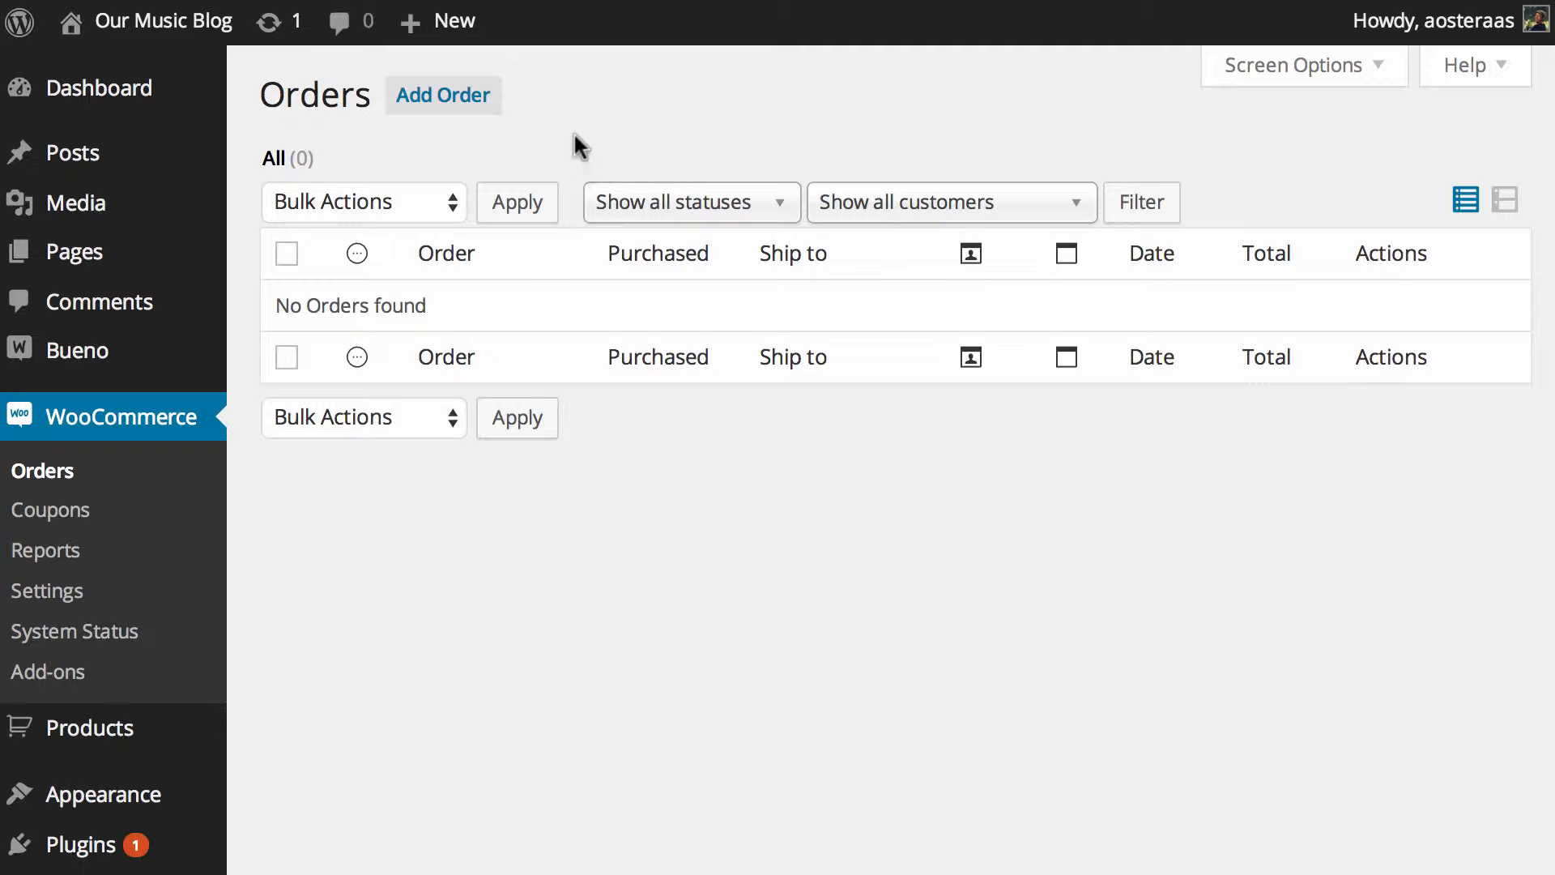
pyautogui.click(443, 95)
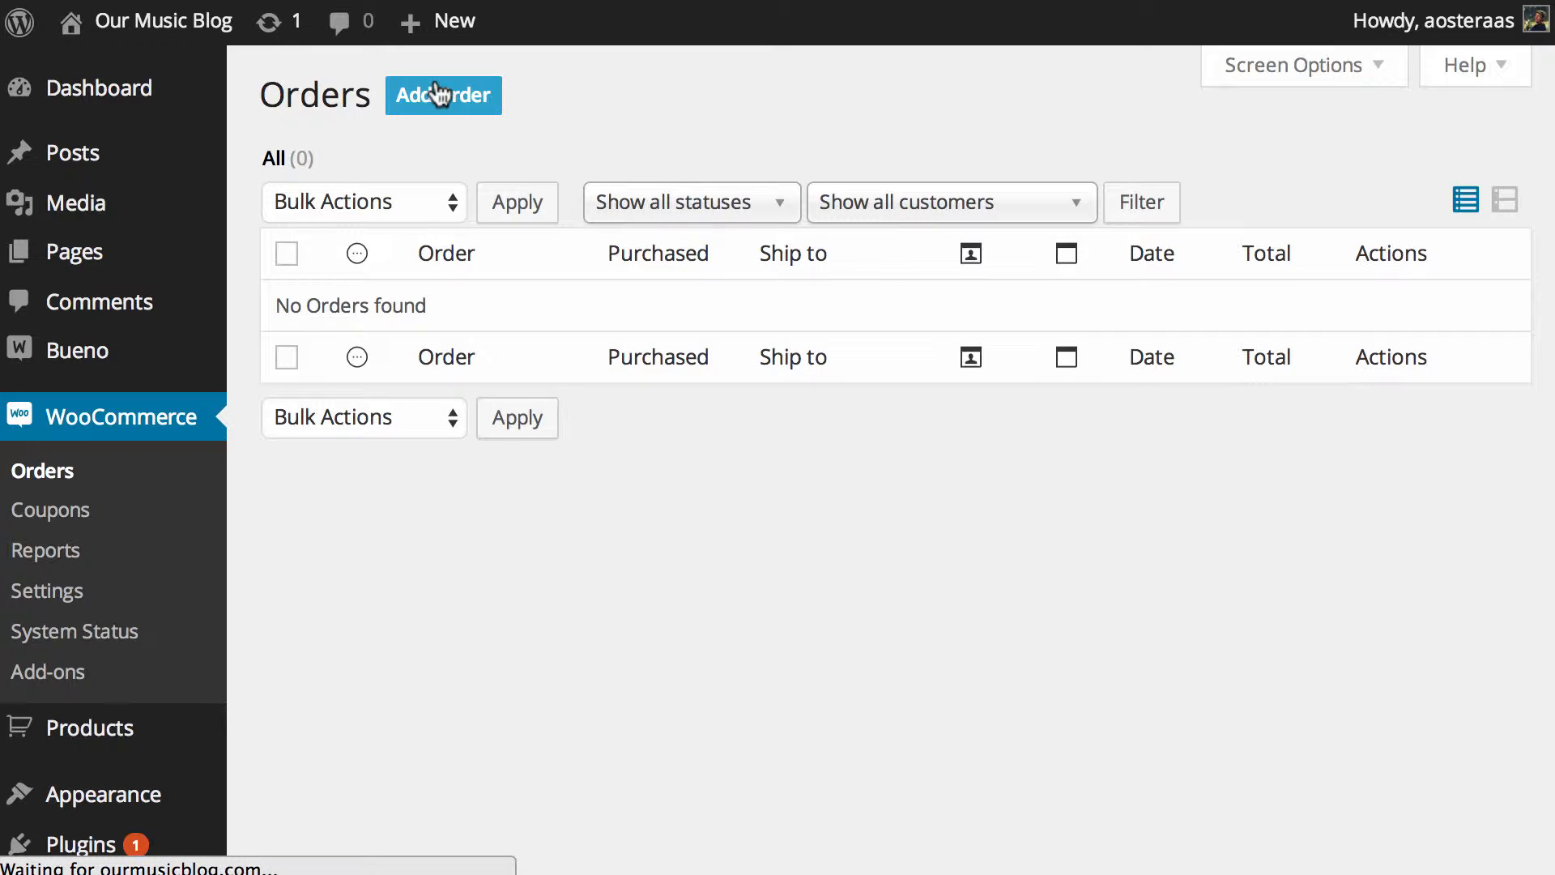
# Step: Begin order #12 and review the status choices, keeping pending status and Guest customer
pyautogui.click(442, 95)
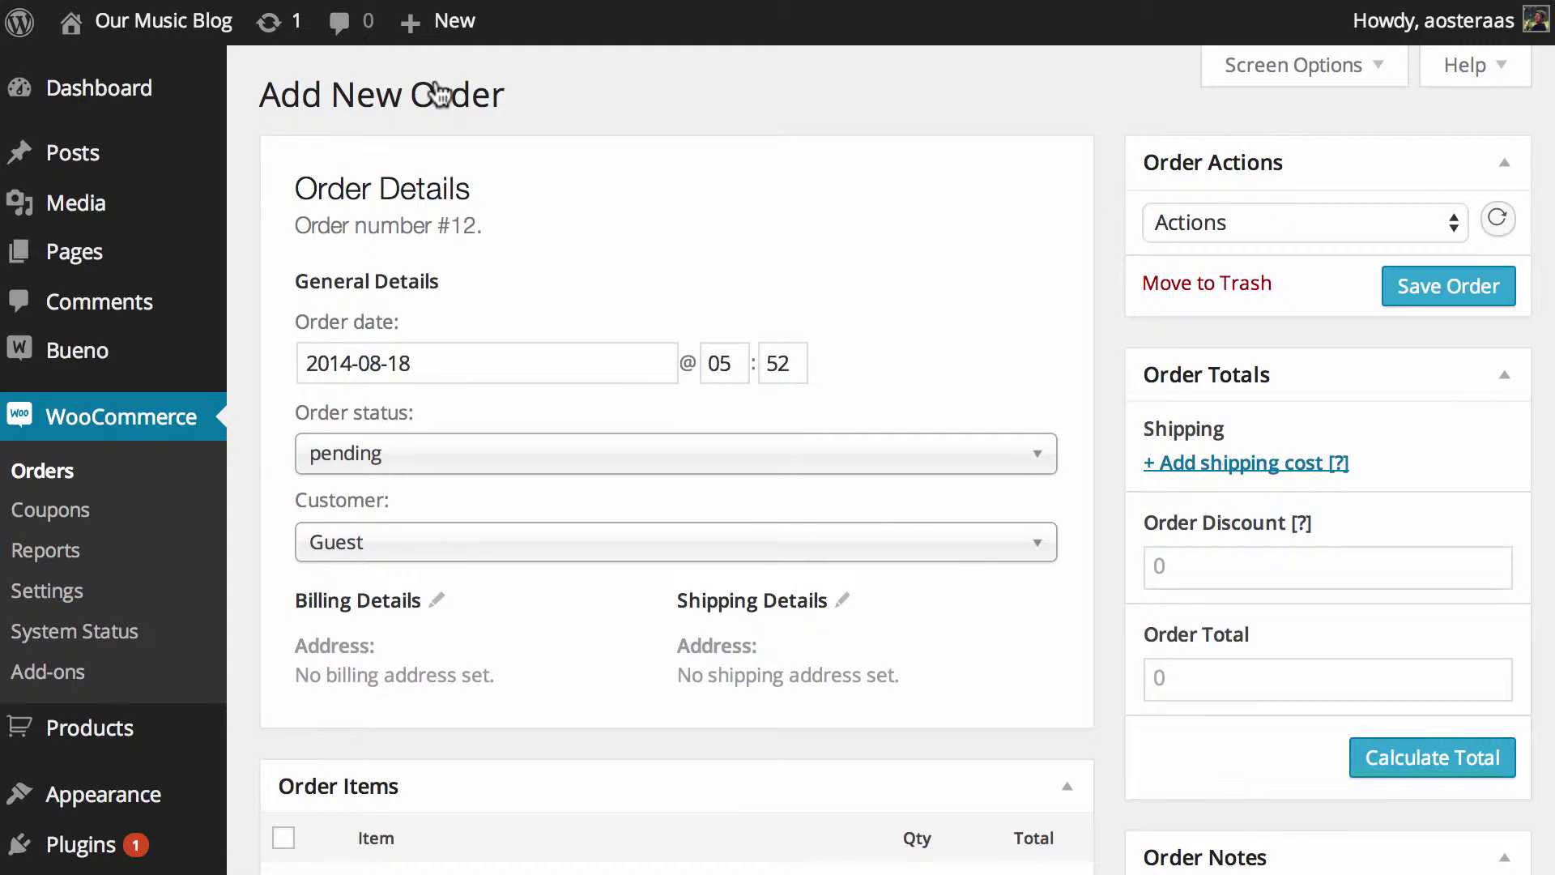
pyautogui.moveTo(967, 275)
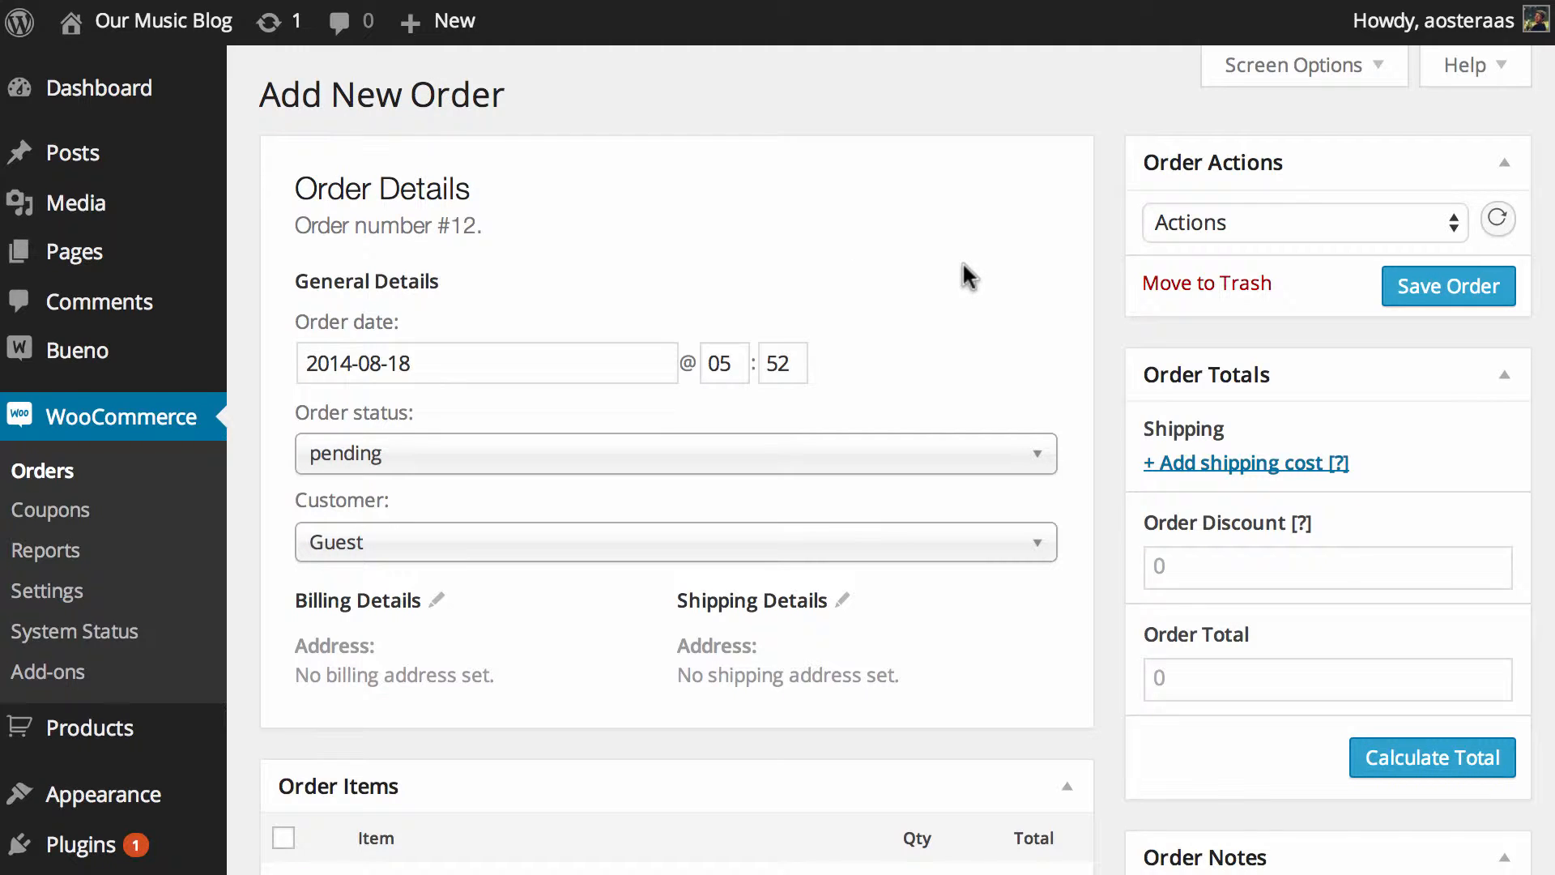
pyautogui.scroll(-3)
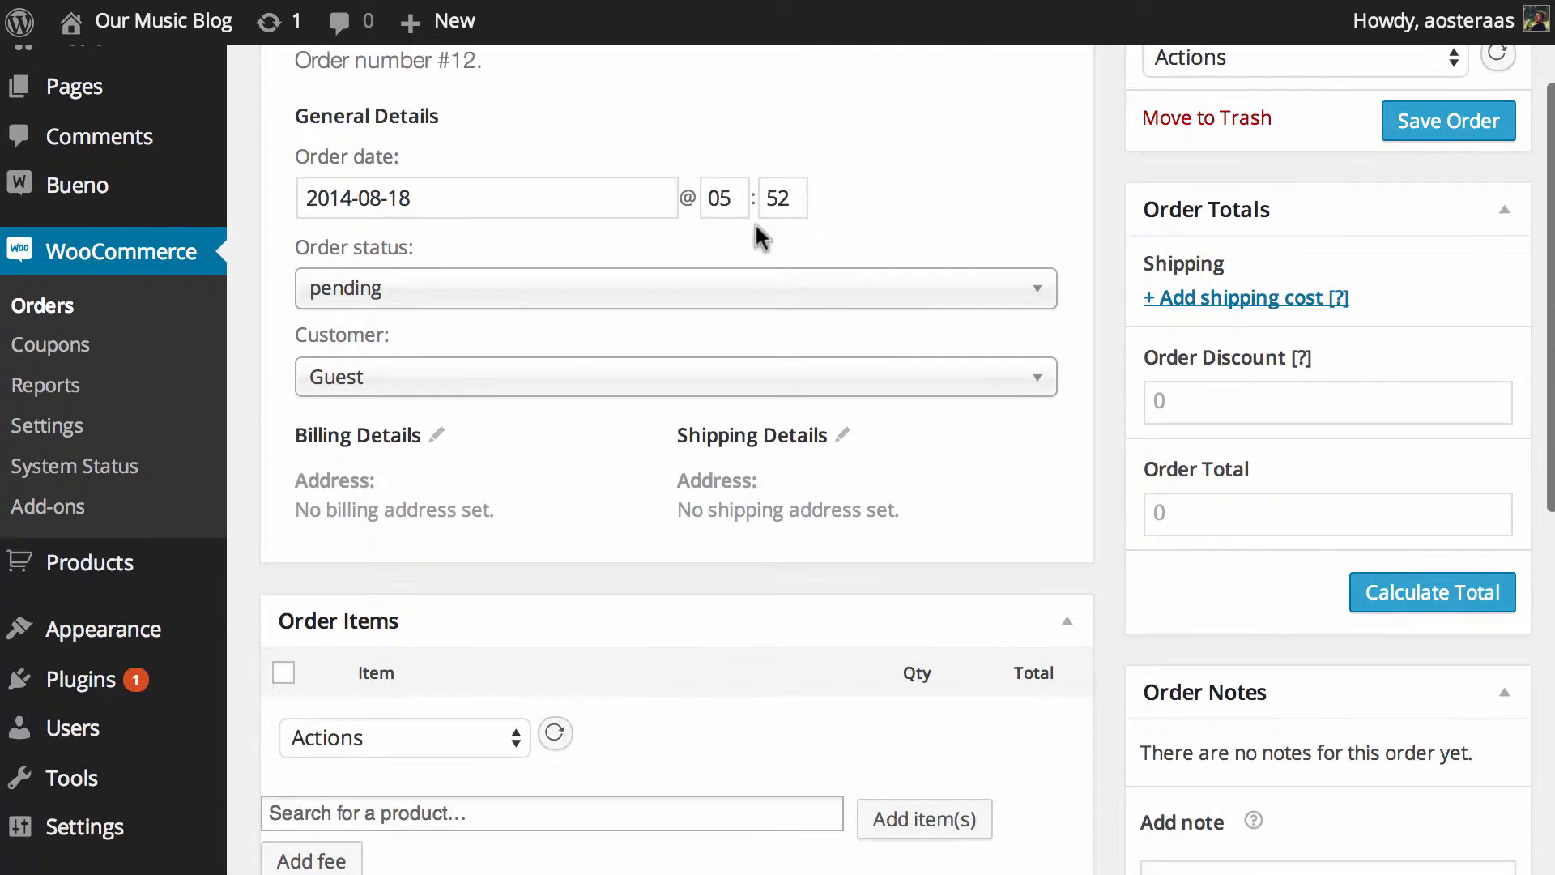
pyautogui.moveTo(847, 230)
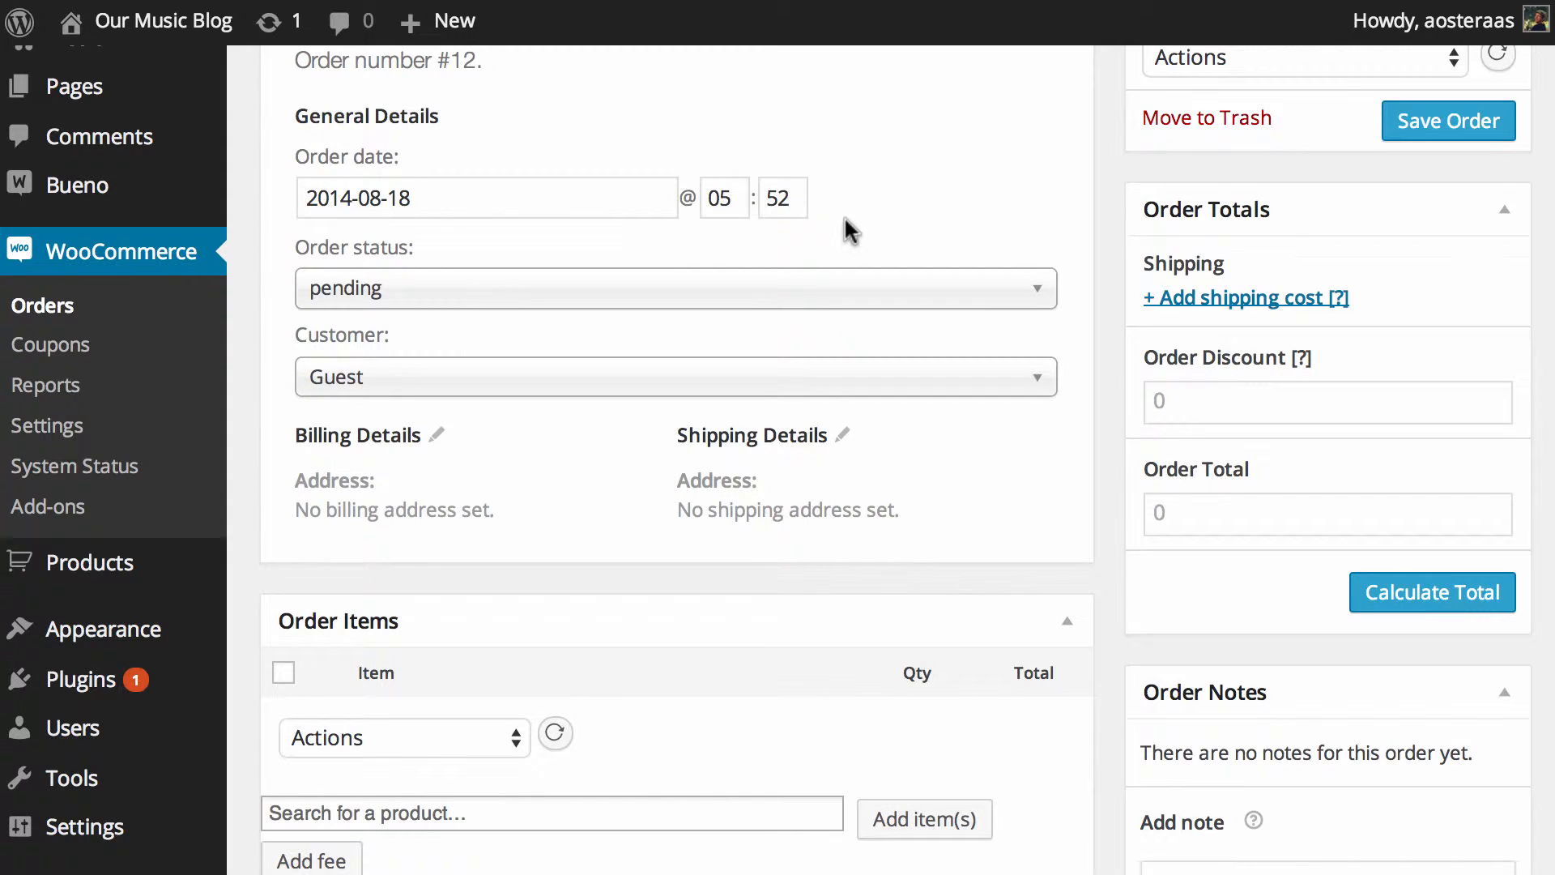
pyautogui.scroll(-3)
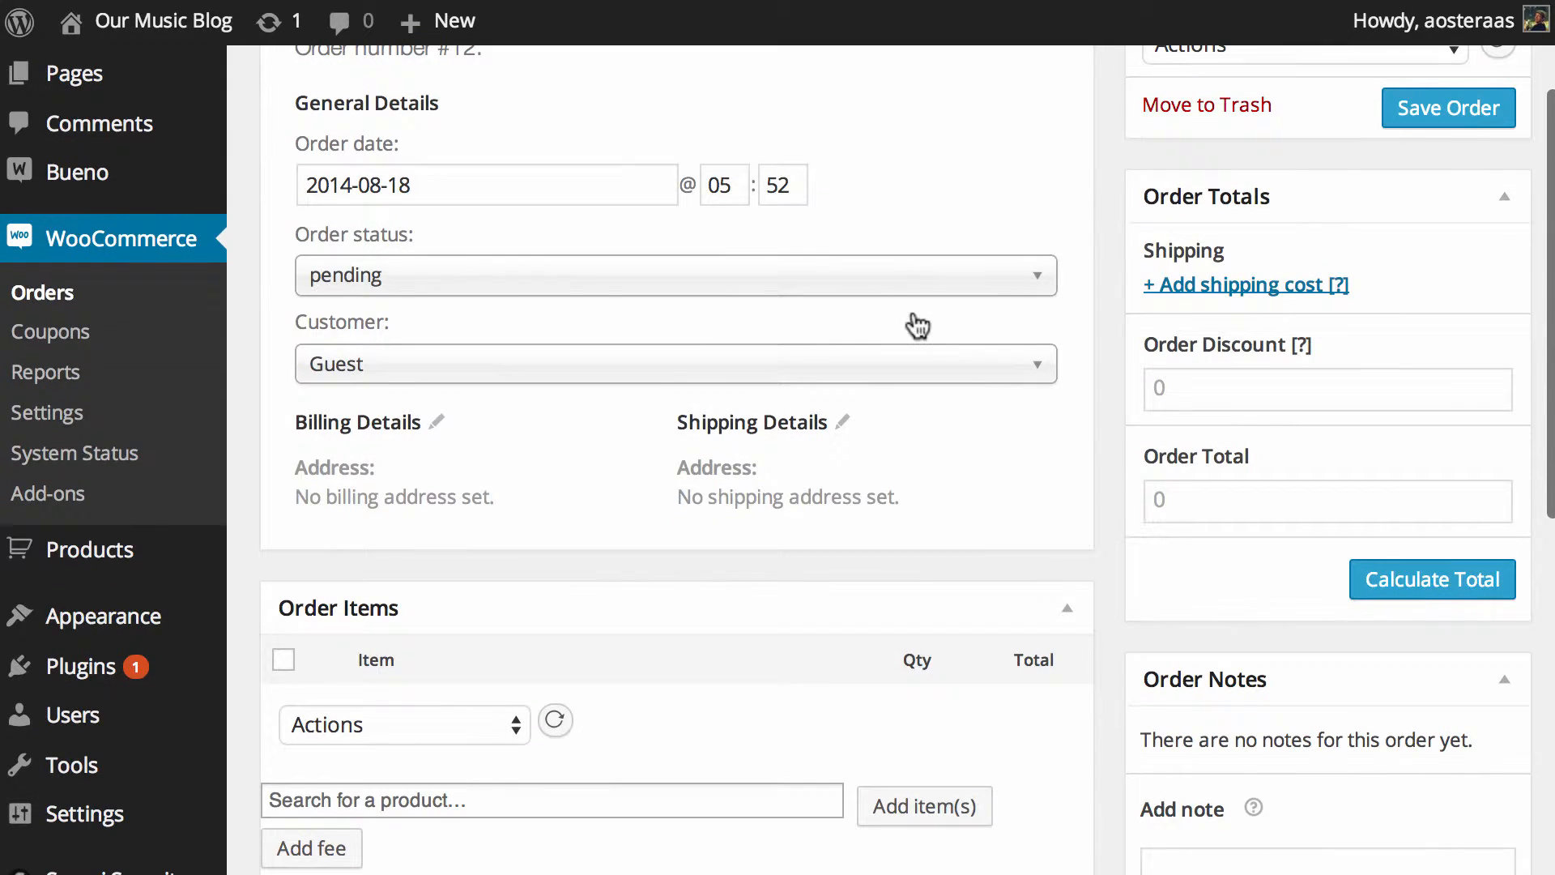
pyautogui.click(674, 276)
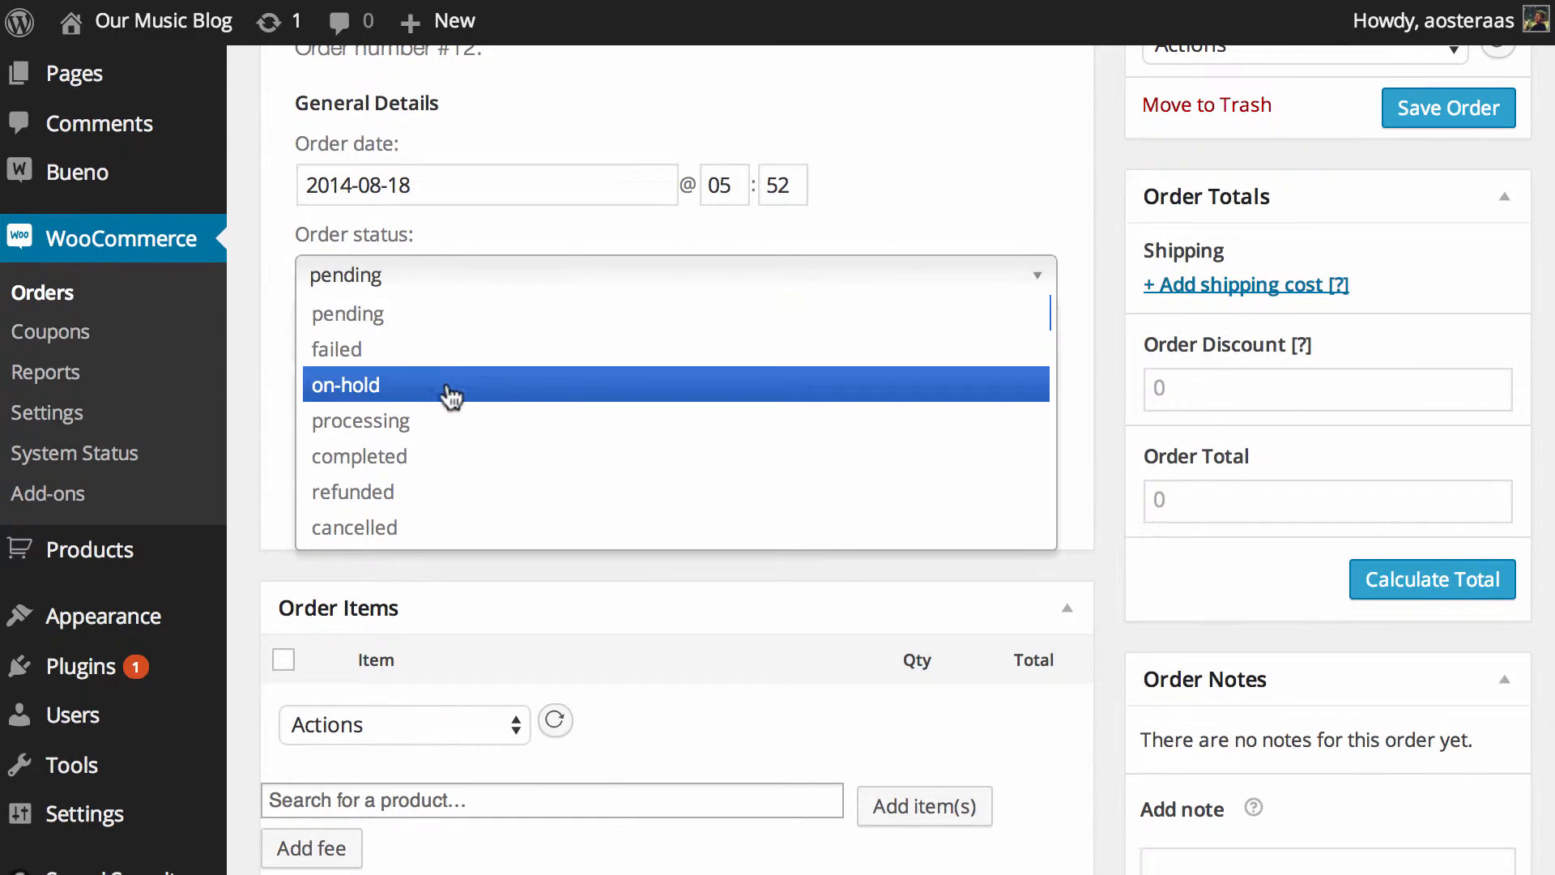
pyautogui.moveTo(366, 312)
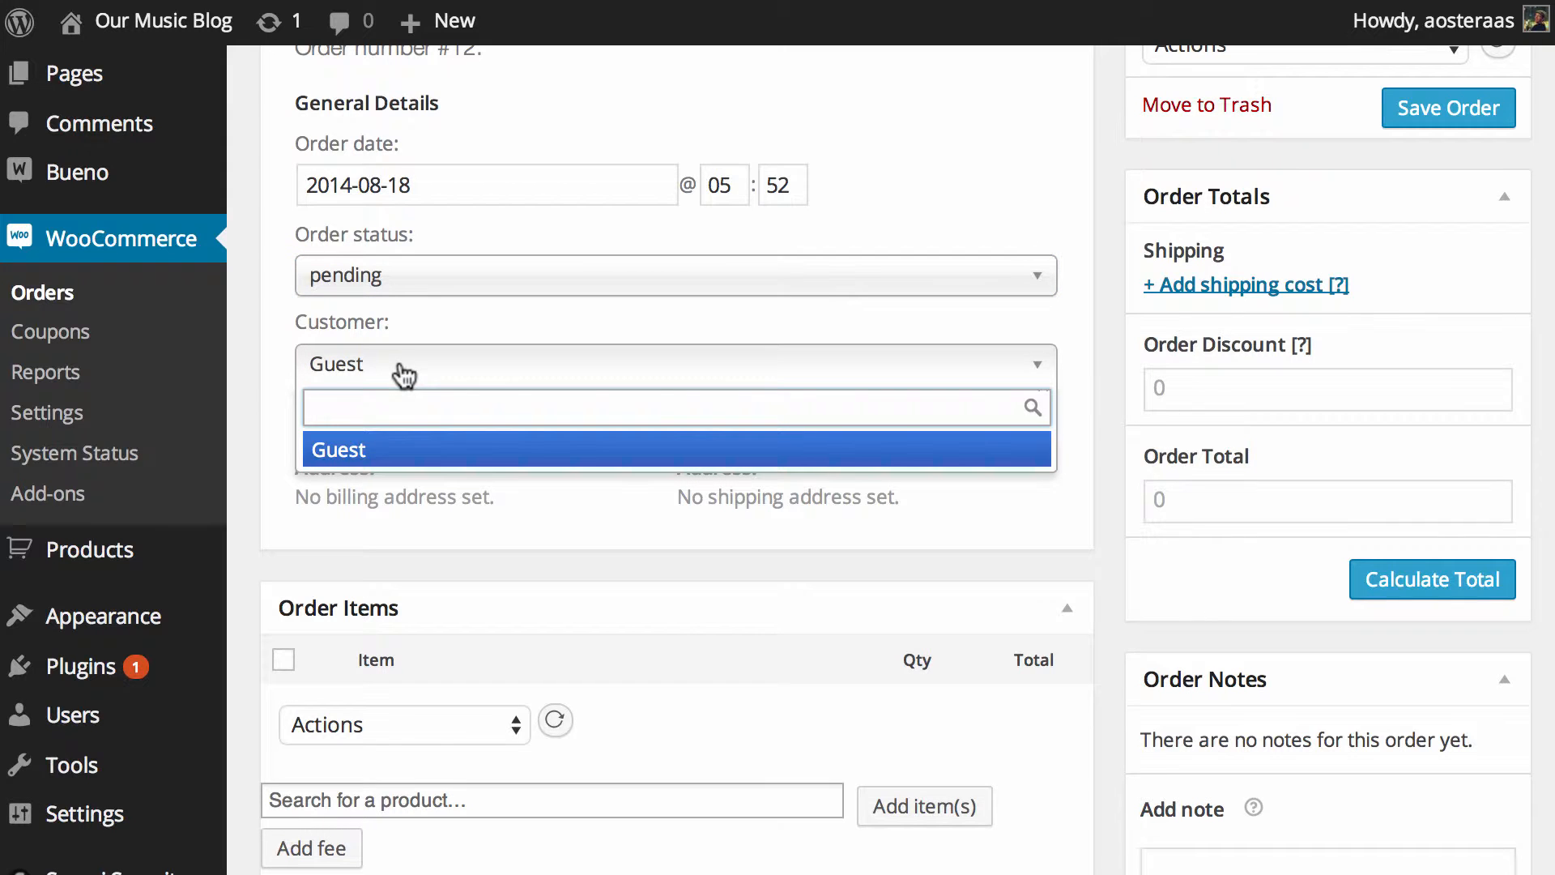
pyautogui.moveTo(628, 465)
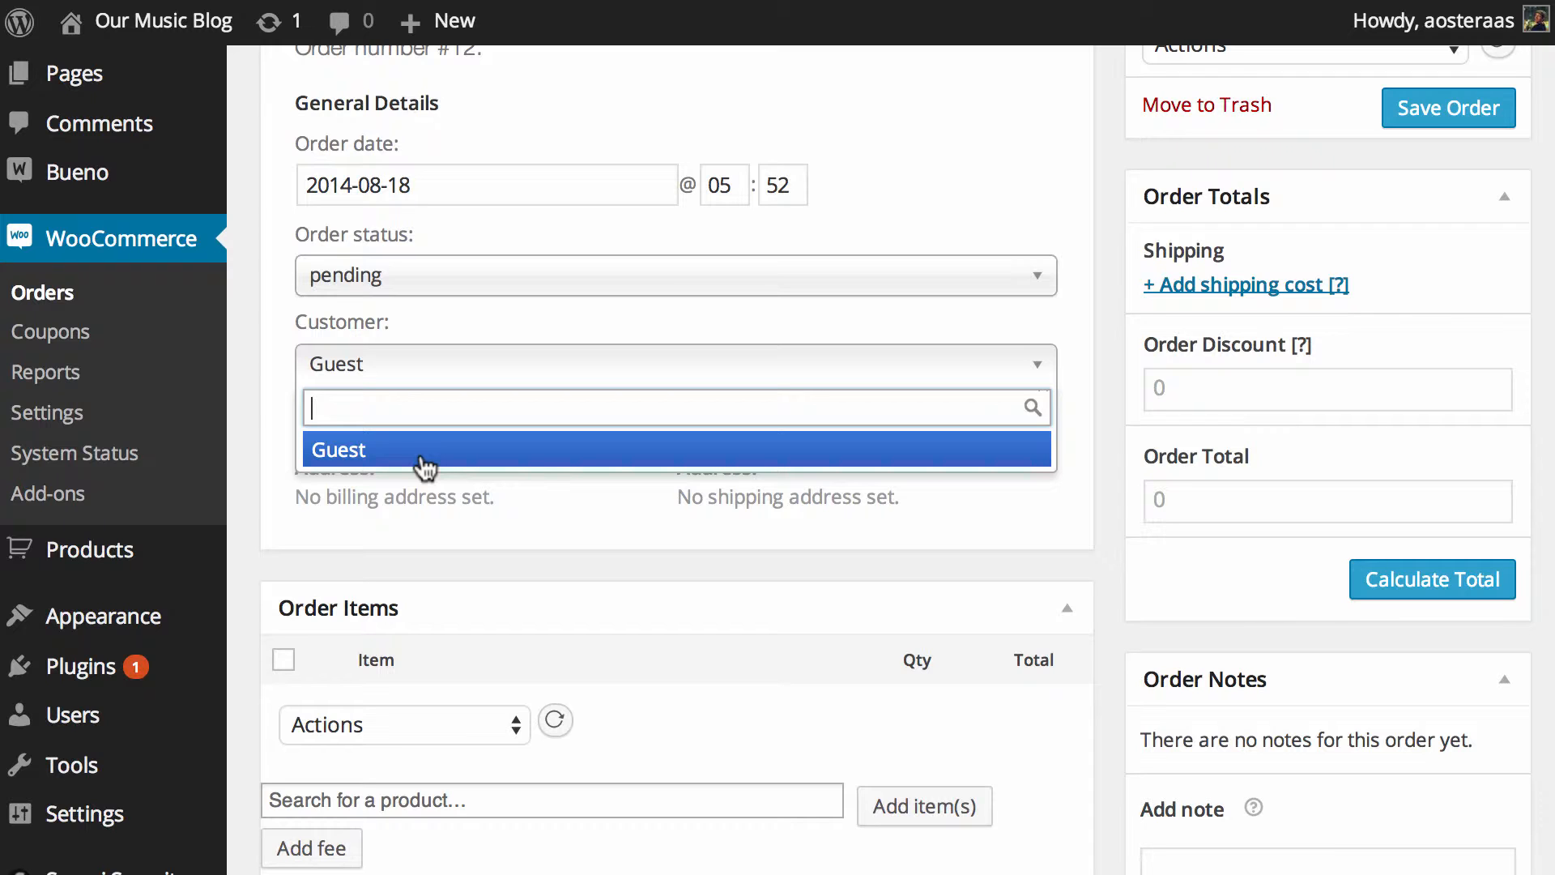
pyautogui.moveTo(483, 454)
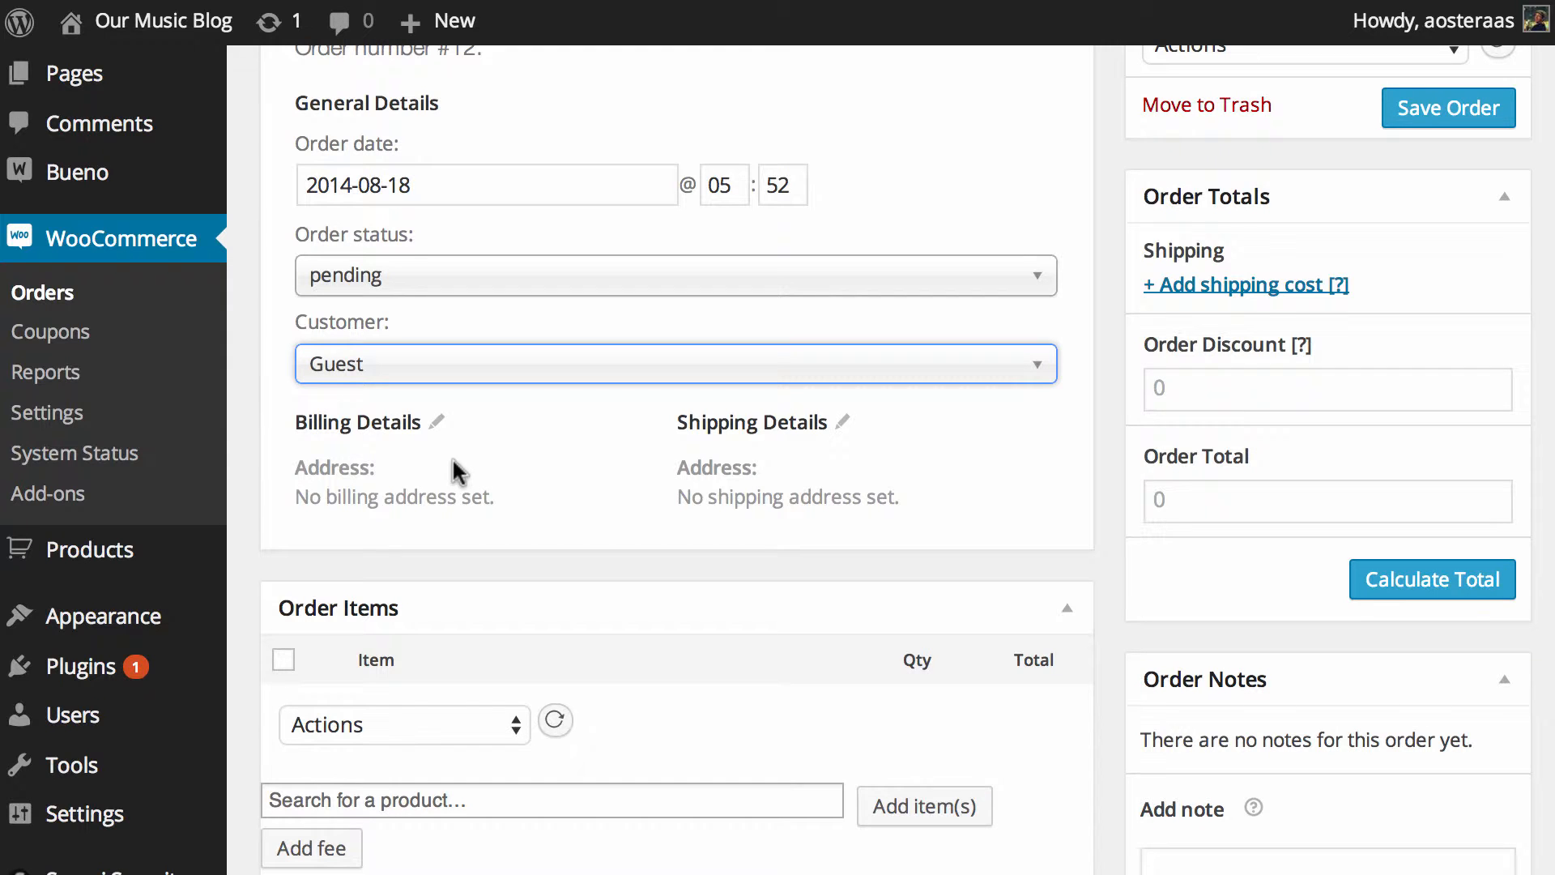
# Step: Set John Doe's billing details with PayPal as the payment method
pyautogui.click(436, 422)
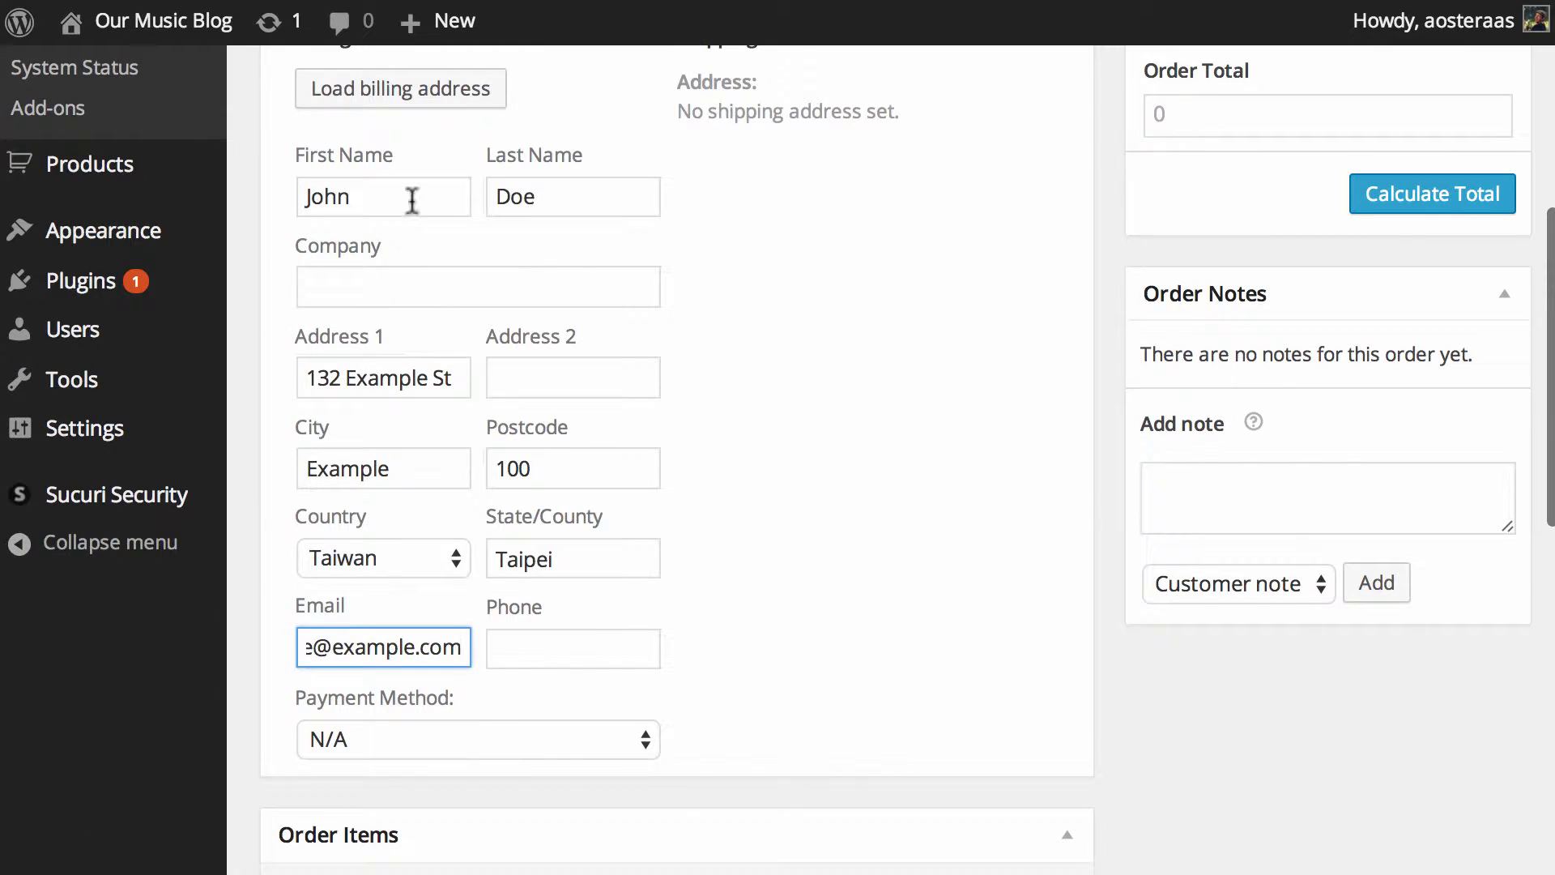
pyautogui.click(476, 739)
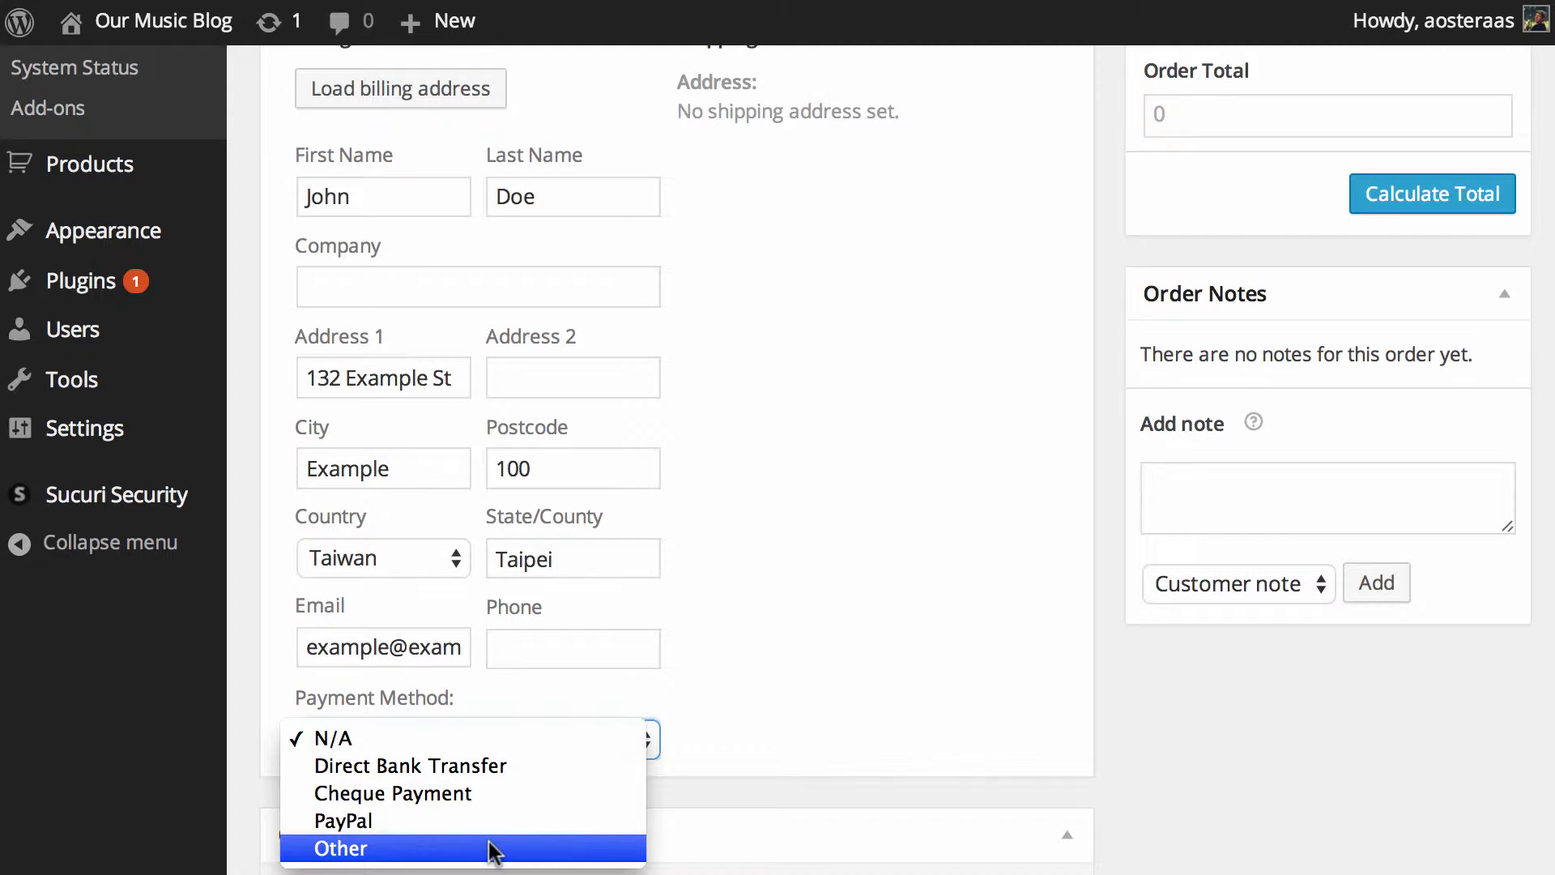
pyautogui.click(342, 819)
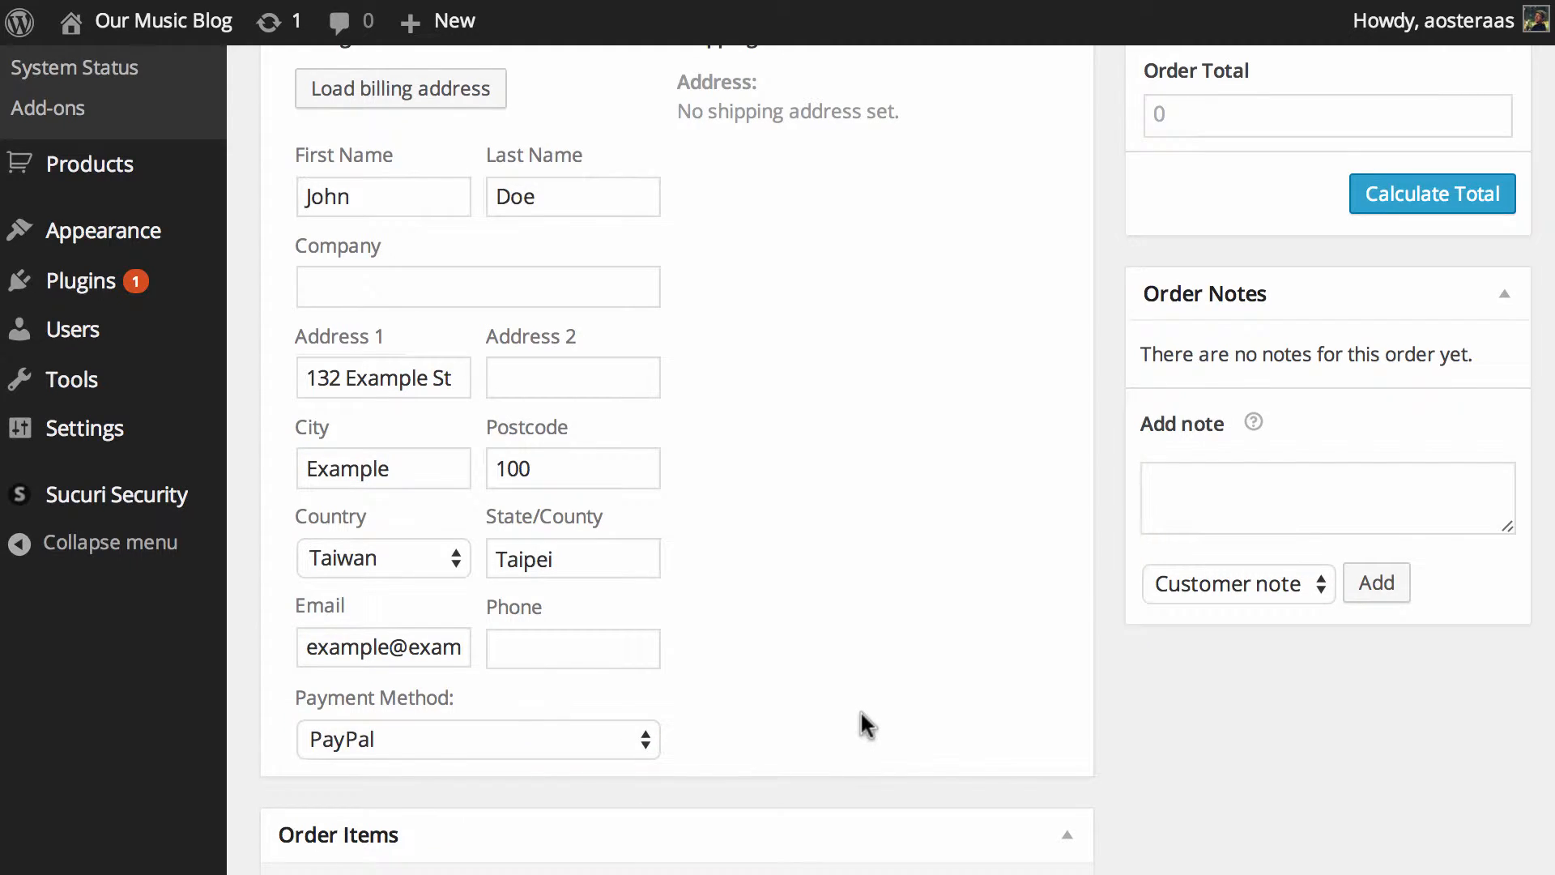
pyautogui.scroll(3)
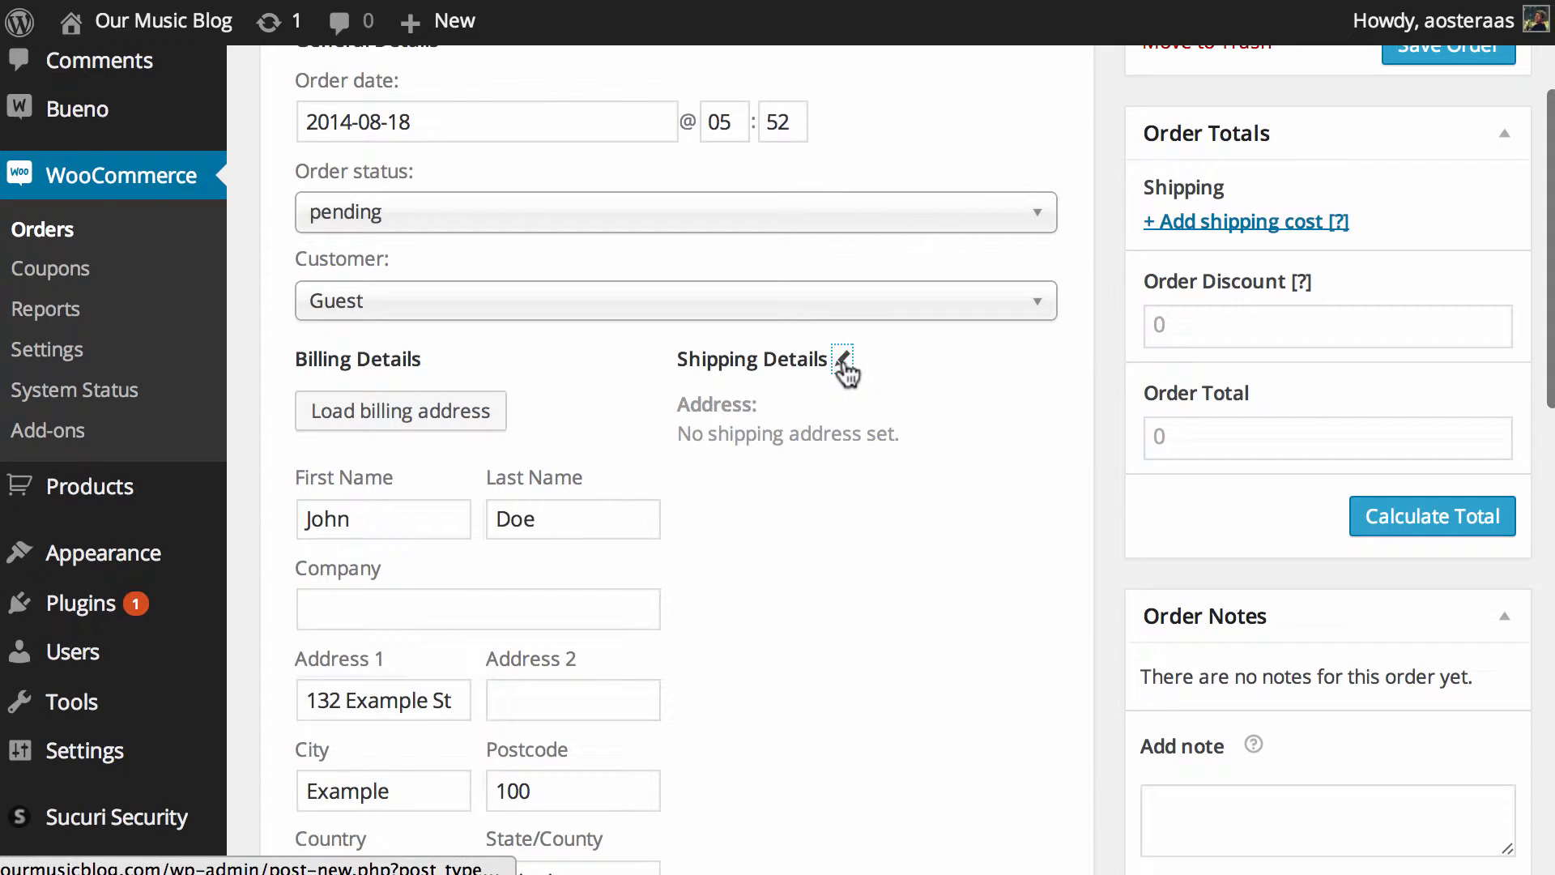
# Step: Copy the billing address into the shipping details
pyautogui.click(843, 360)
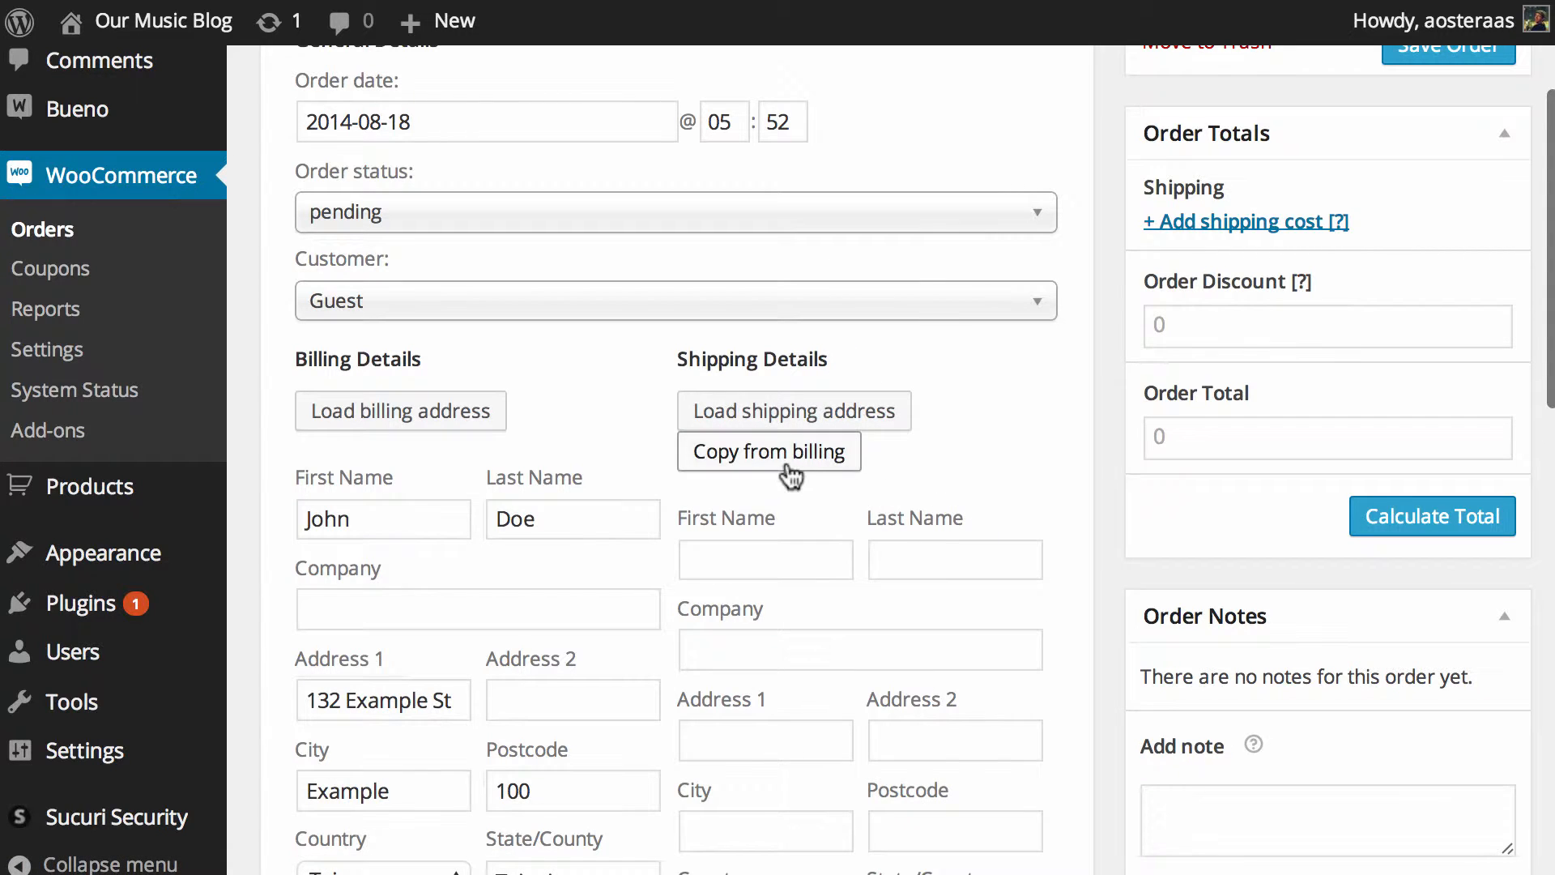
pyautogui.click(768, 452)
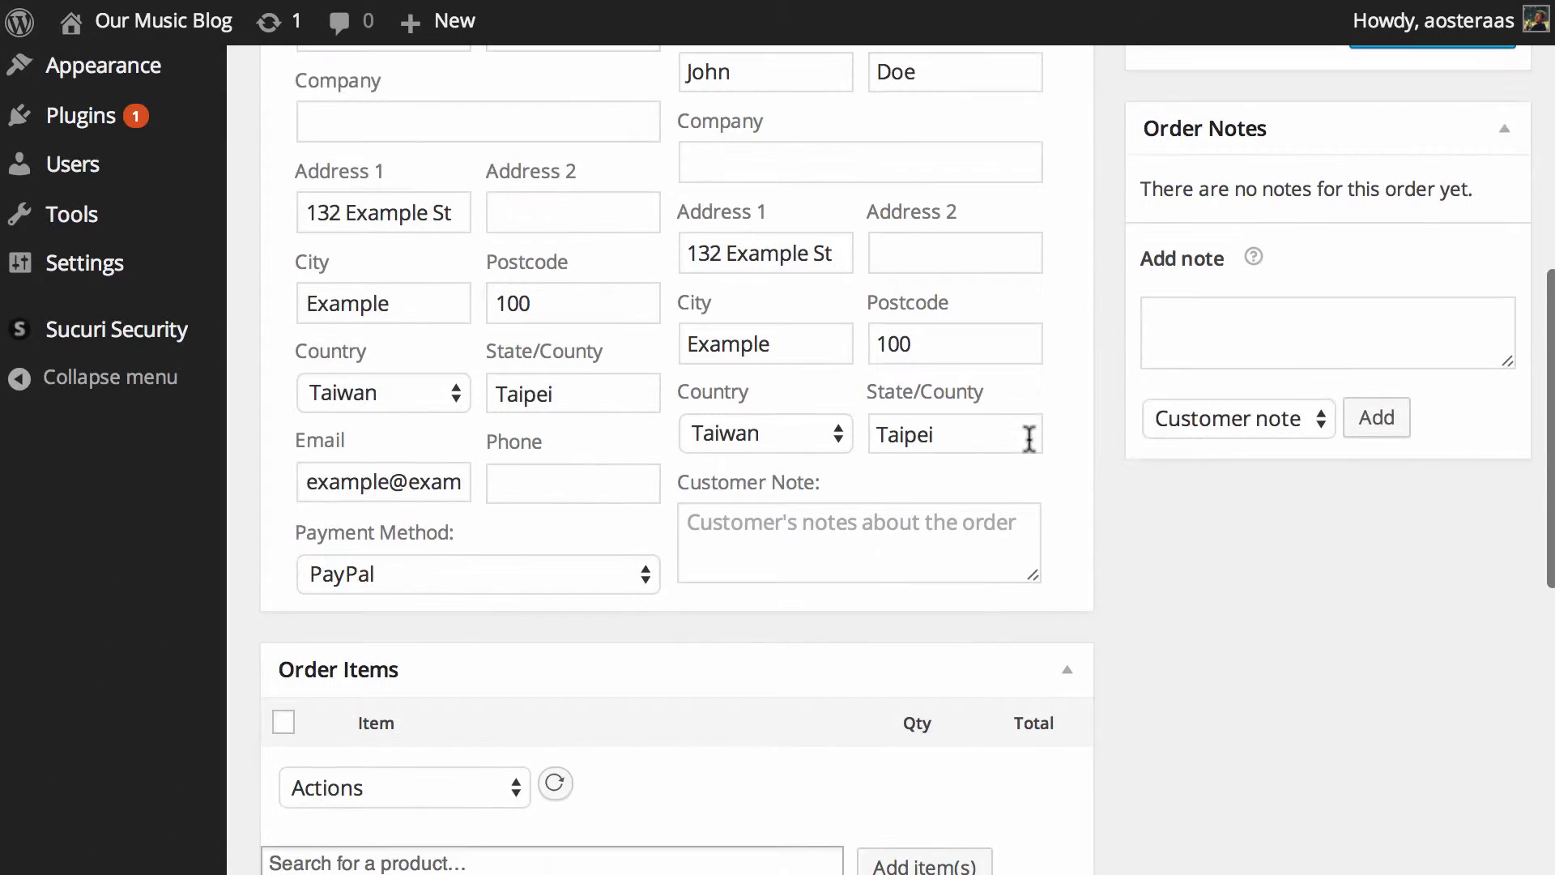
pyautogui.scroll(-3)
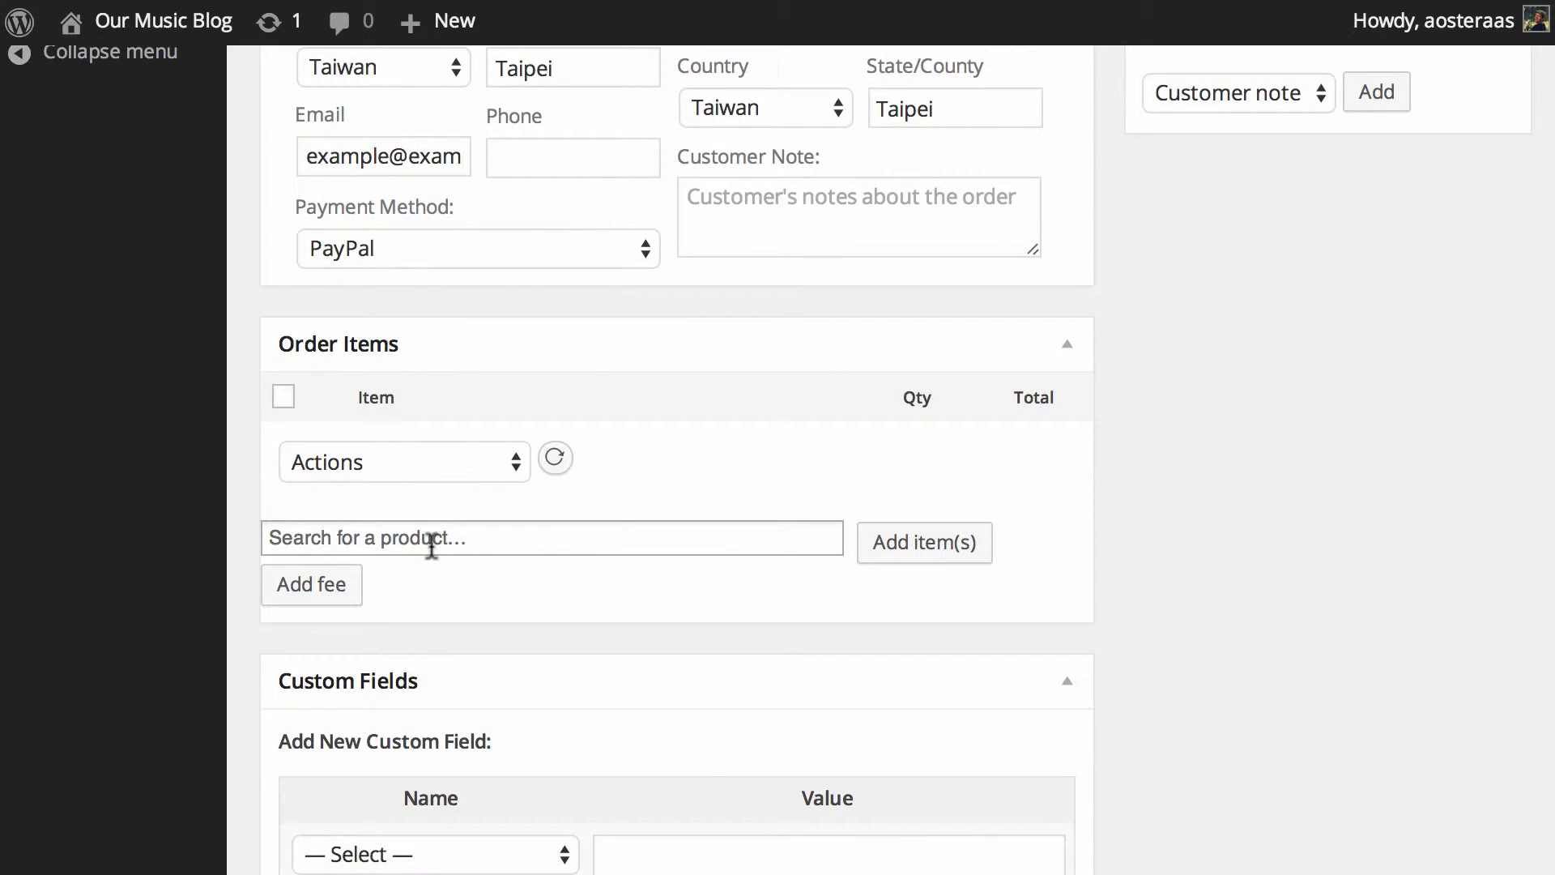
# Step: Search 'boo' and add one Old Boots item at £50.00 to the order
pyautogui.write('boo')
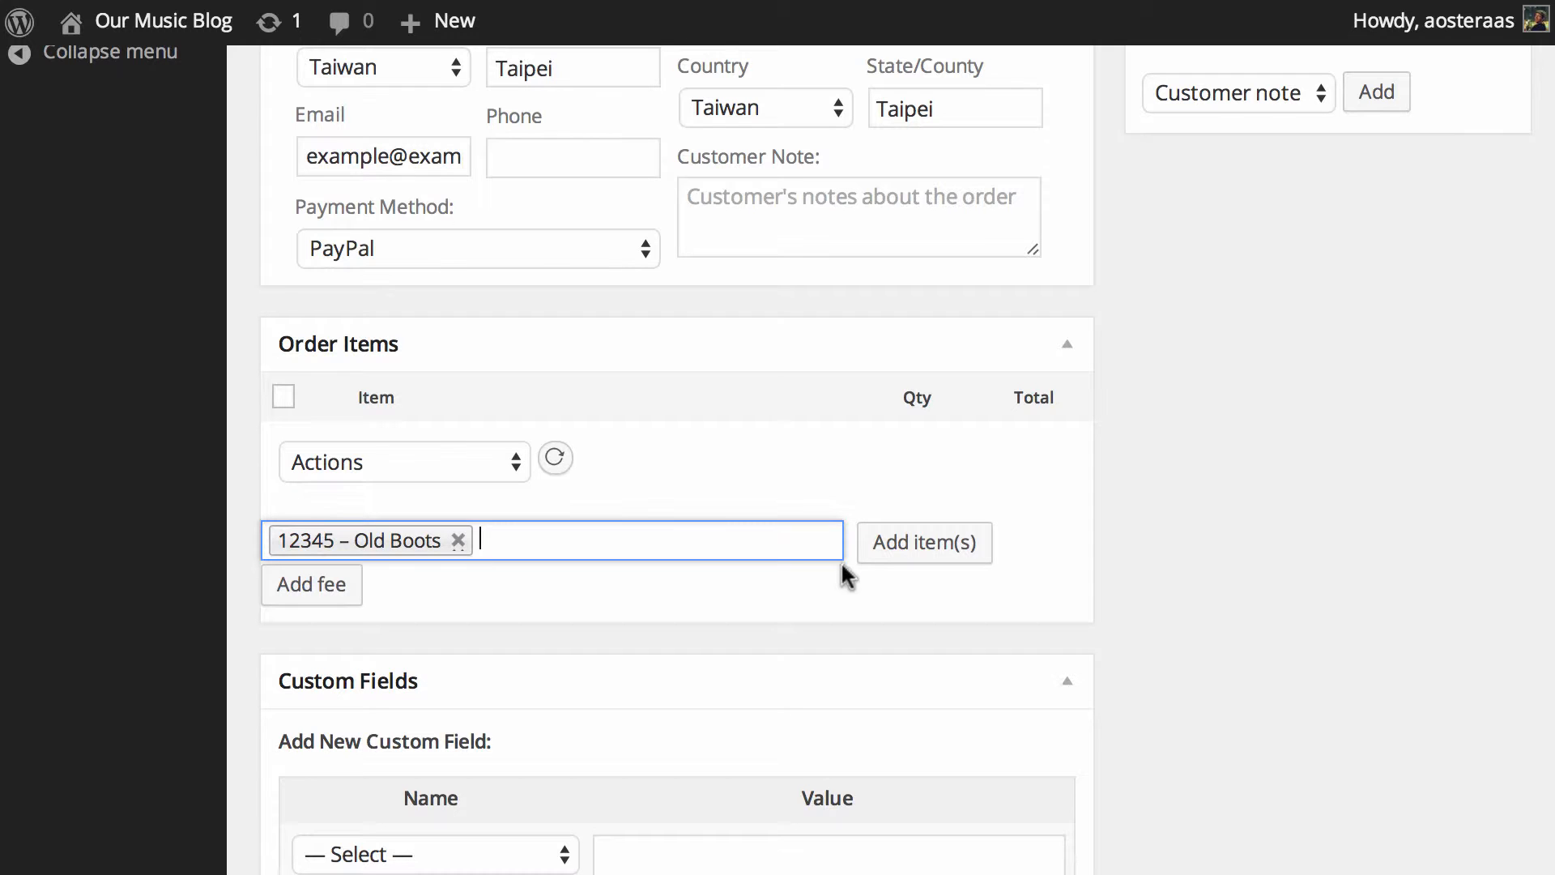
pyautogui.click(922, 541)
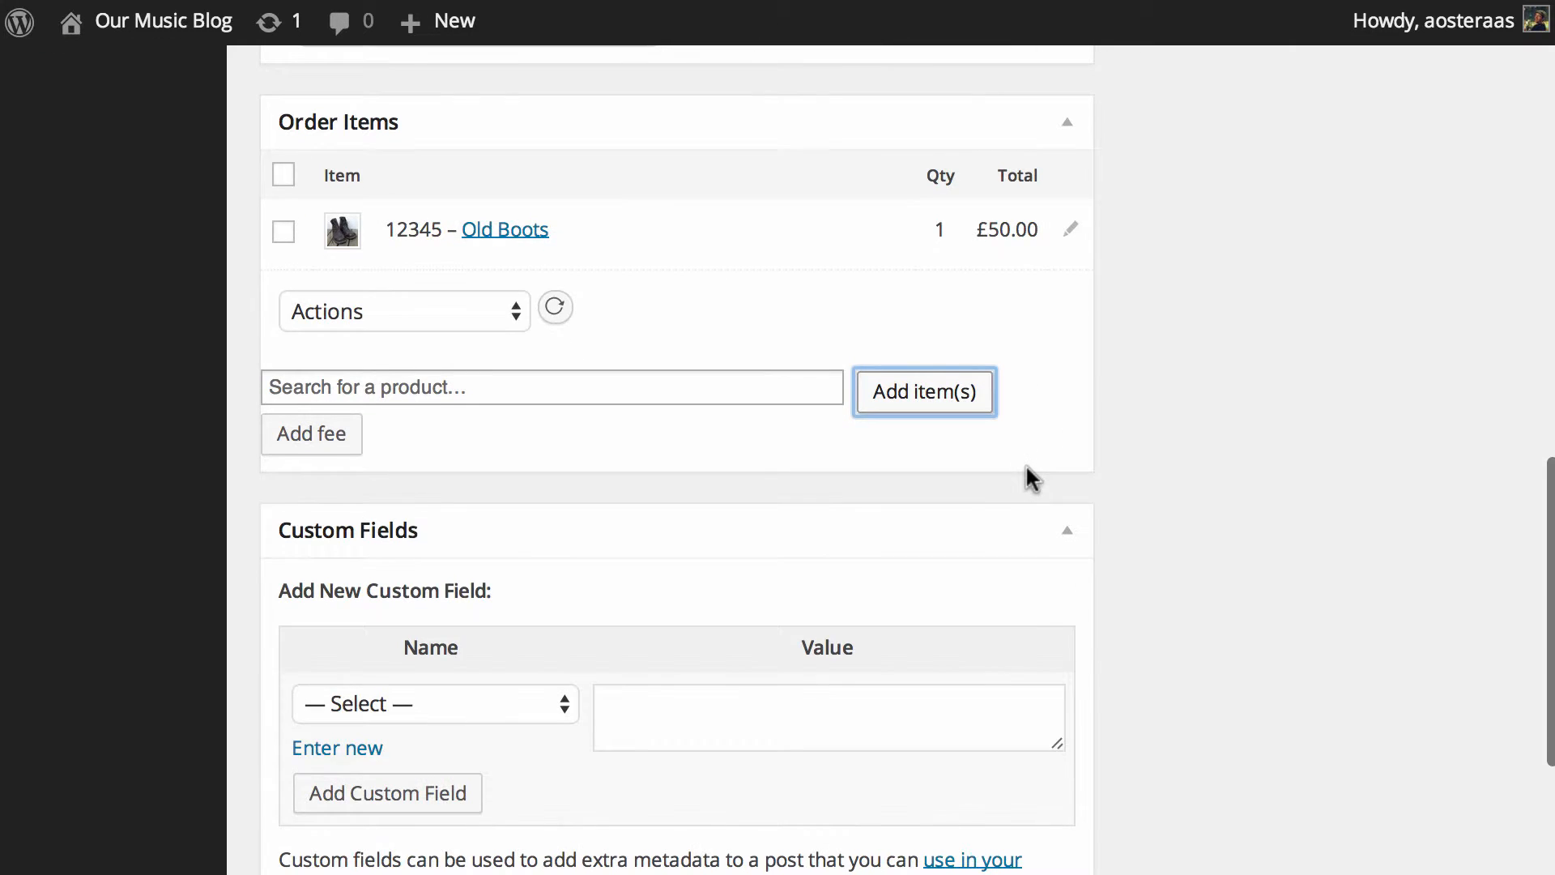
pyautogui.scroll(-3)
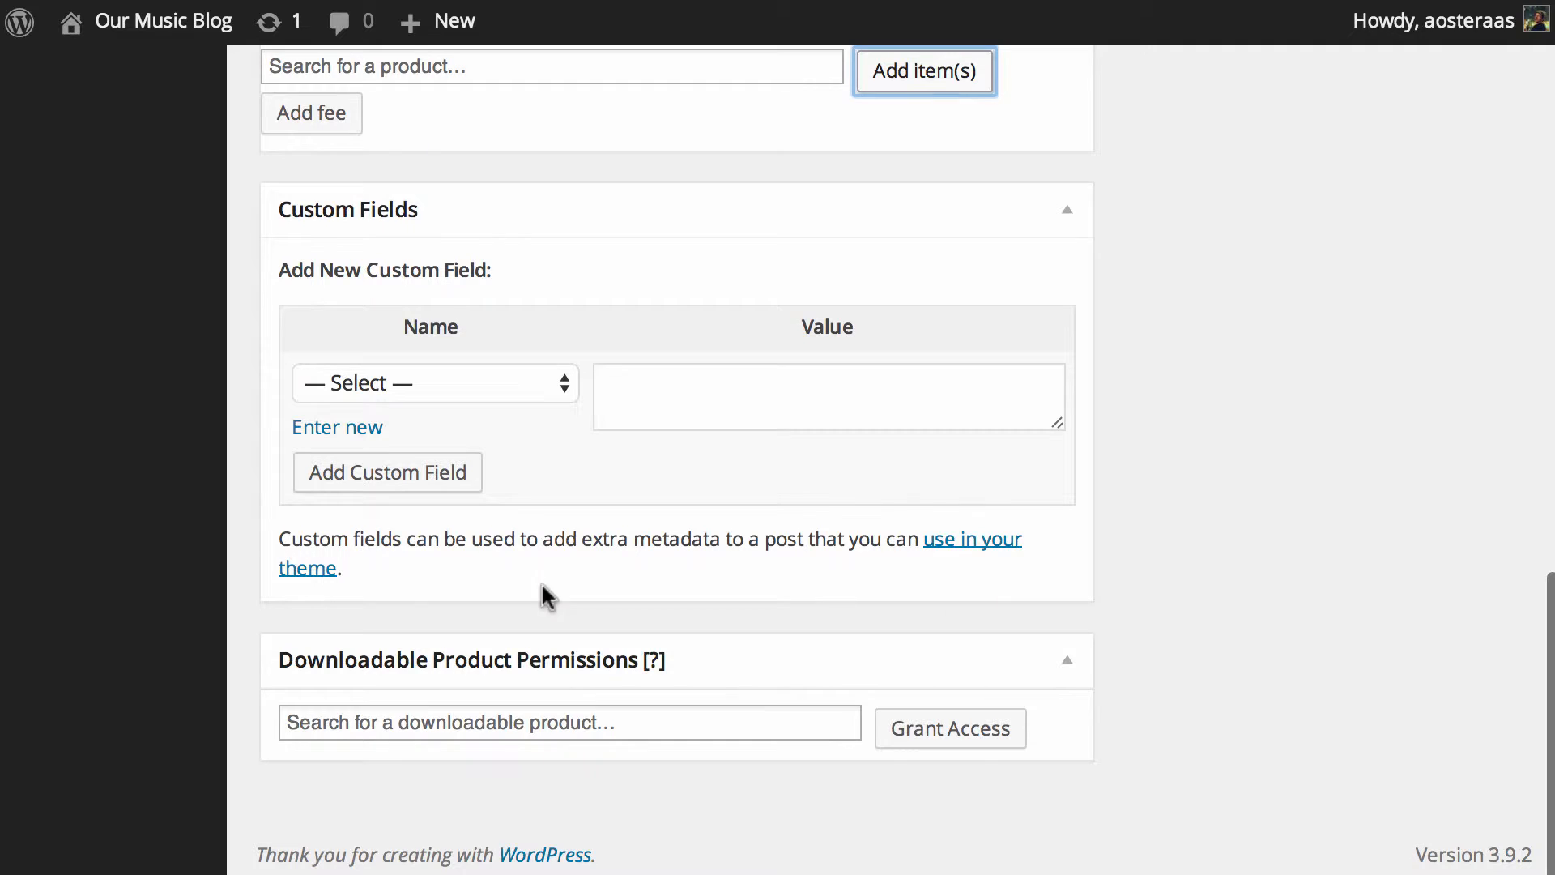
pyautogui.click(568, 722)
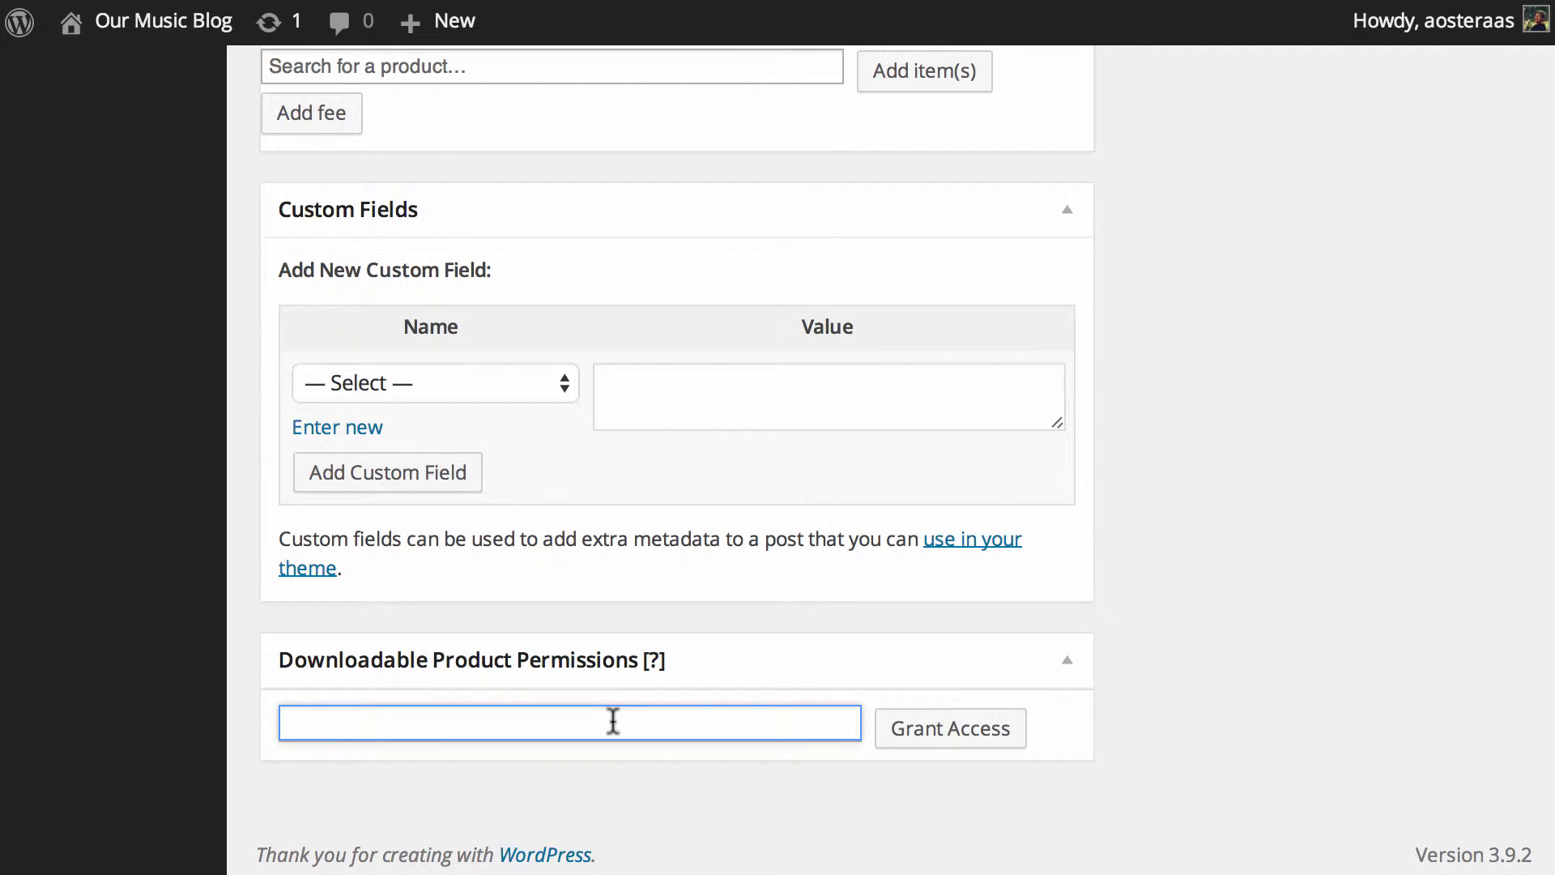
pyautogui.moveTo(658, 719)
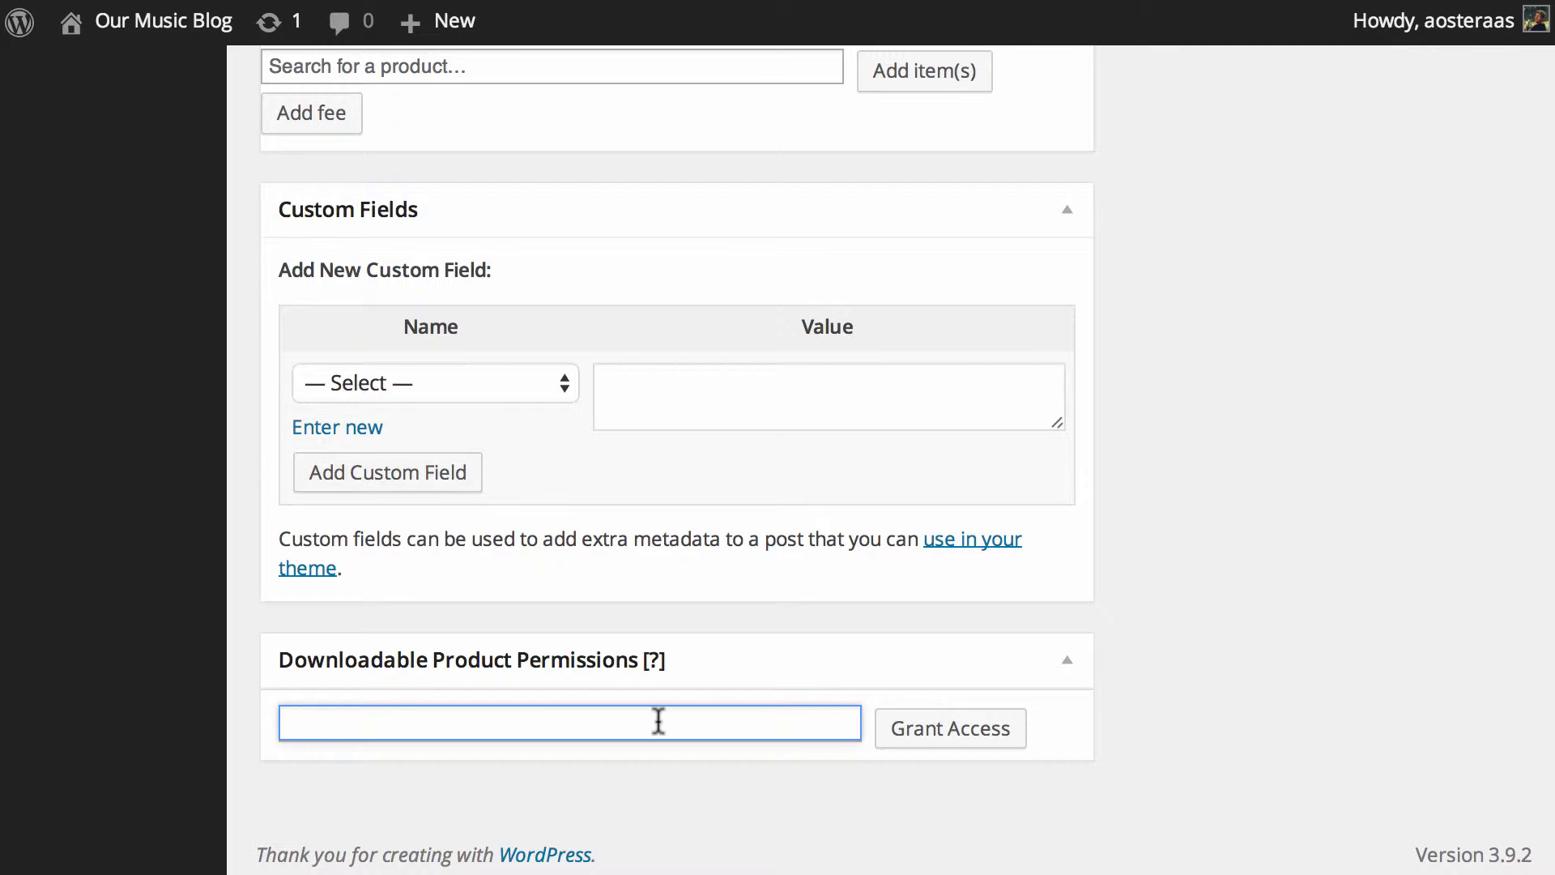
pyautogui.scroll(3)
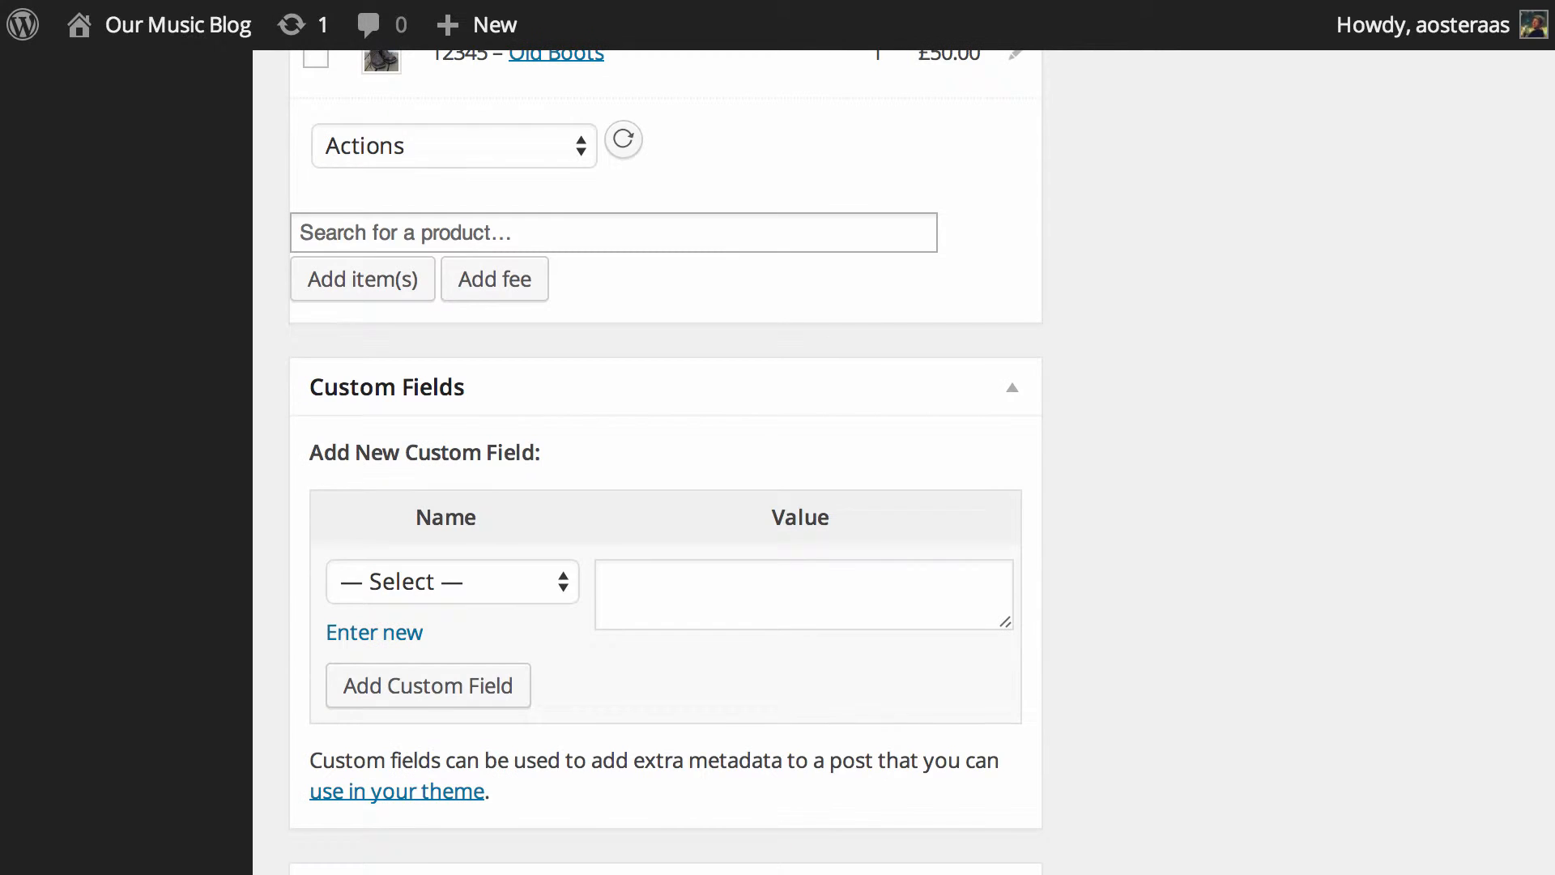
# Step: Add a £25 International Delivery shipping cost to the order
pyautogui.scroll(3)
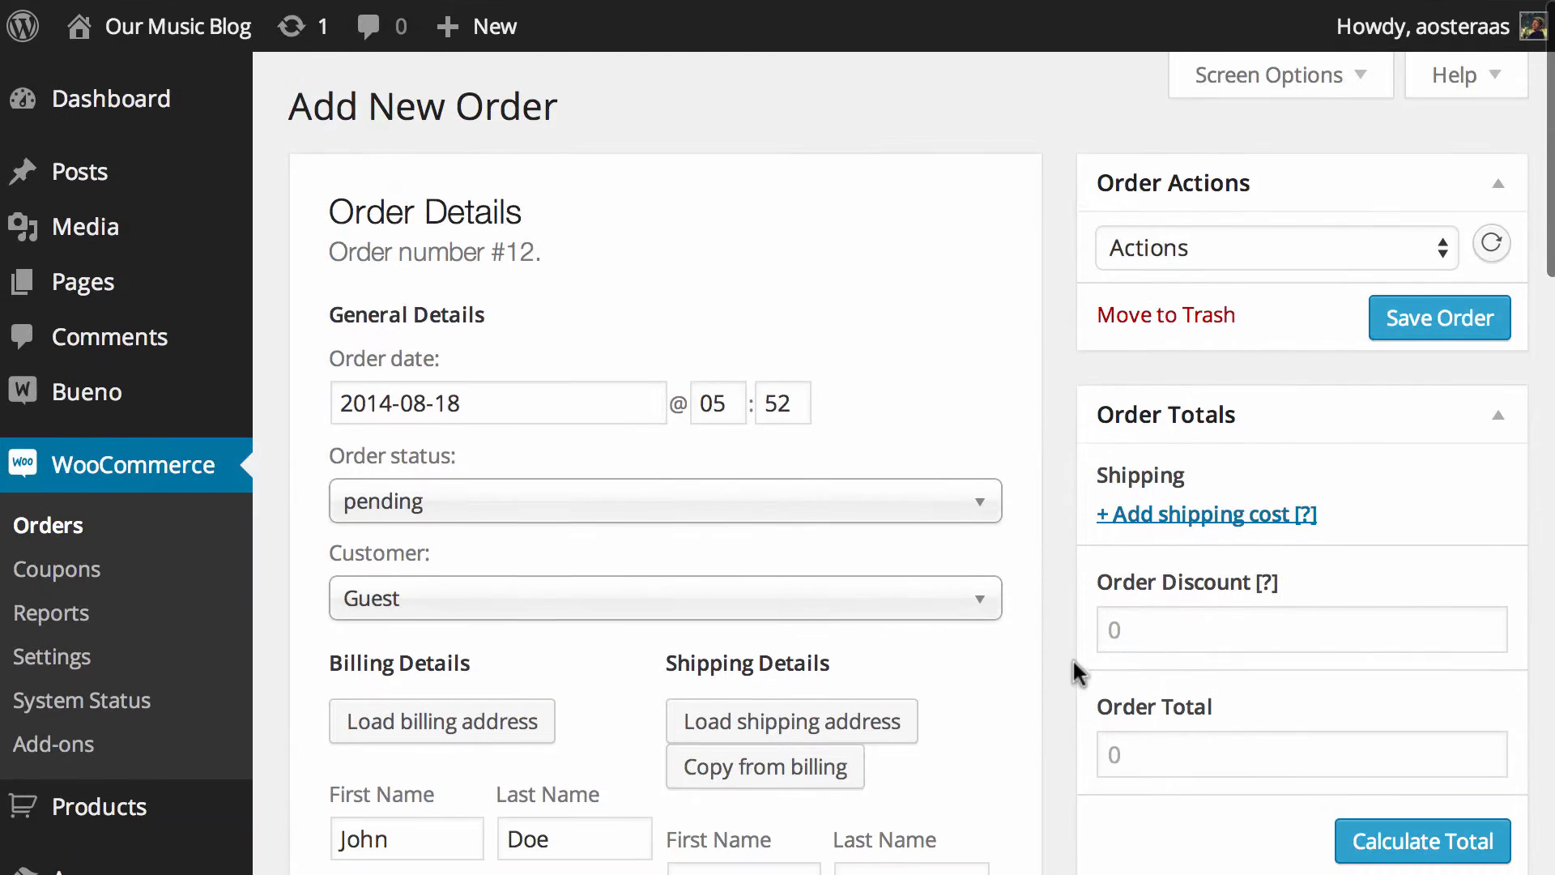
pyautogui.scroll(-3)
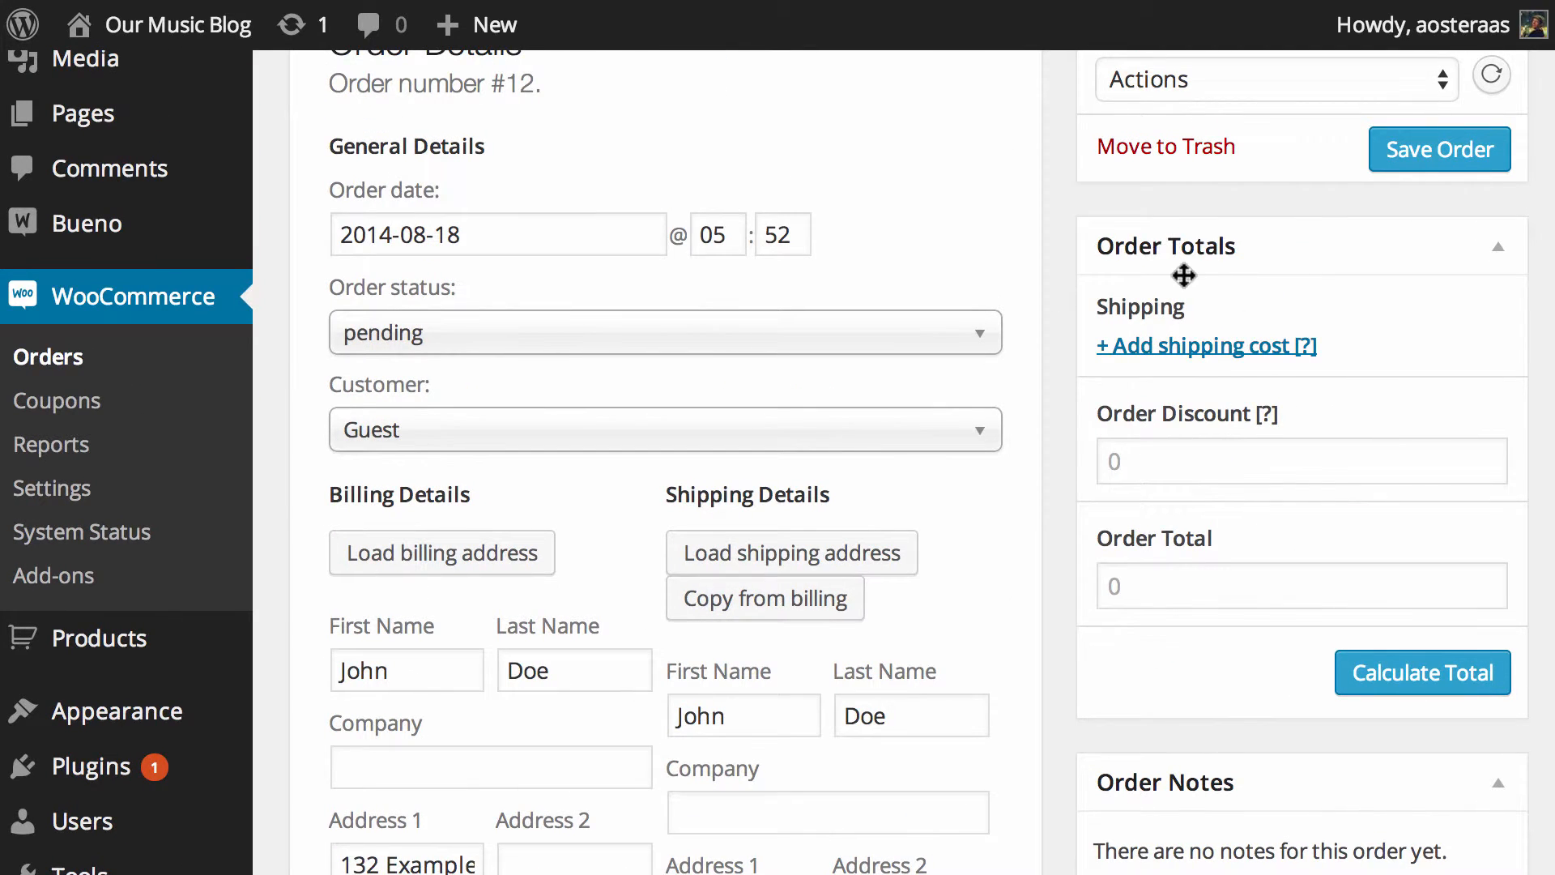
pyautogui.moveTo(1299, 345)
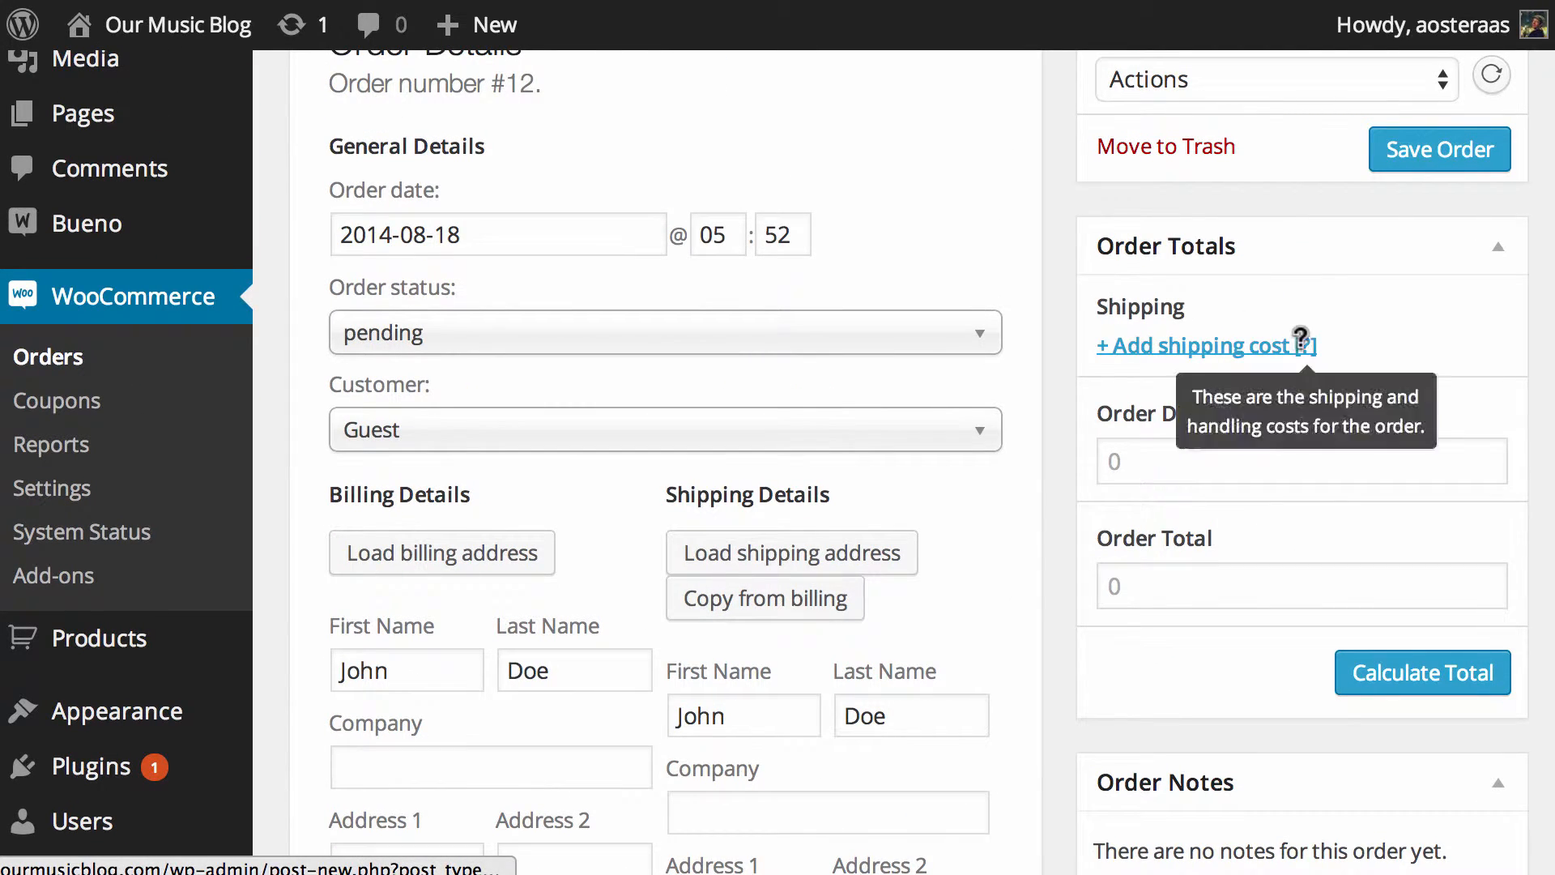
pyautogui.click(1200, 343)
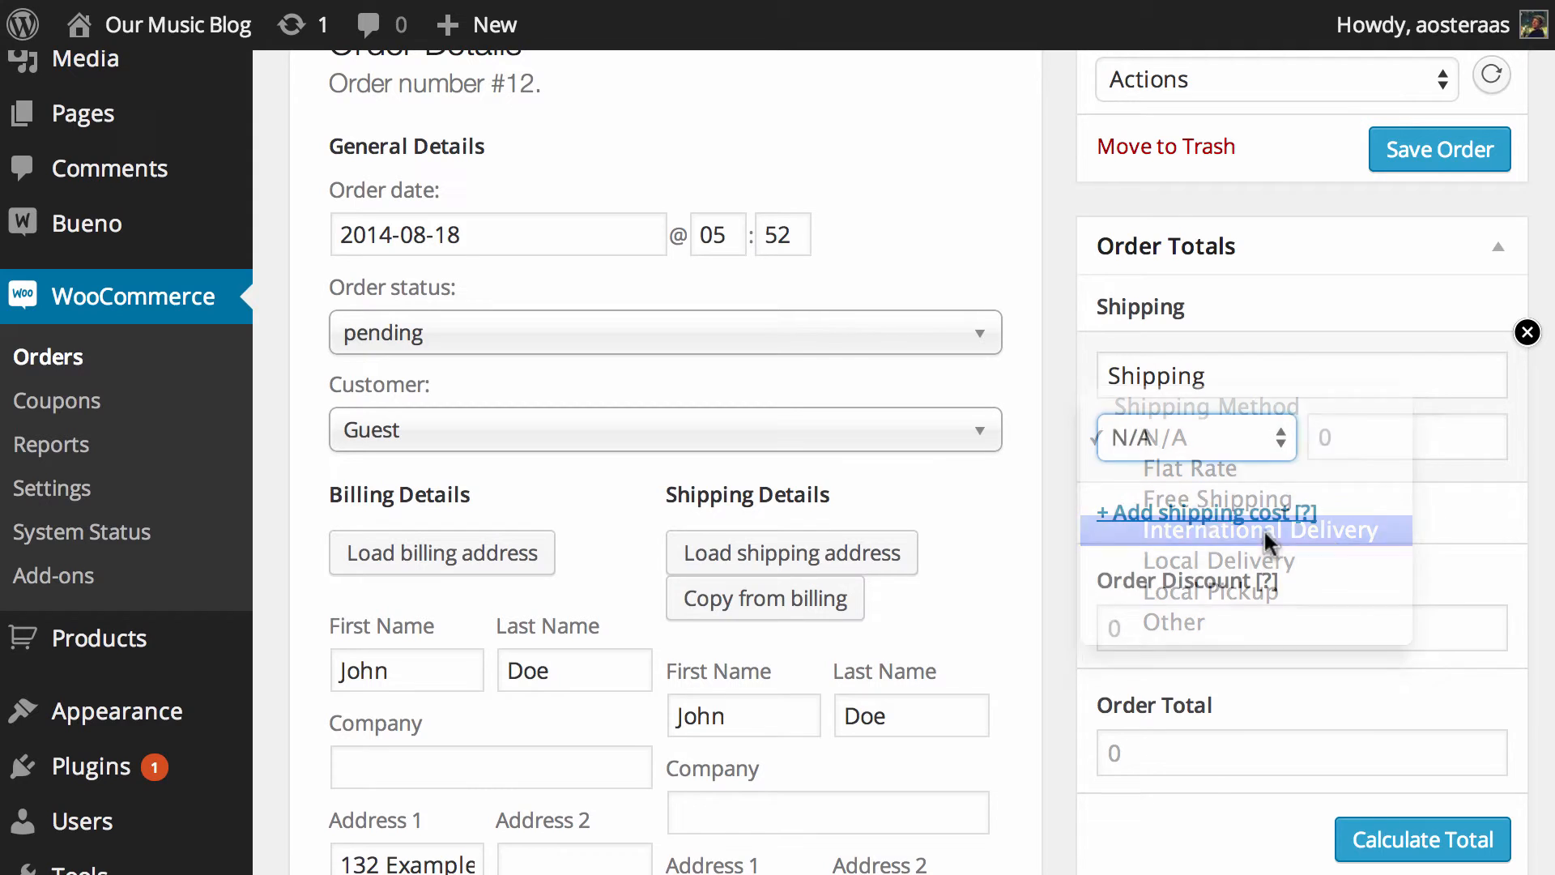
pyautogui.click(1257, 529)
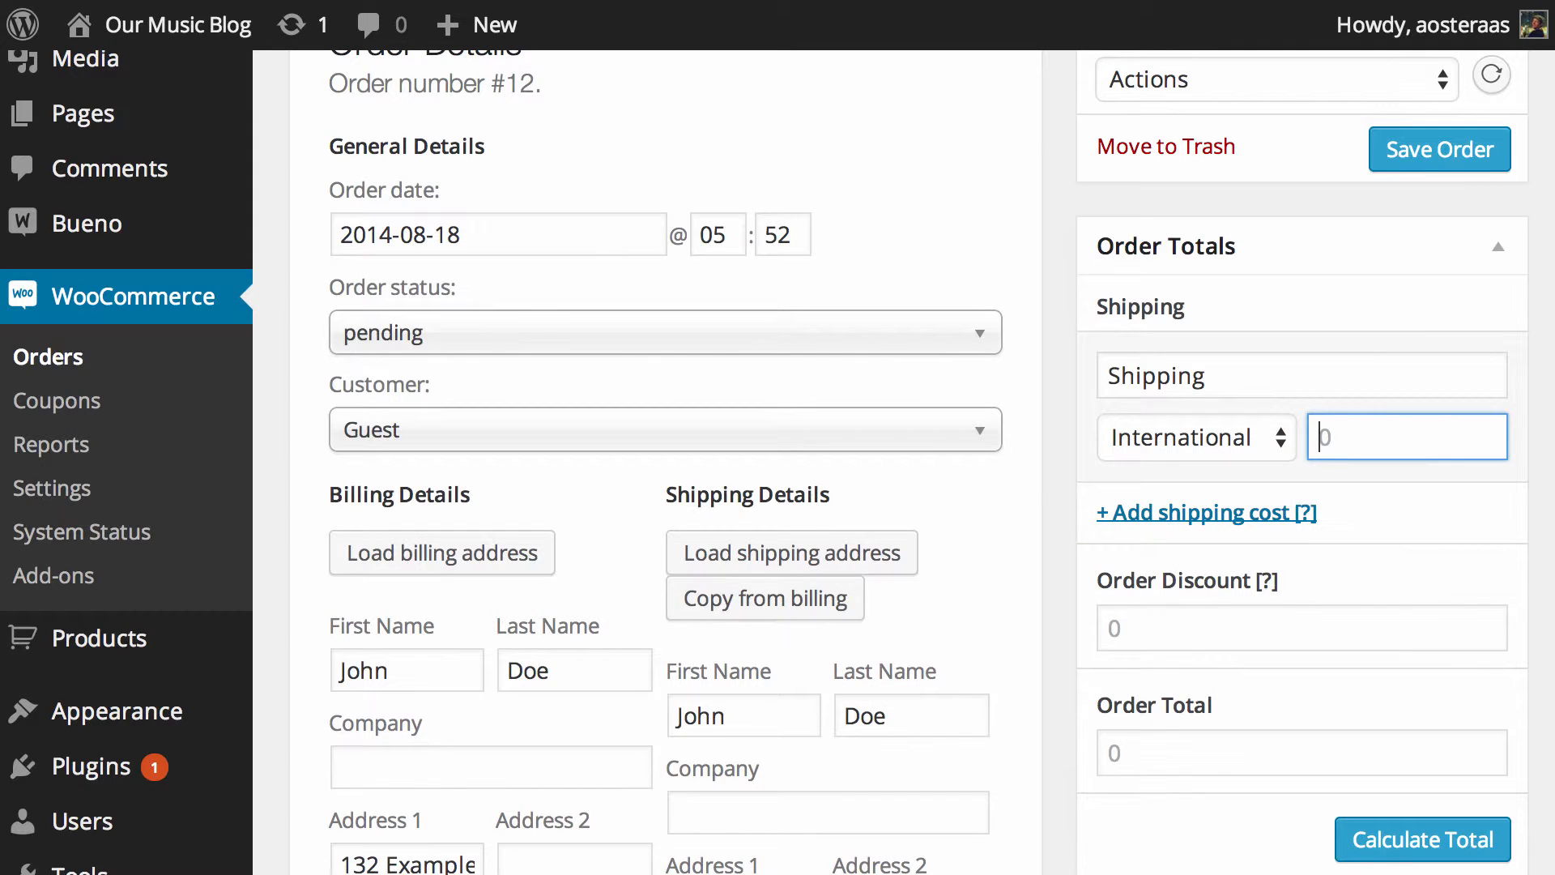
pyautogui.write('25')
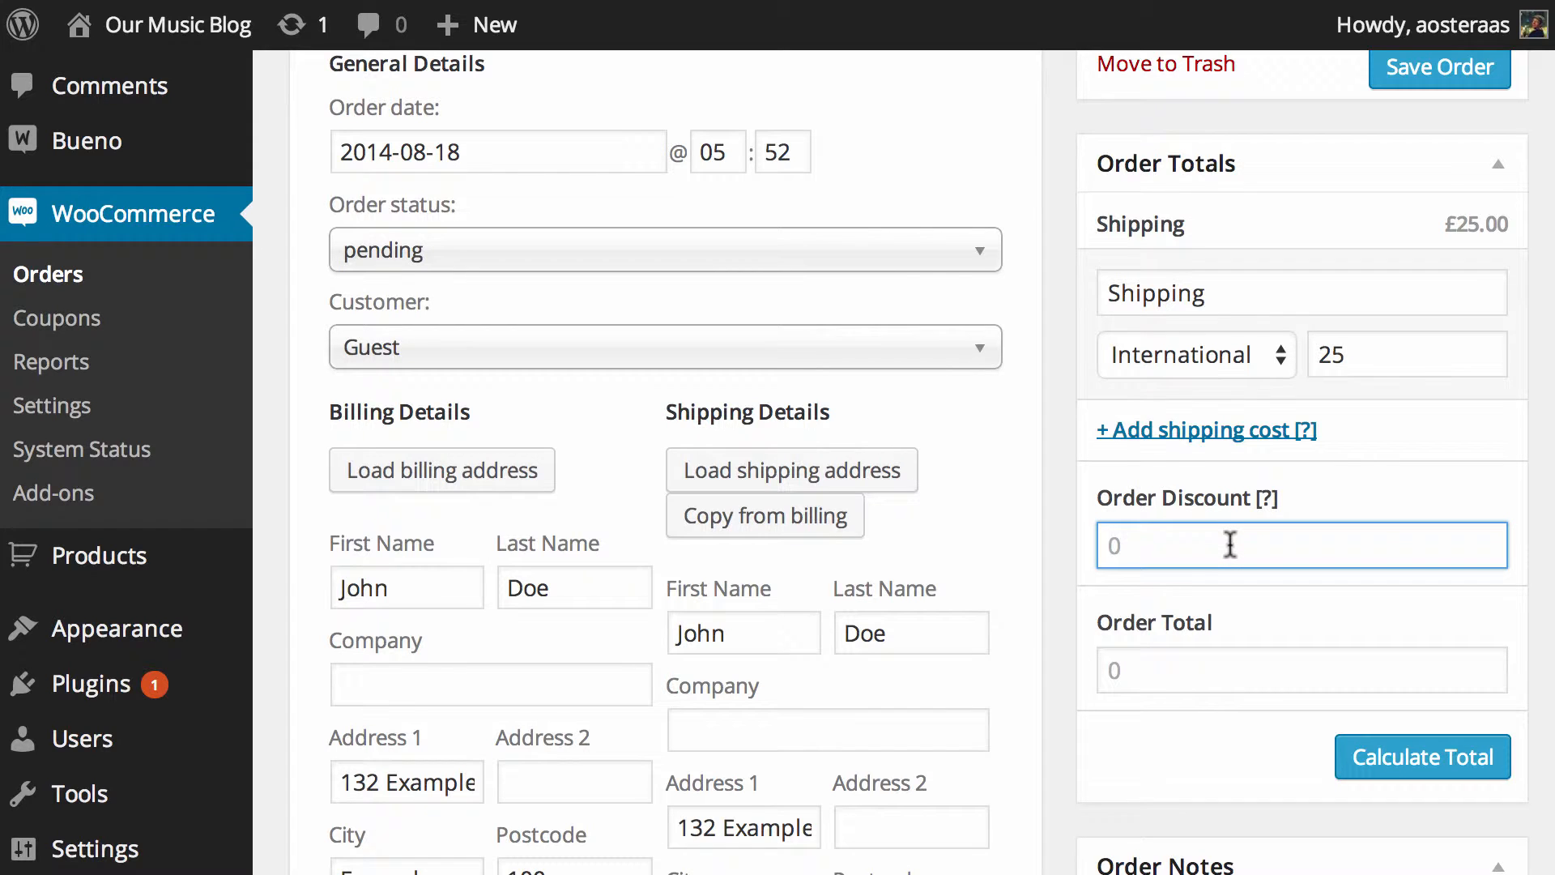
# Step: Apply a £10 order discount and calculate the total as £65.00
pyautogui.write('10')
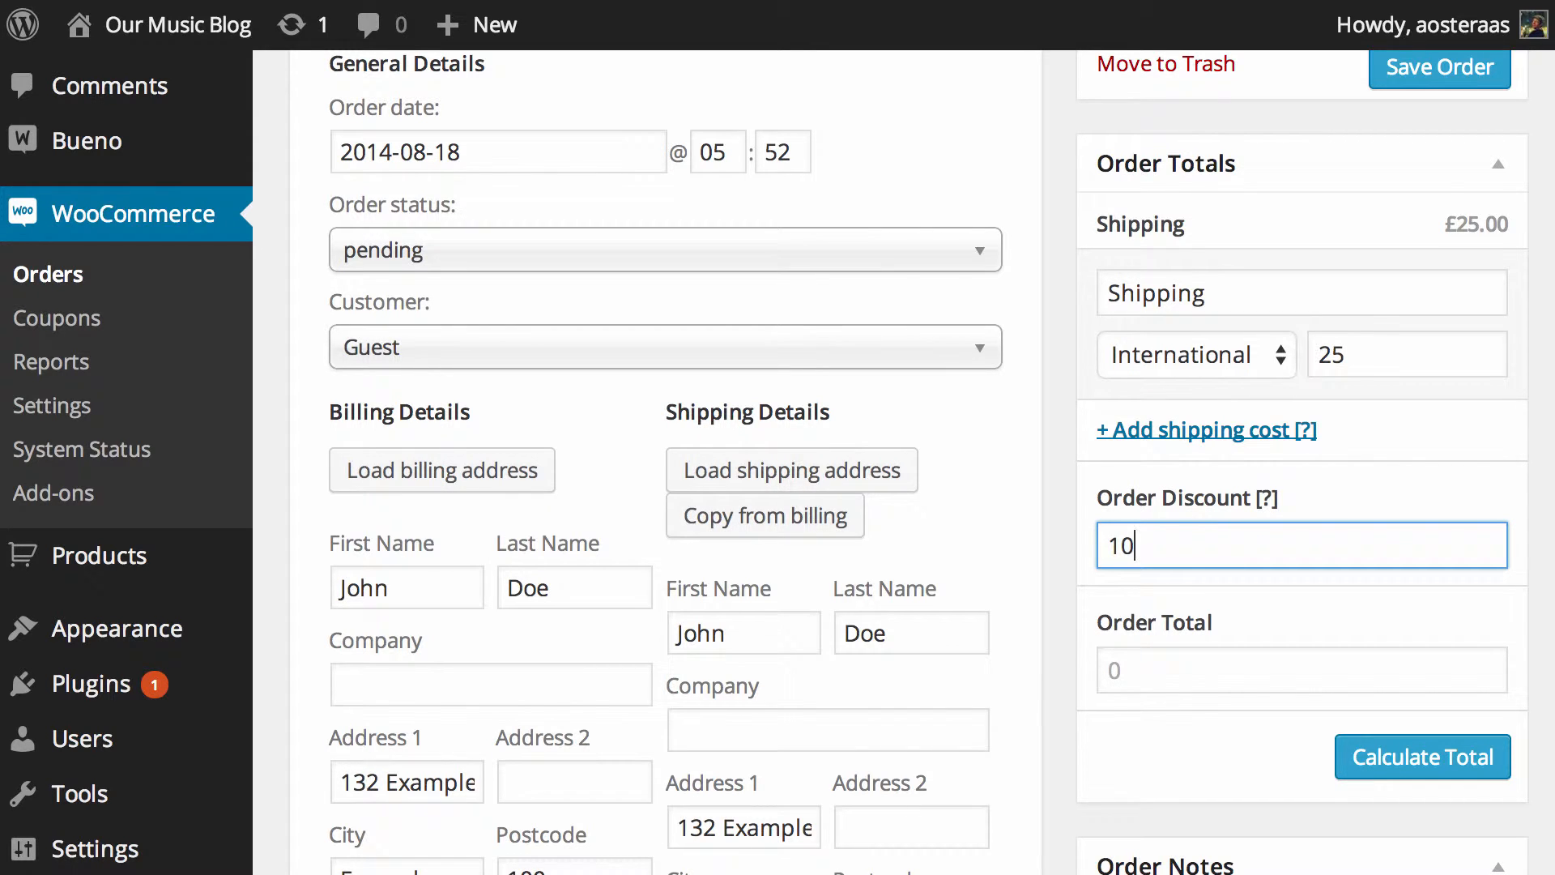
pyautogui.click(1422, 757)
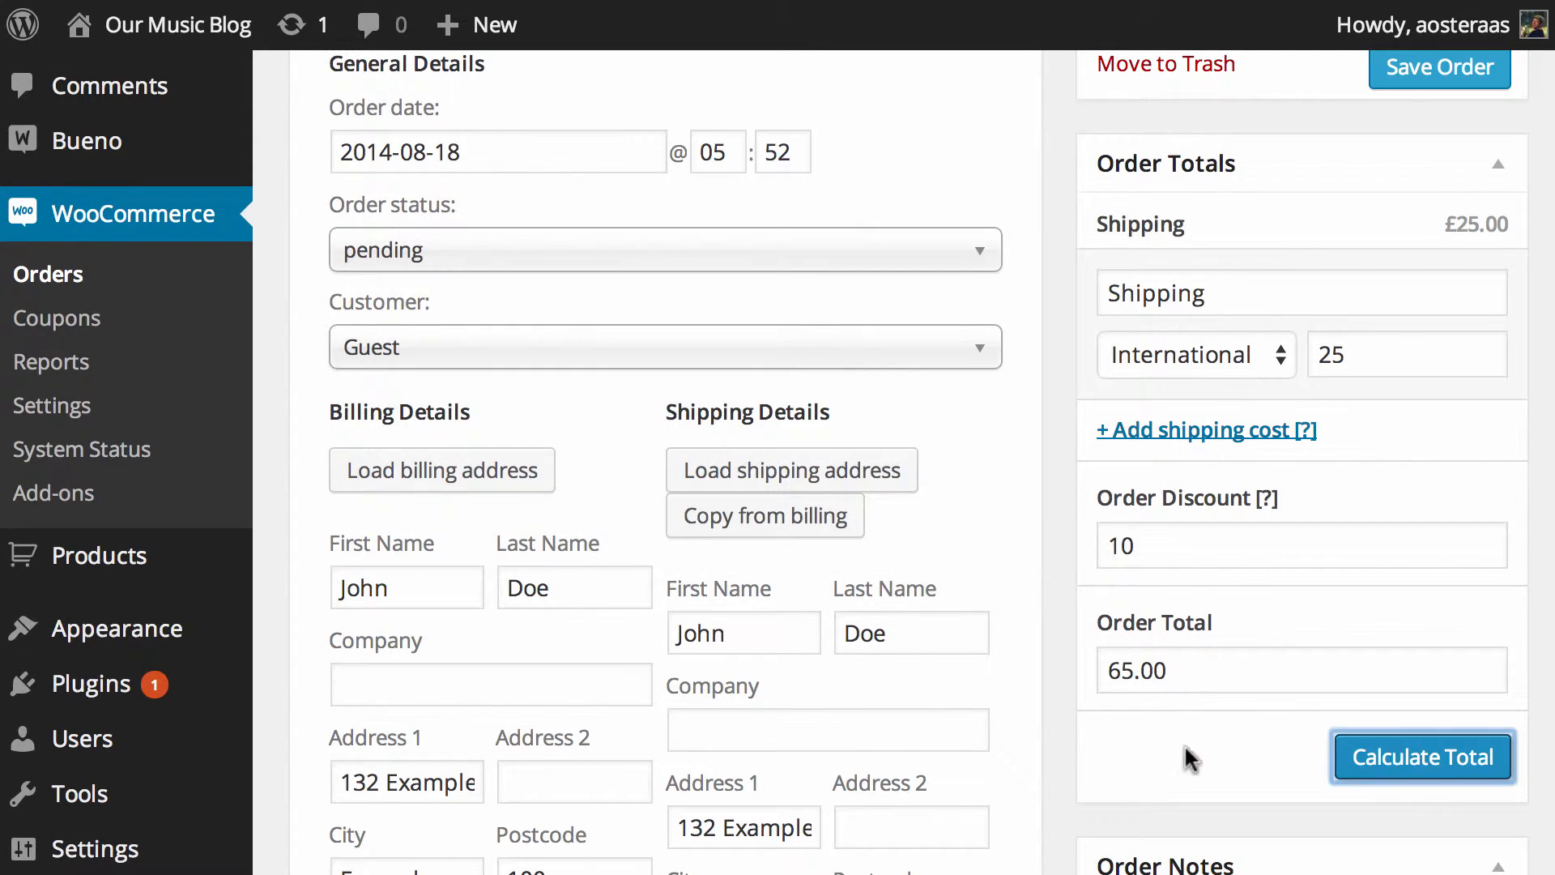
pyautogui.moveTo(1187, 593)
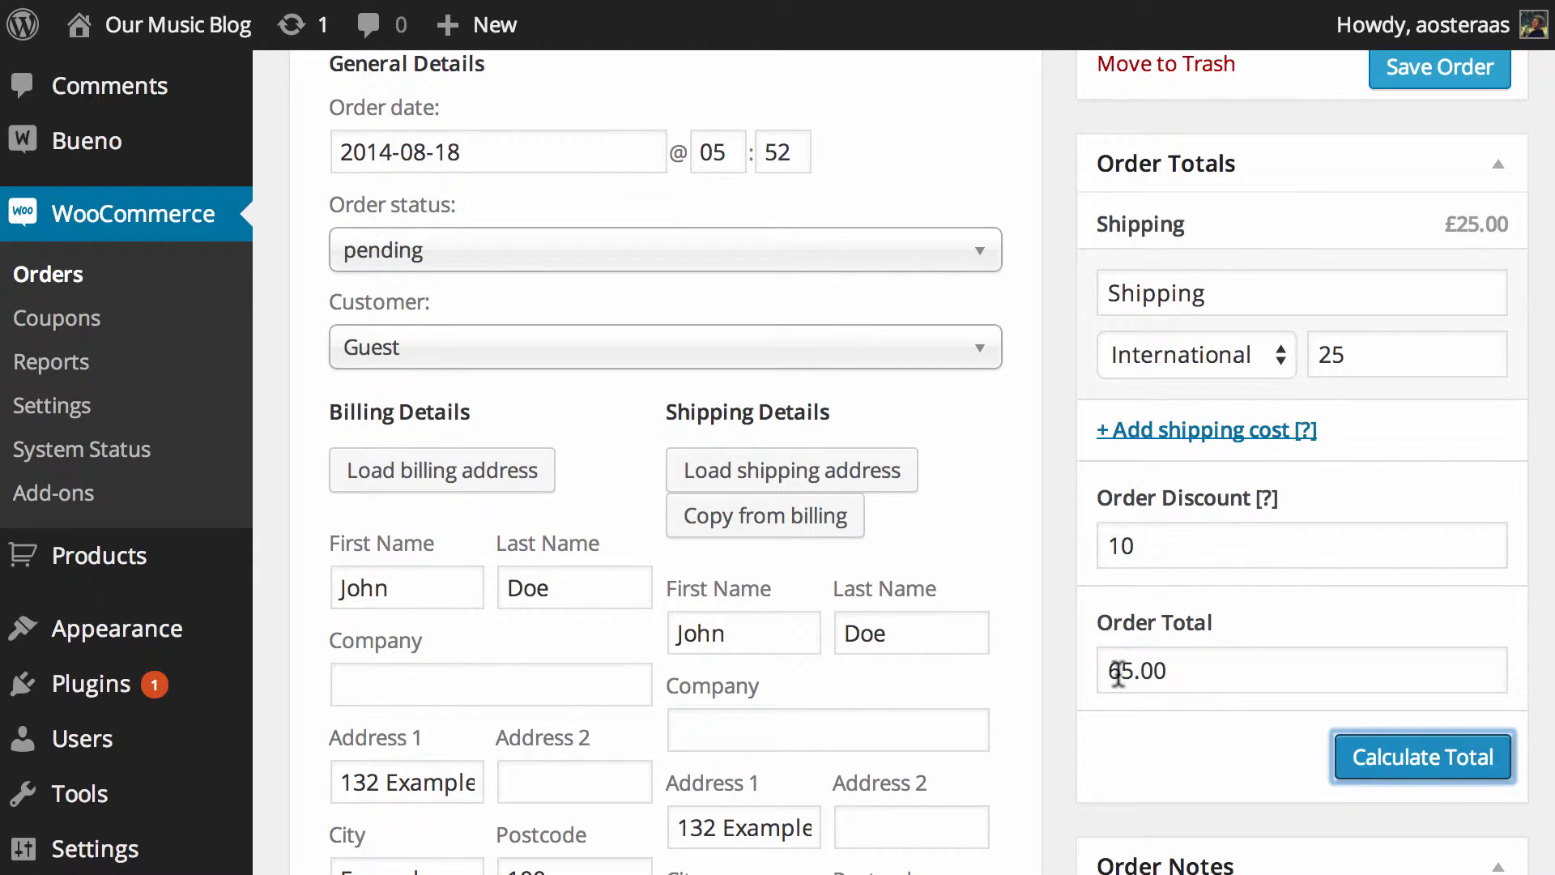
pyautogui.scroll(-3)
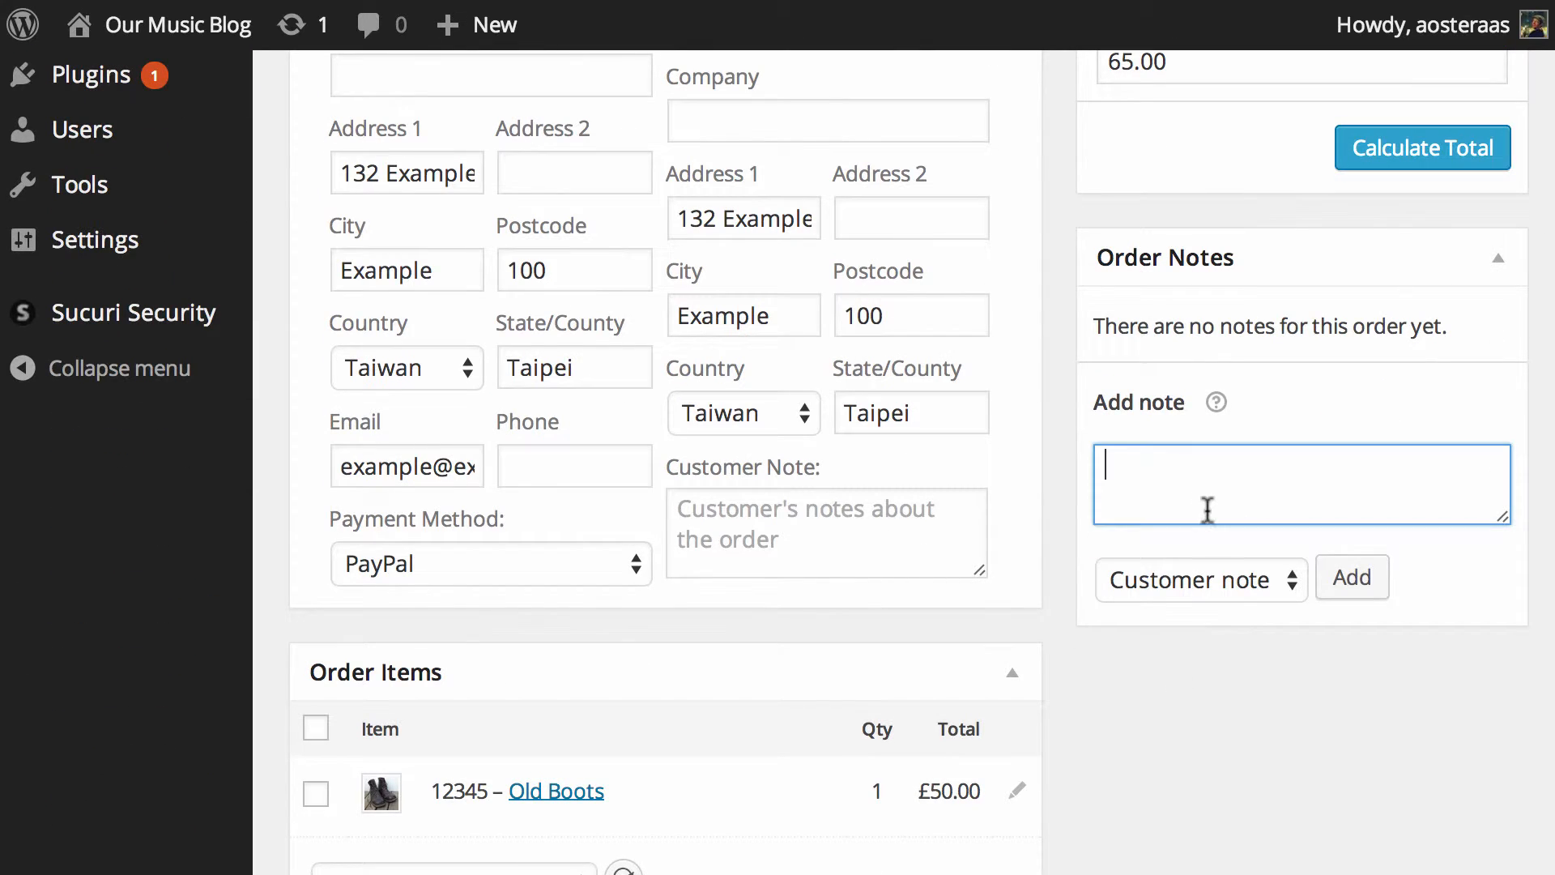
pyautogui.moveTo(1278, 477)
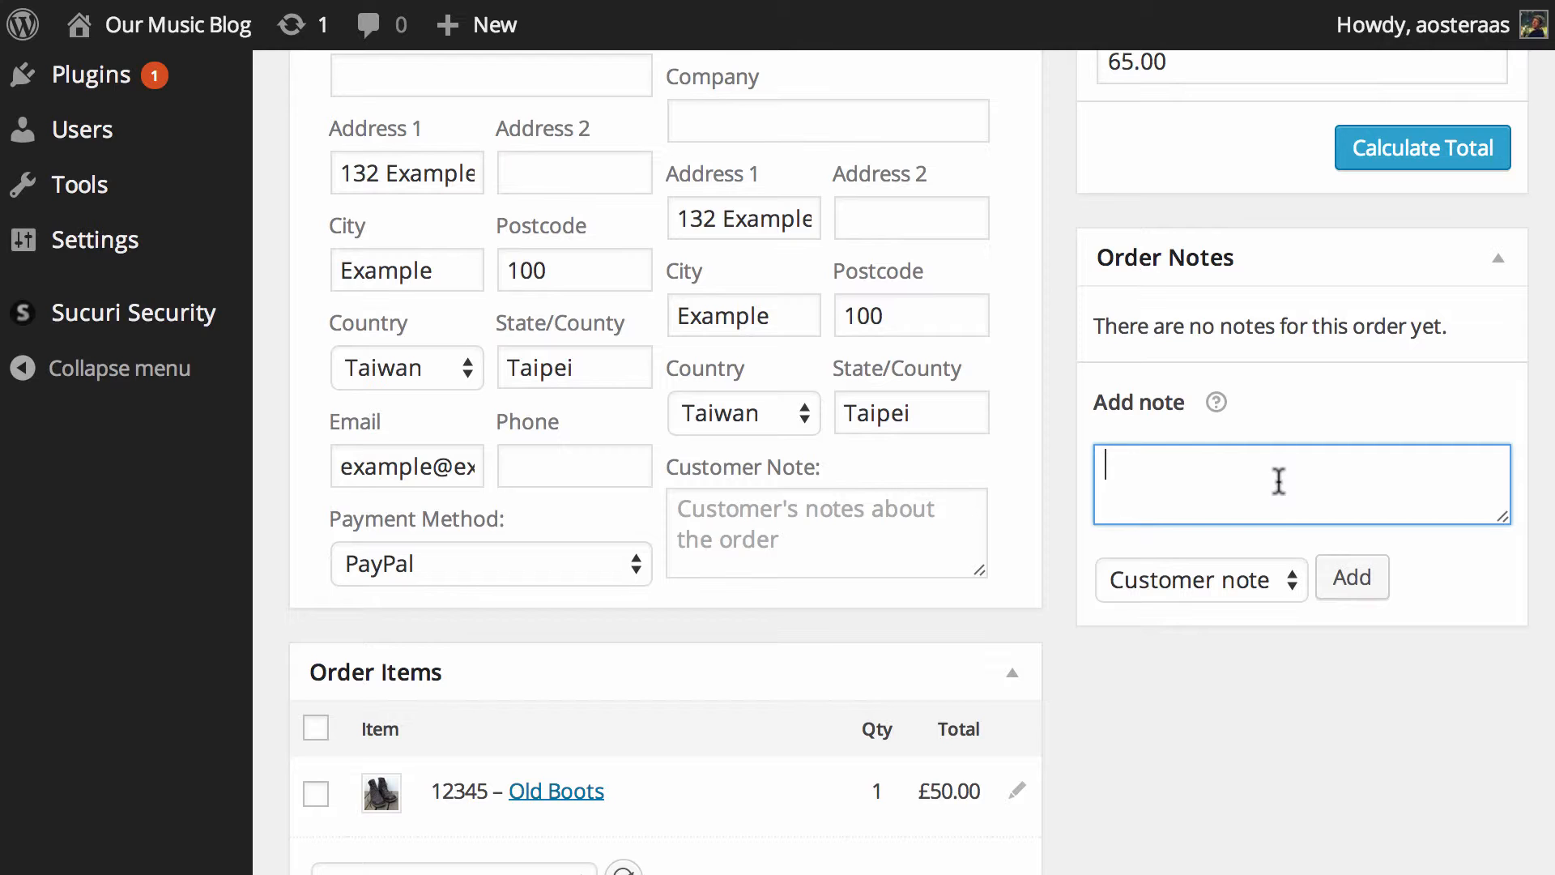
# Step: Make the order note private and save order #12
pyautogui.click(1200, 578)
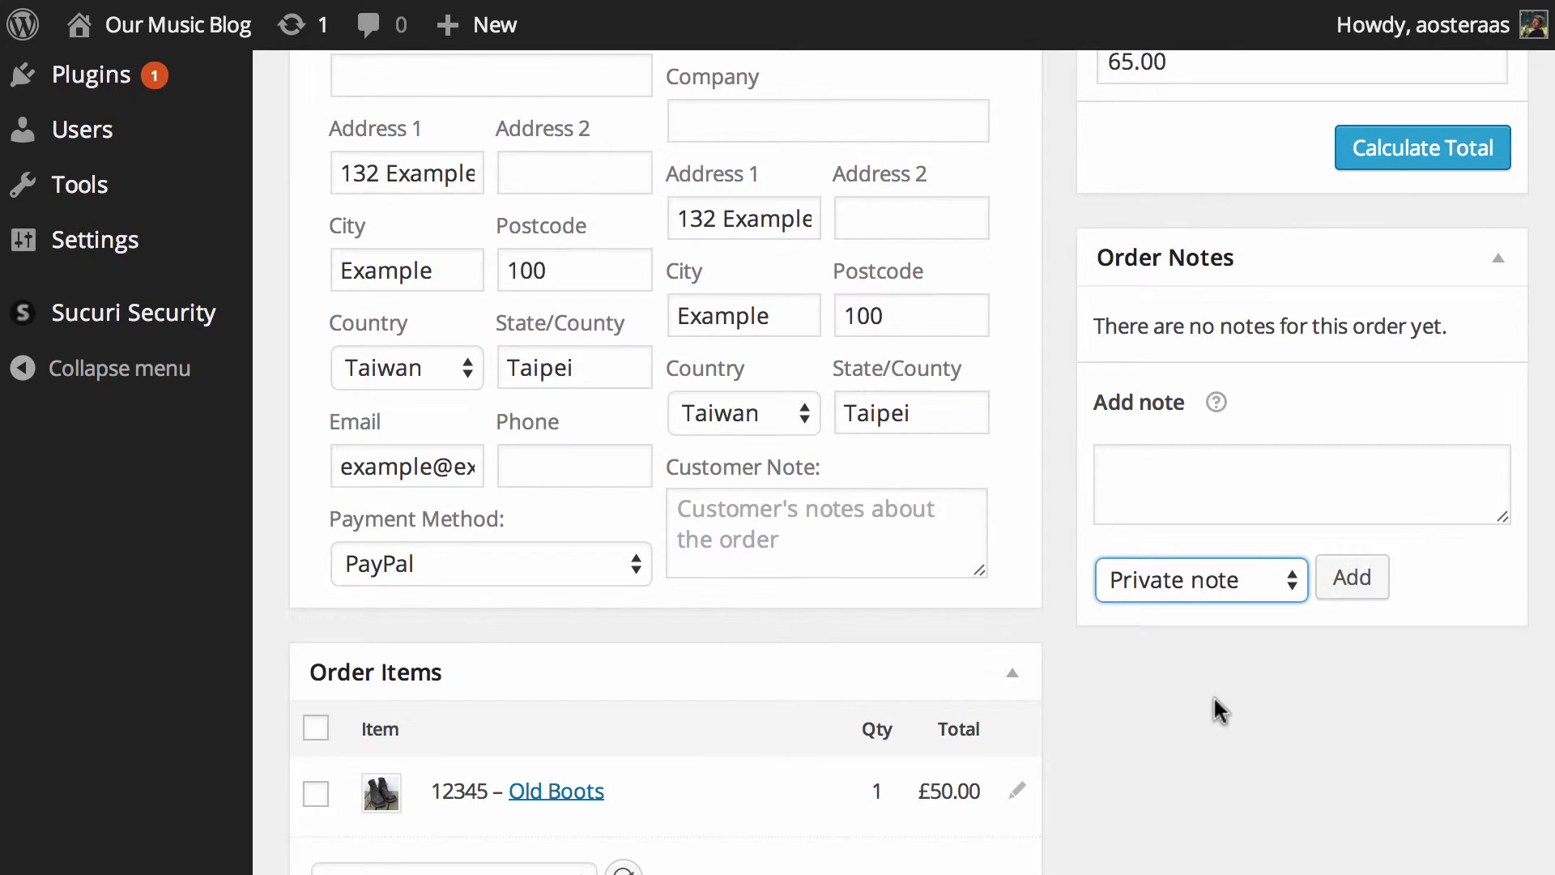
pyautogui.moveTo(1093, 761)
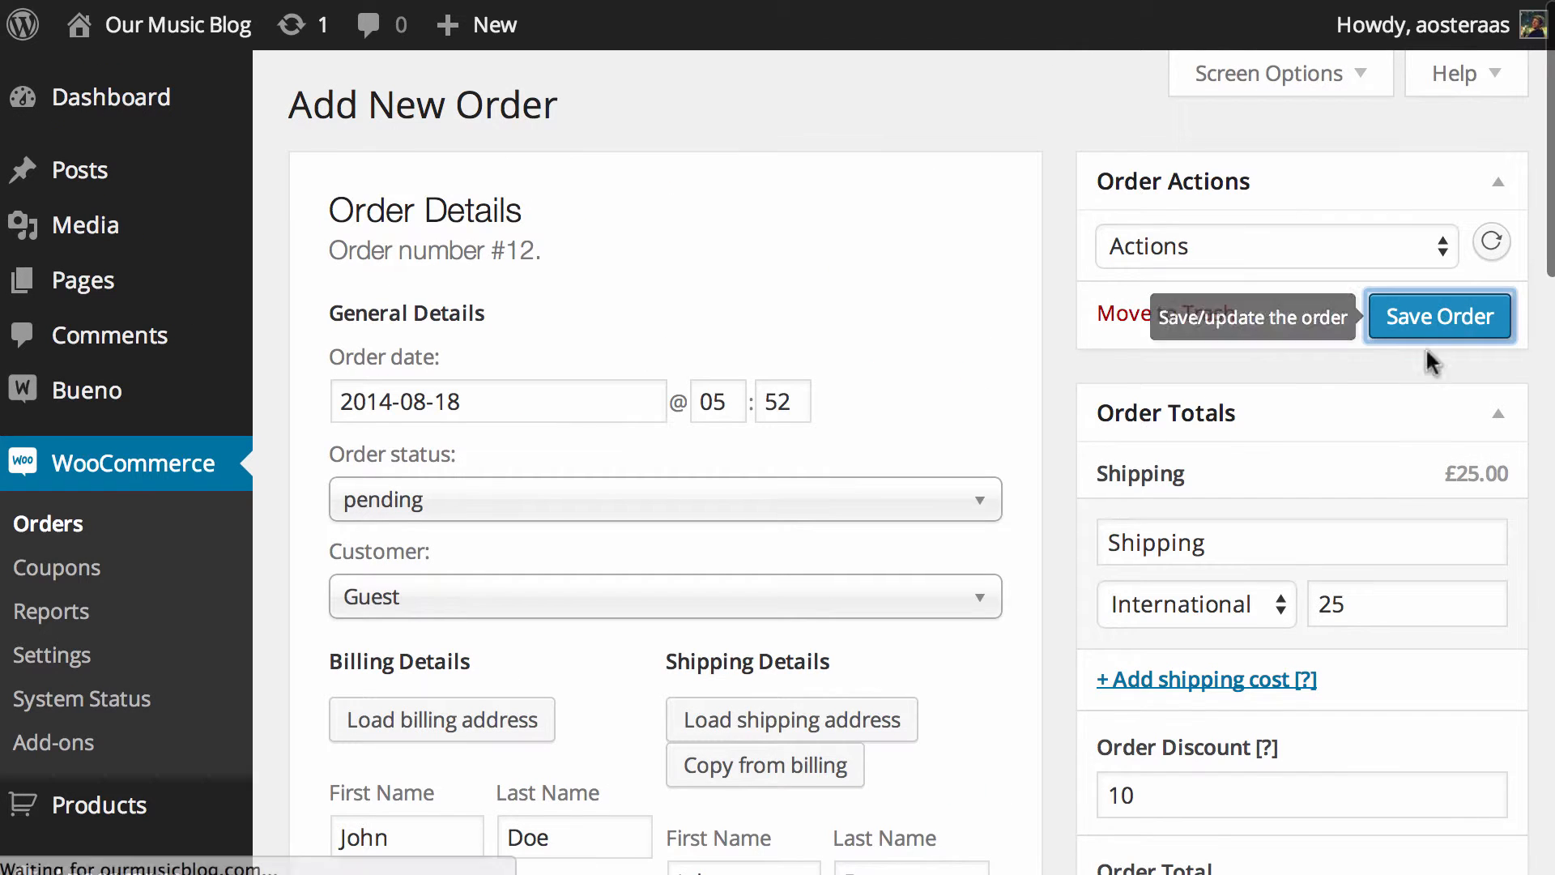
pyautogui.click(1438, 316)
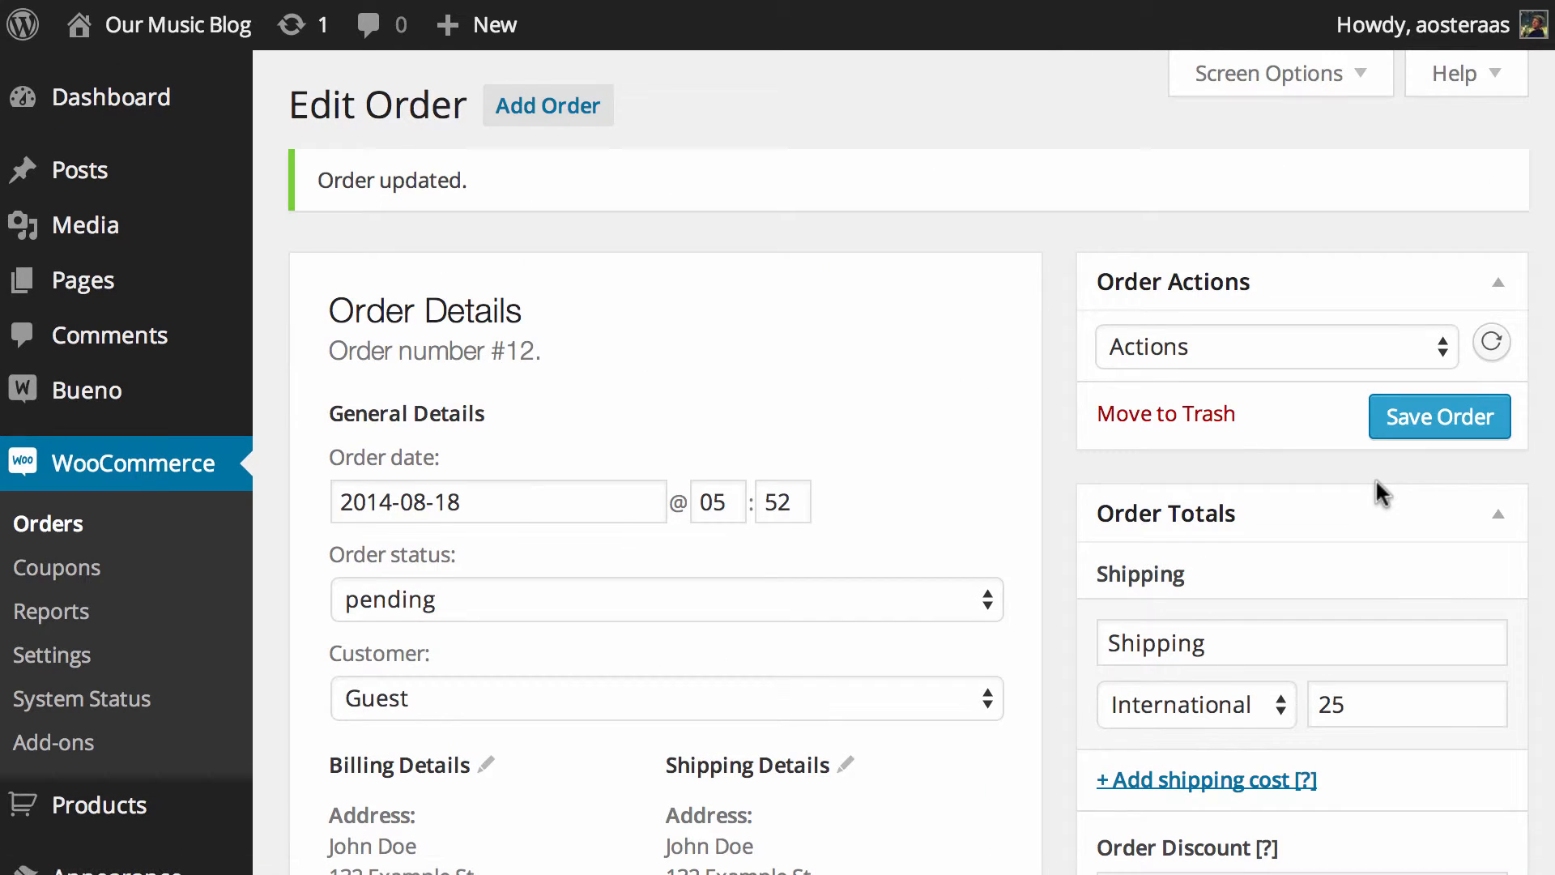
pyautogui.click(1277, 347)
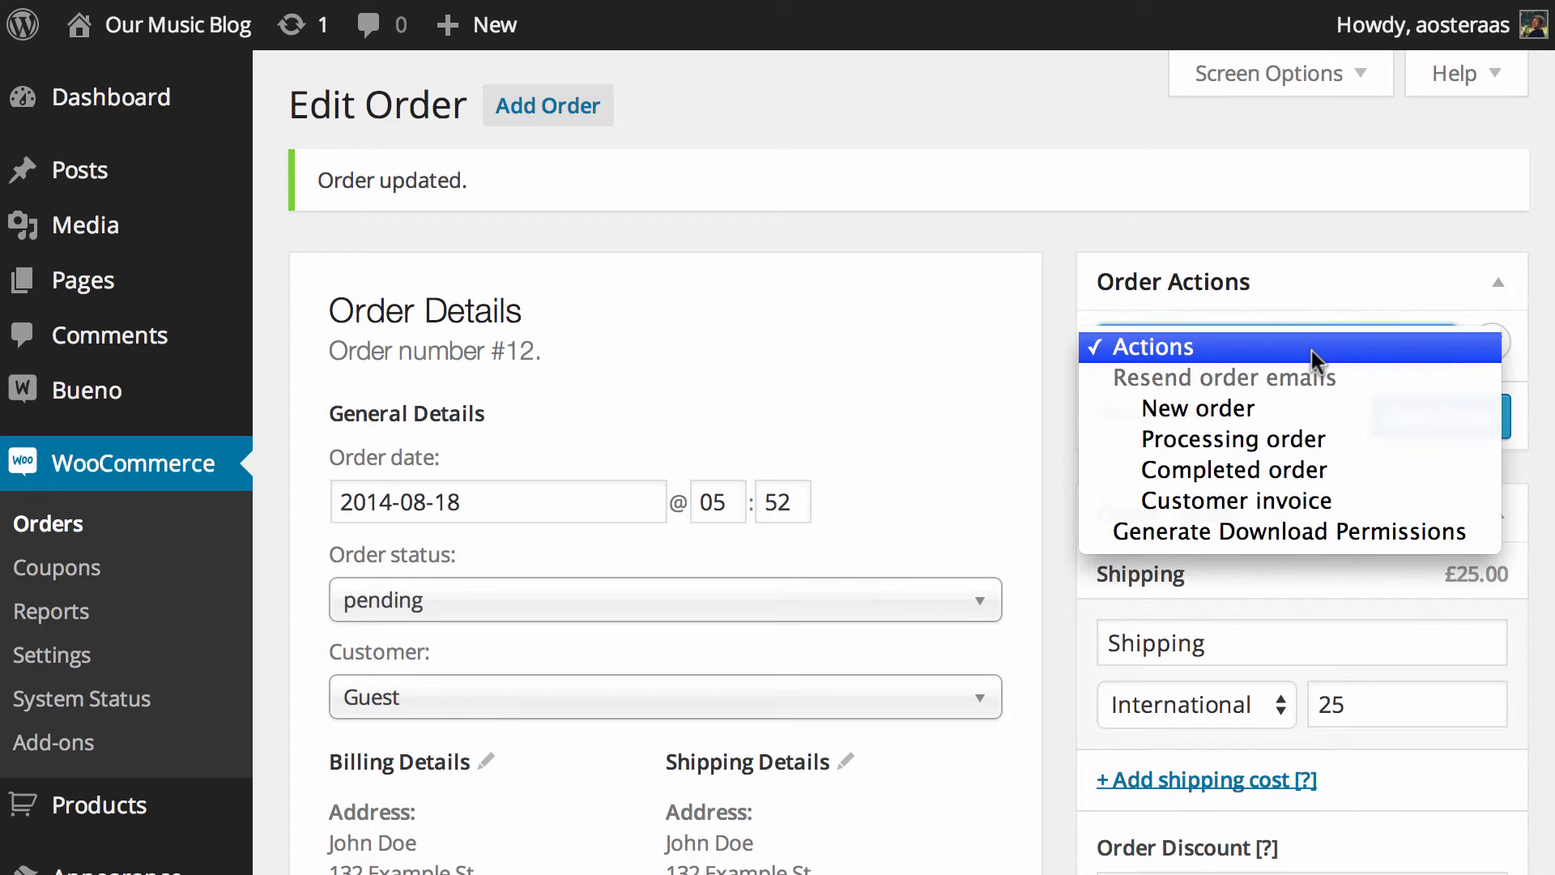
pyautogui.moveTo(1309, 439)
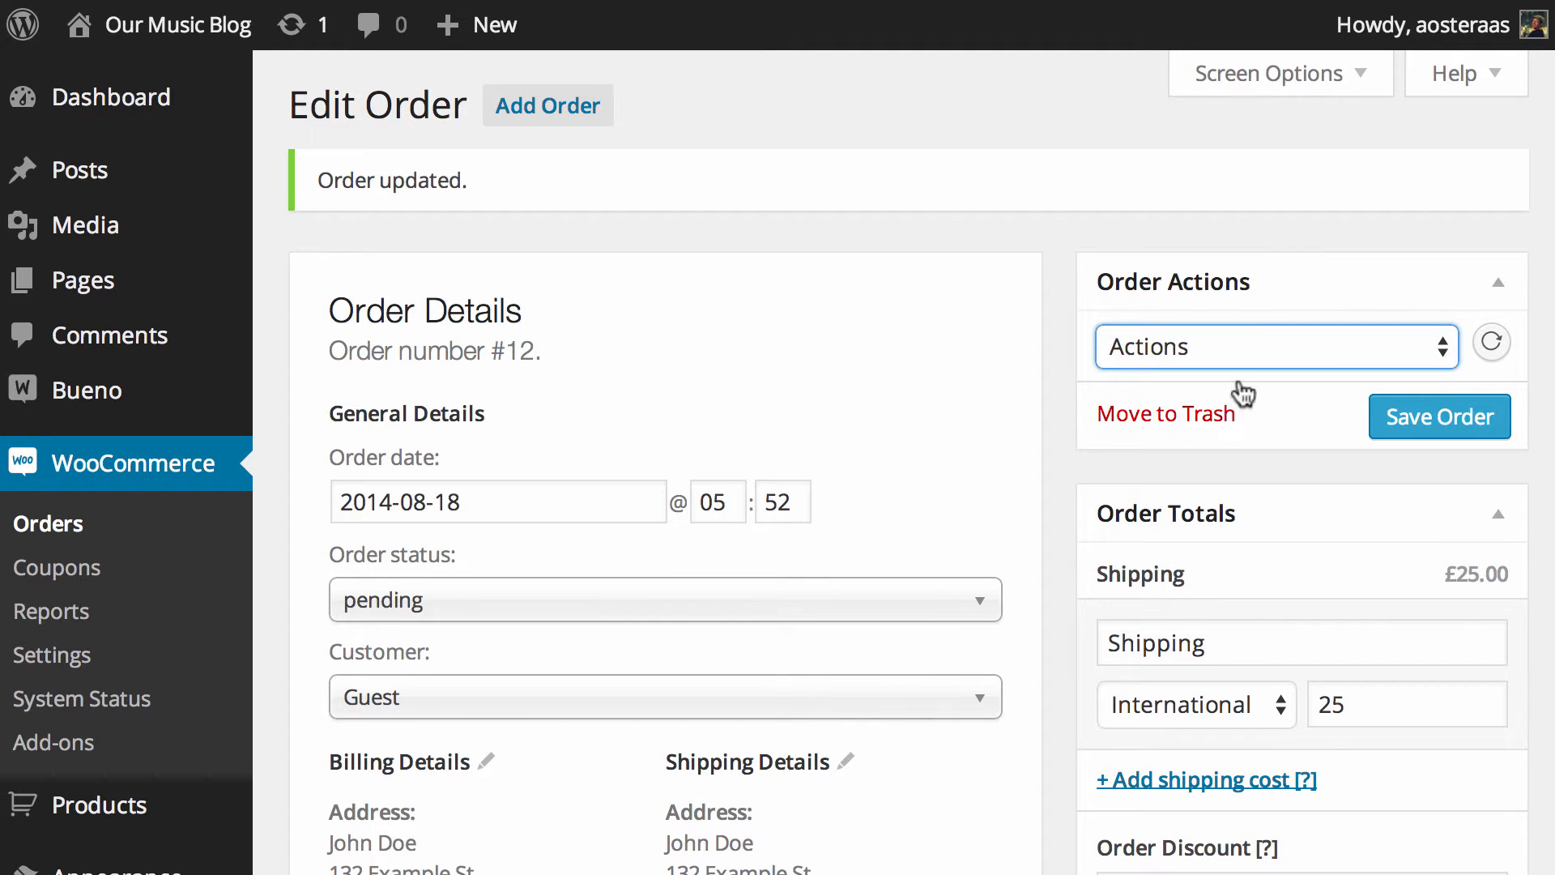
pyautogui.click(1275, 346)
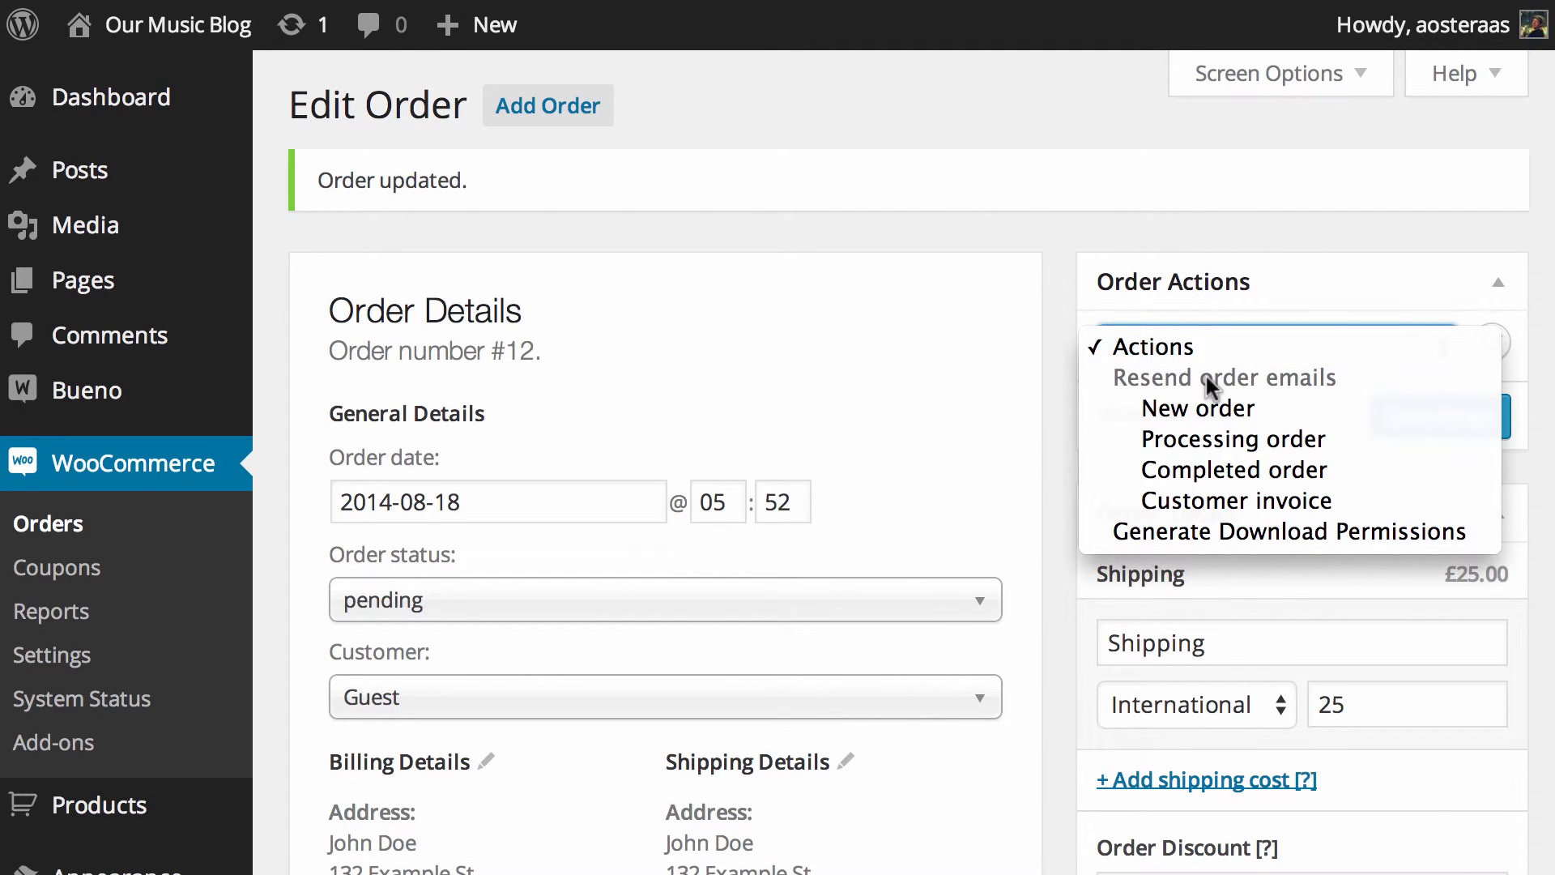
pyautogui.moveTo(1197, 408)
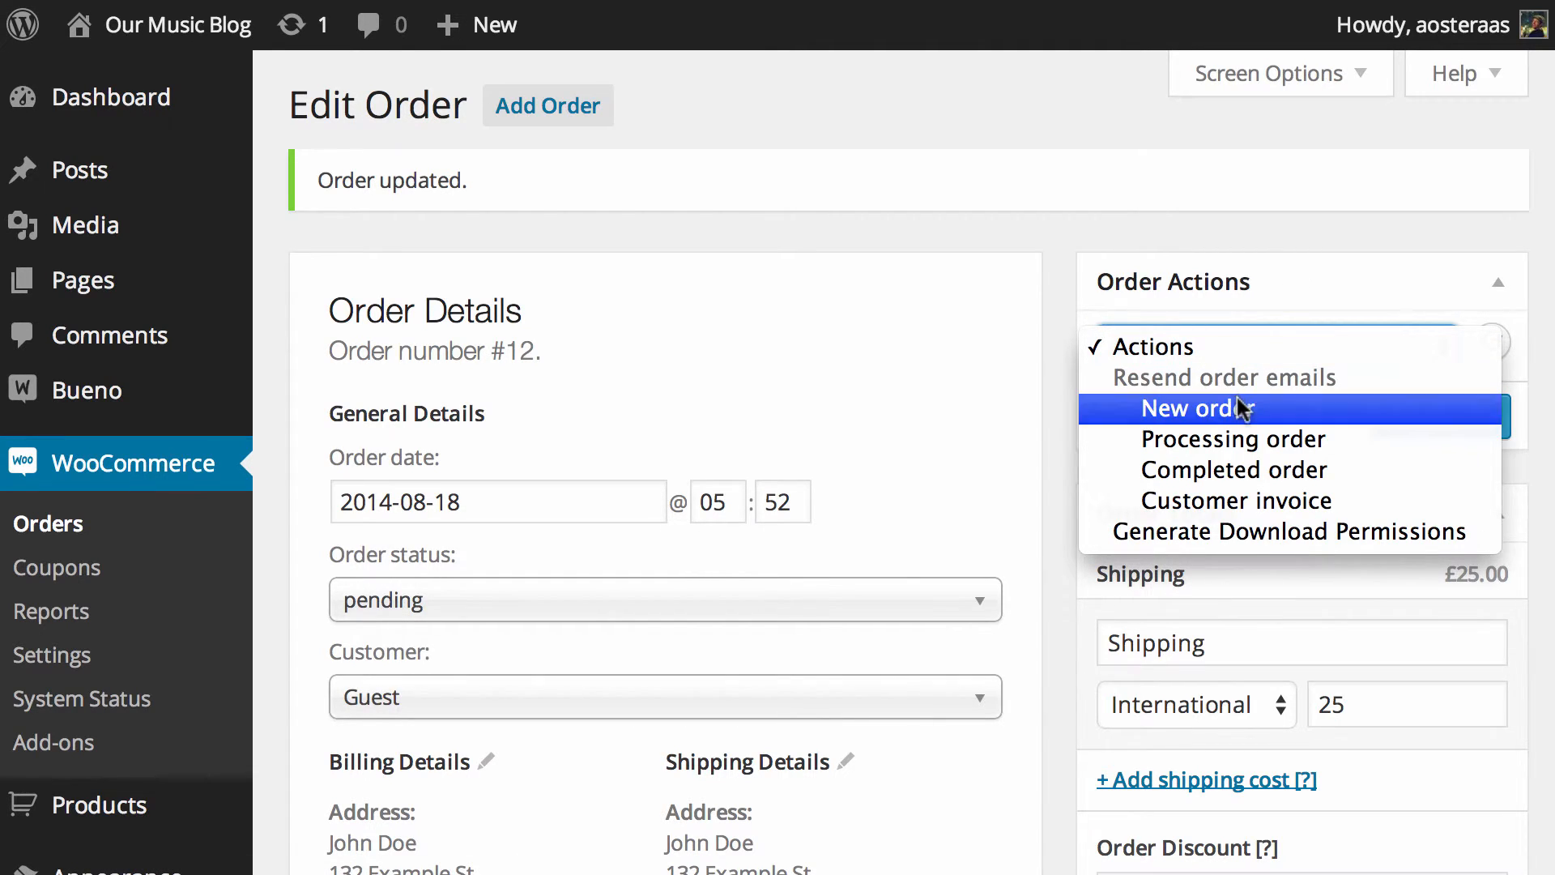
pyautogui.moveTo(1287, 439)
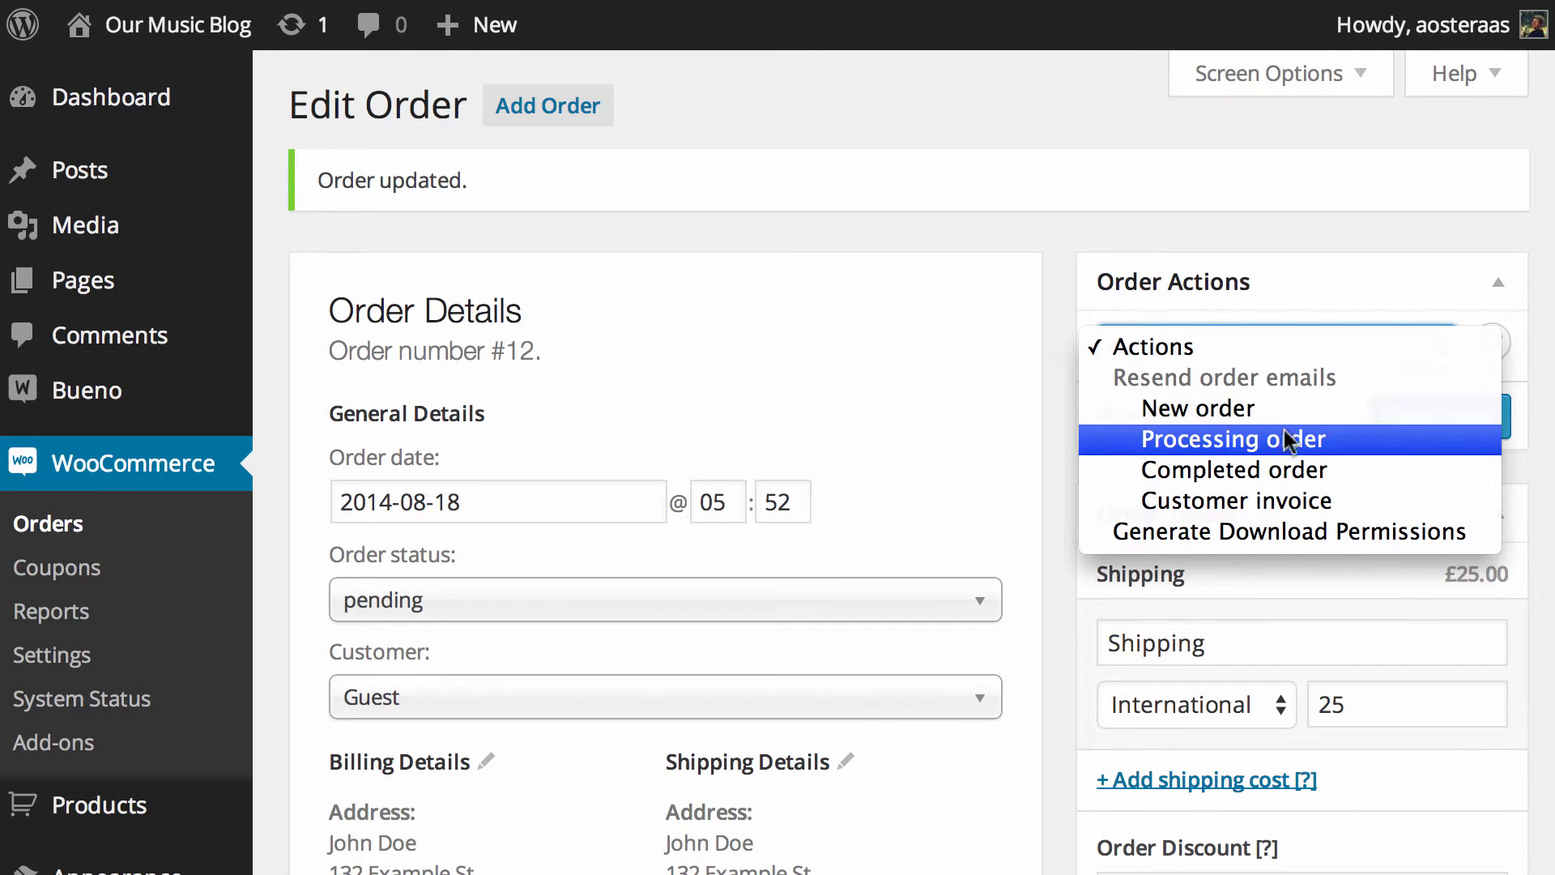
pyautogui.moveTo(1283, 218)
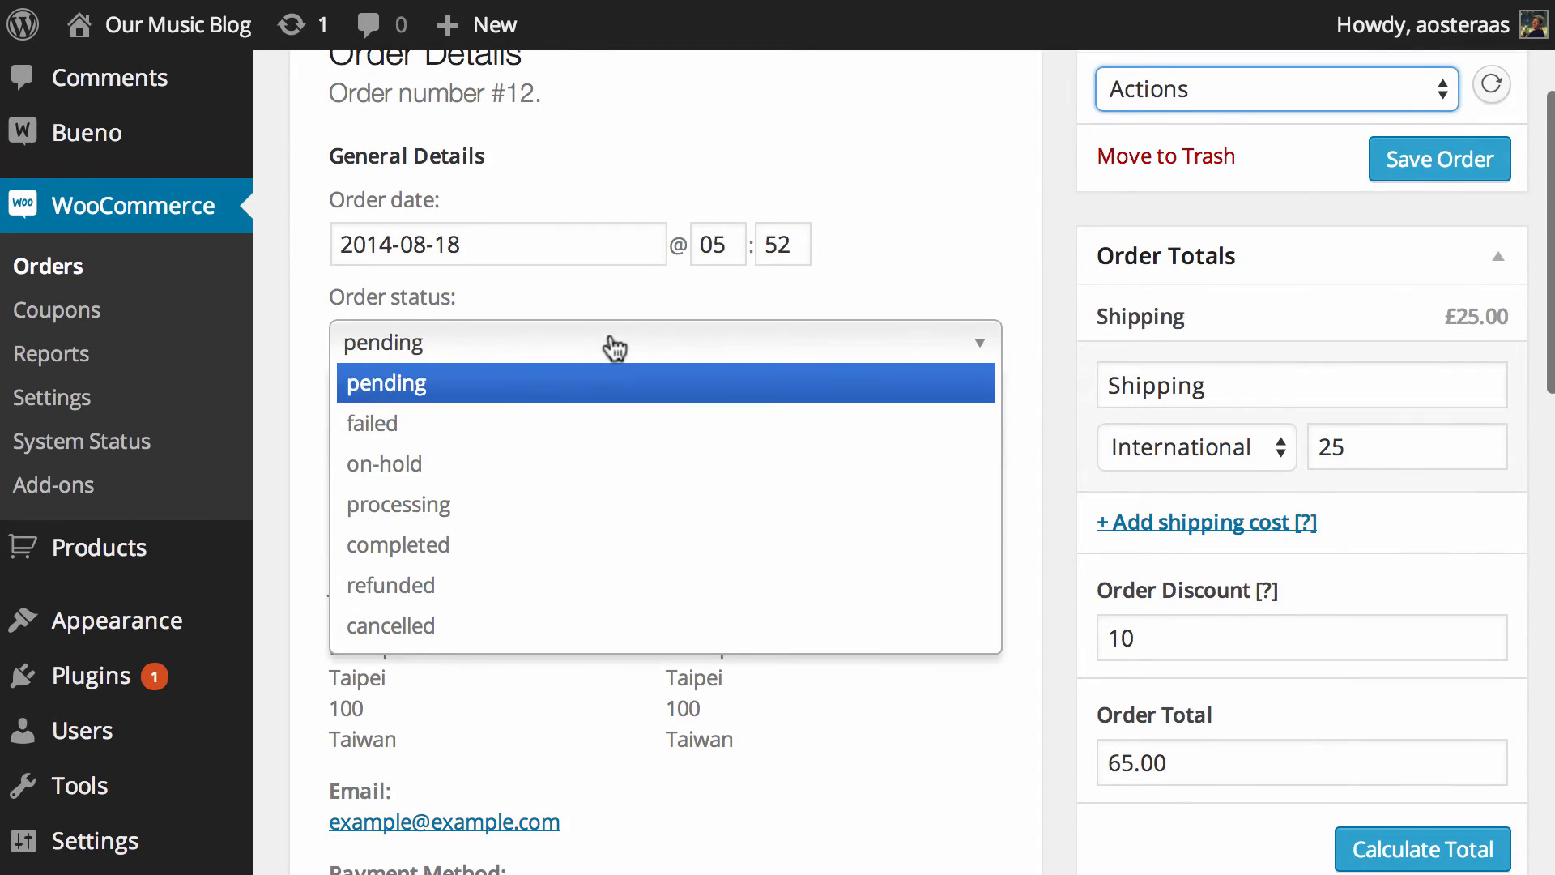
pyautogui.moveTo(536, 423)
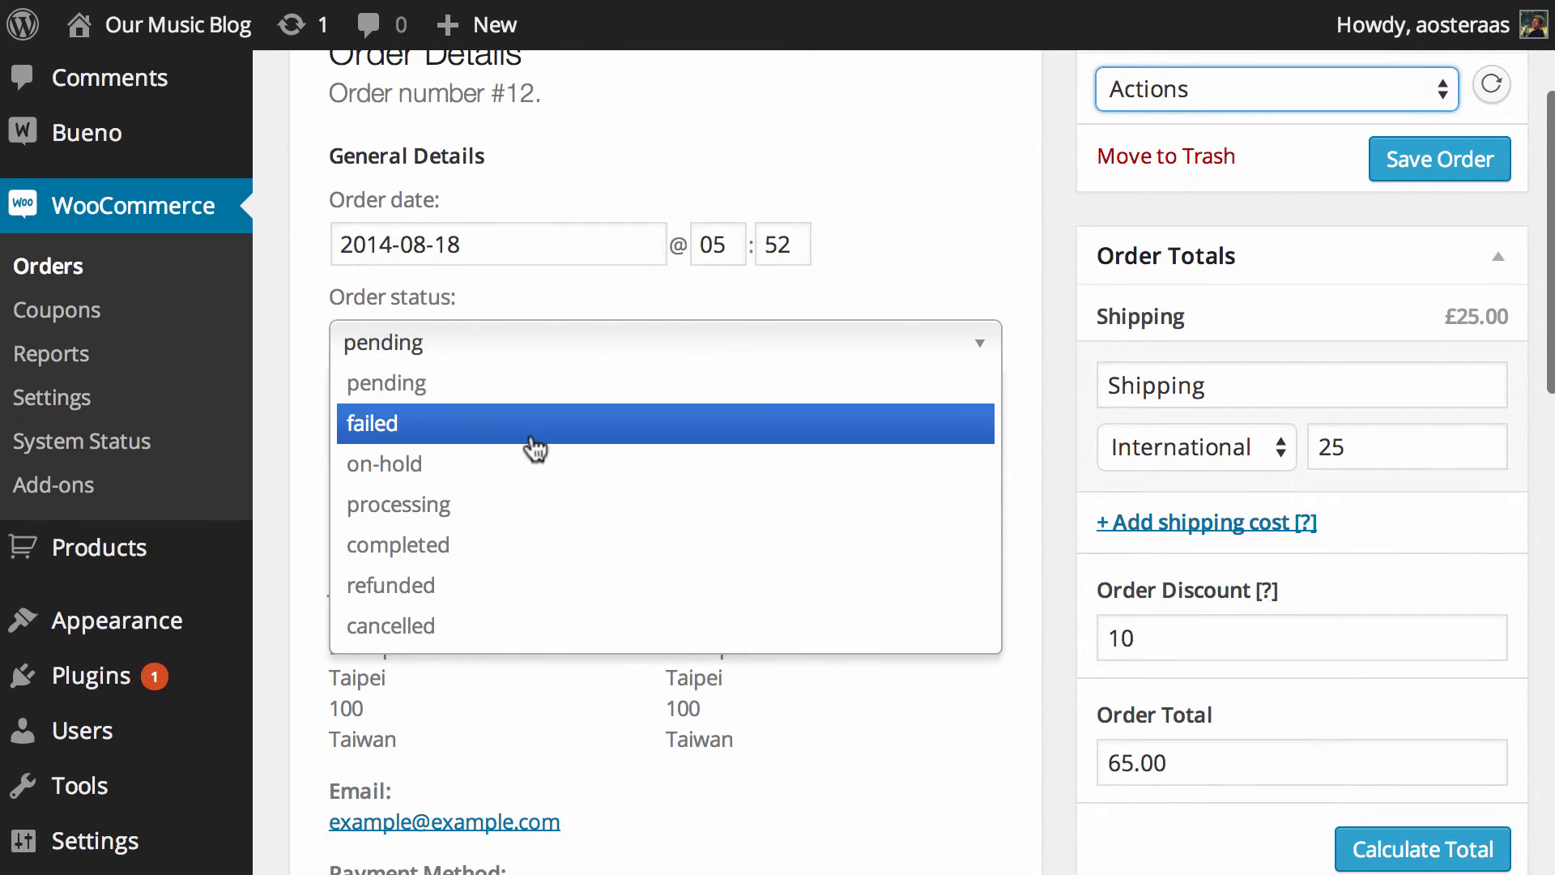
pyautogui.moveTo(492, 513)
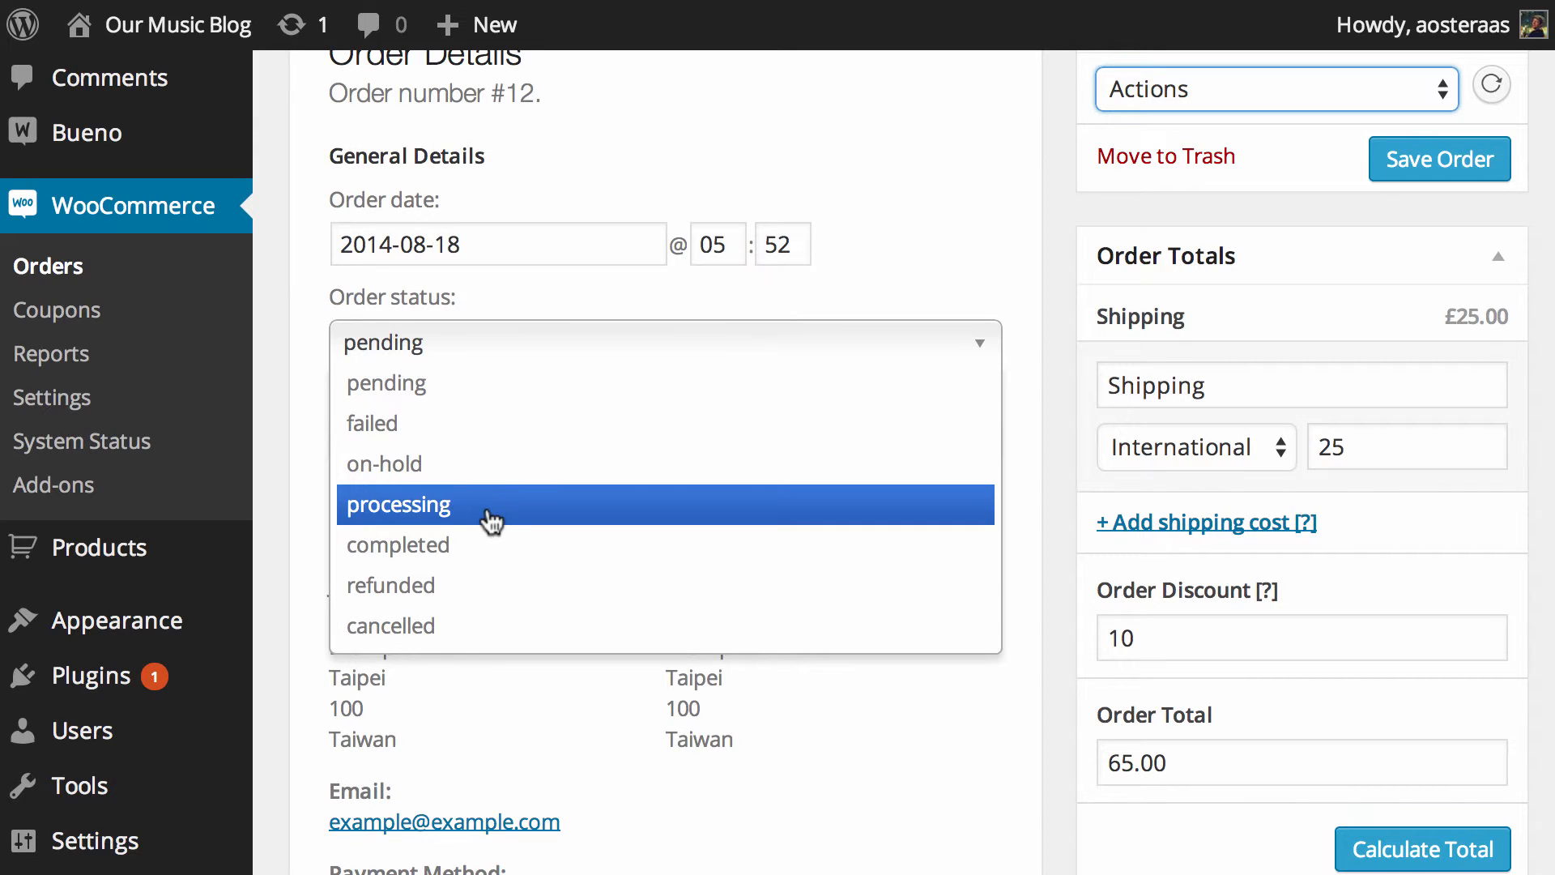
# Step: Set order #12's status to completed and save it
pyautogui.click(397, 544)
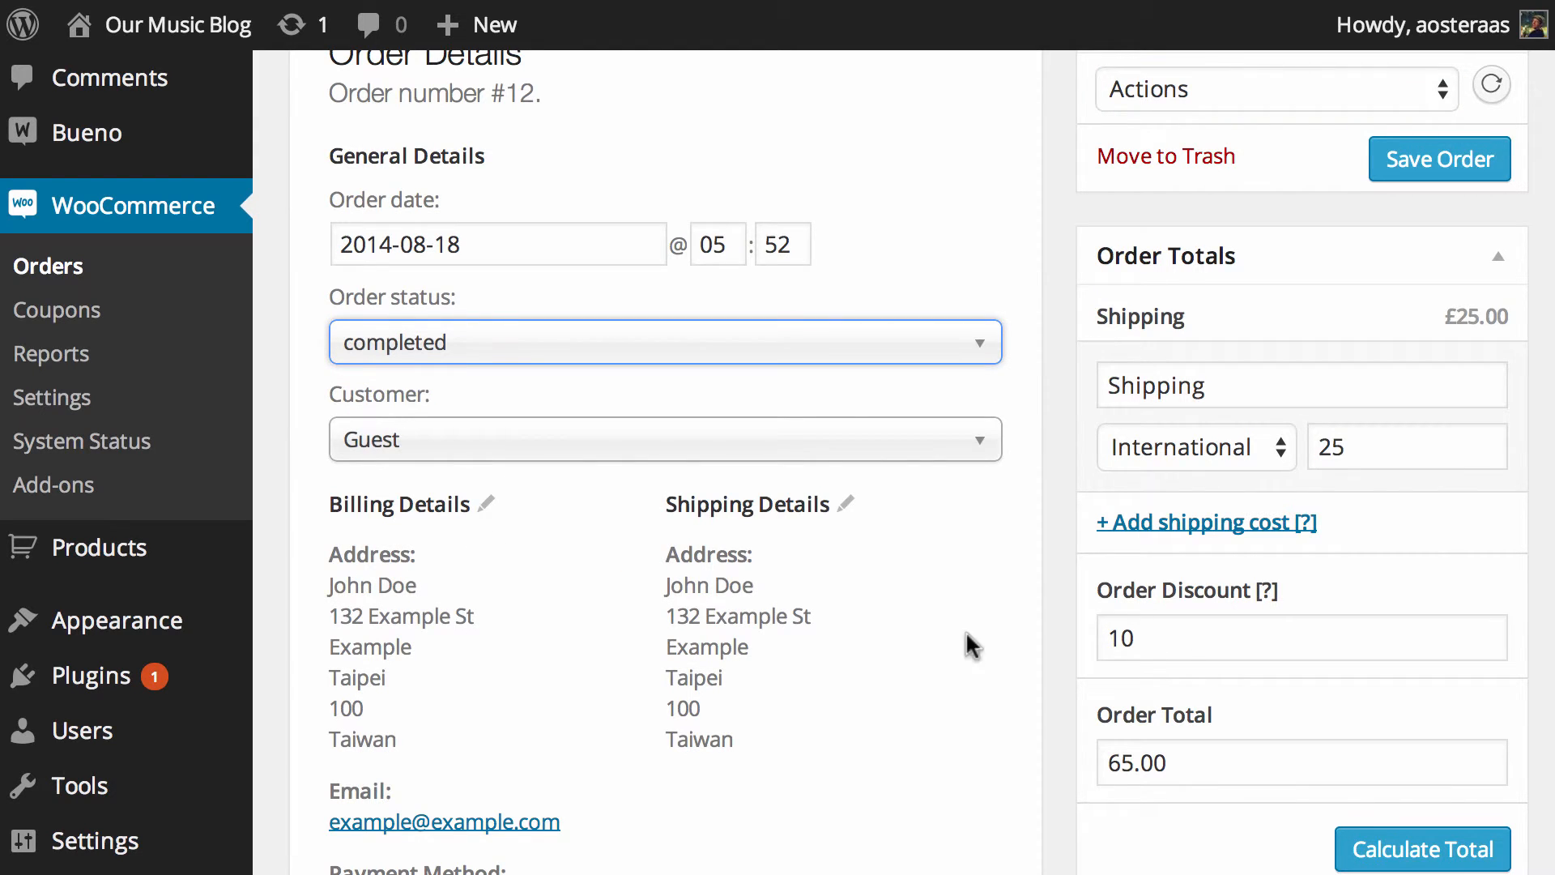
pyautogui.click(1438, 158)
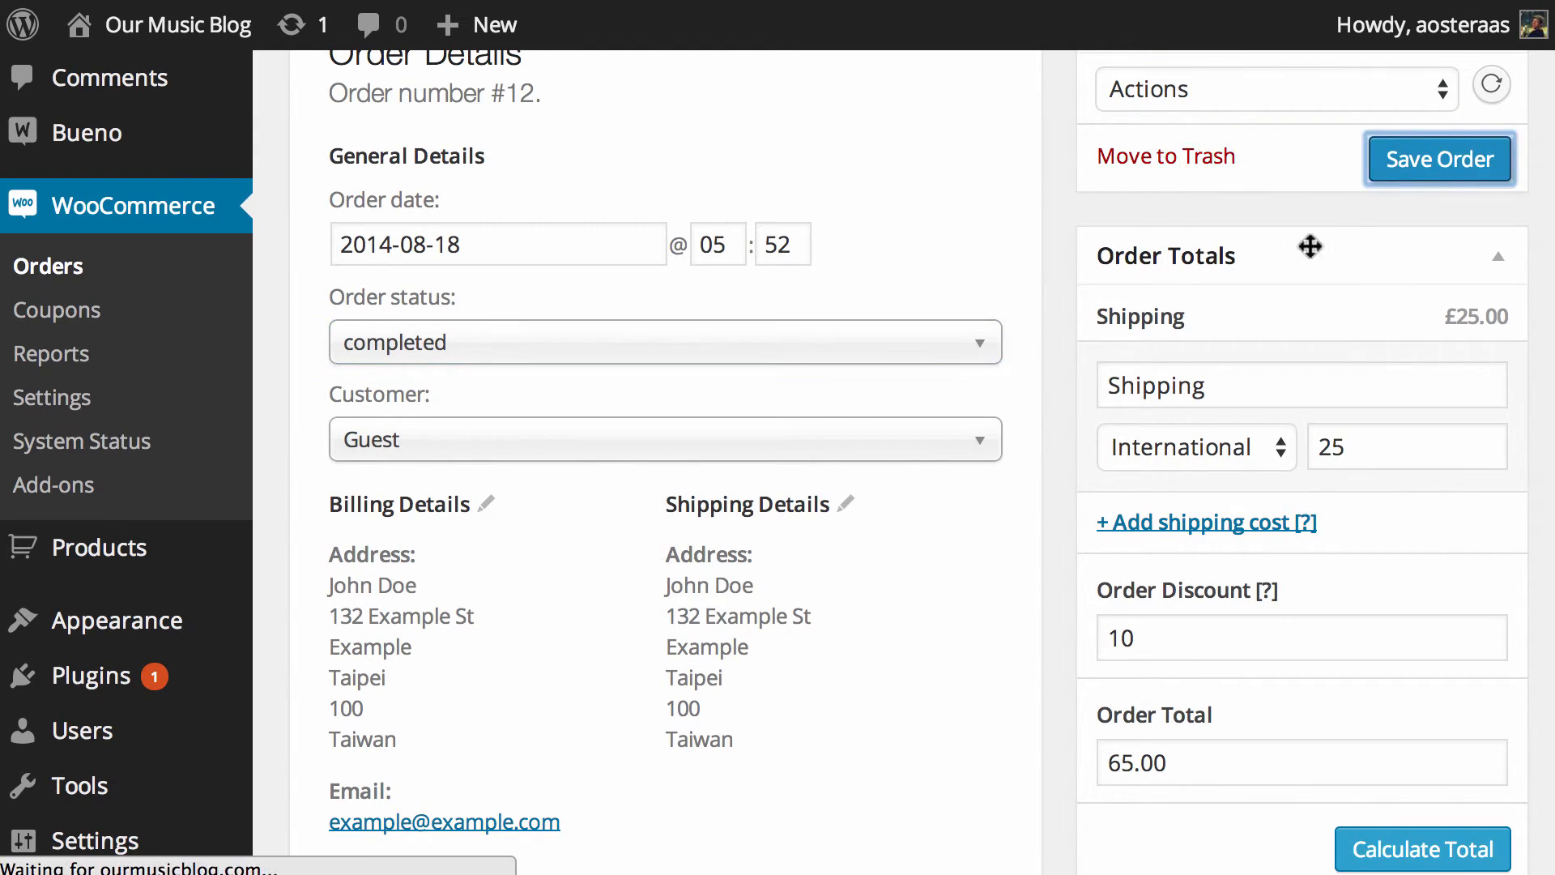
pyautogui.moveTo(1181, 257)
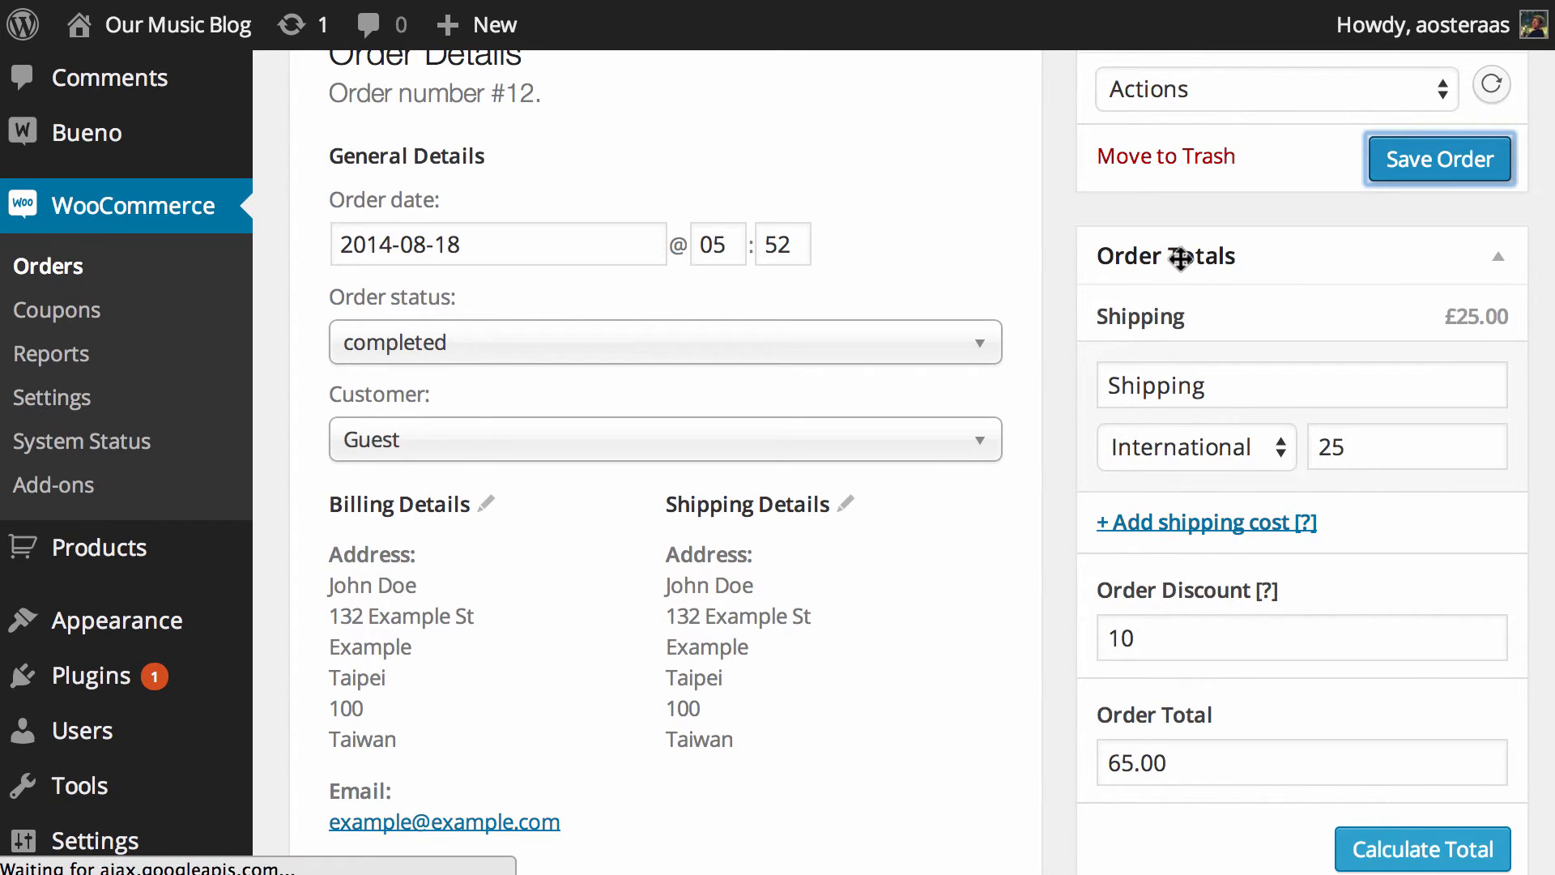
pyautogui.click(1438, 157)
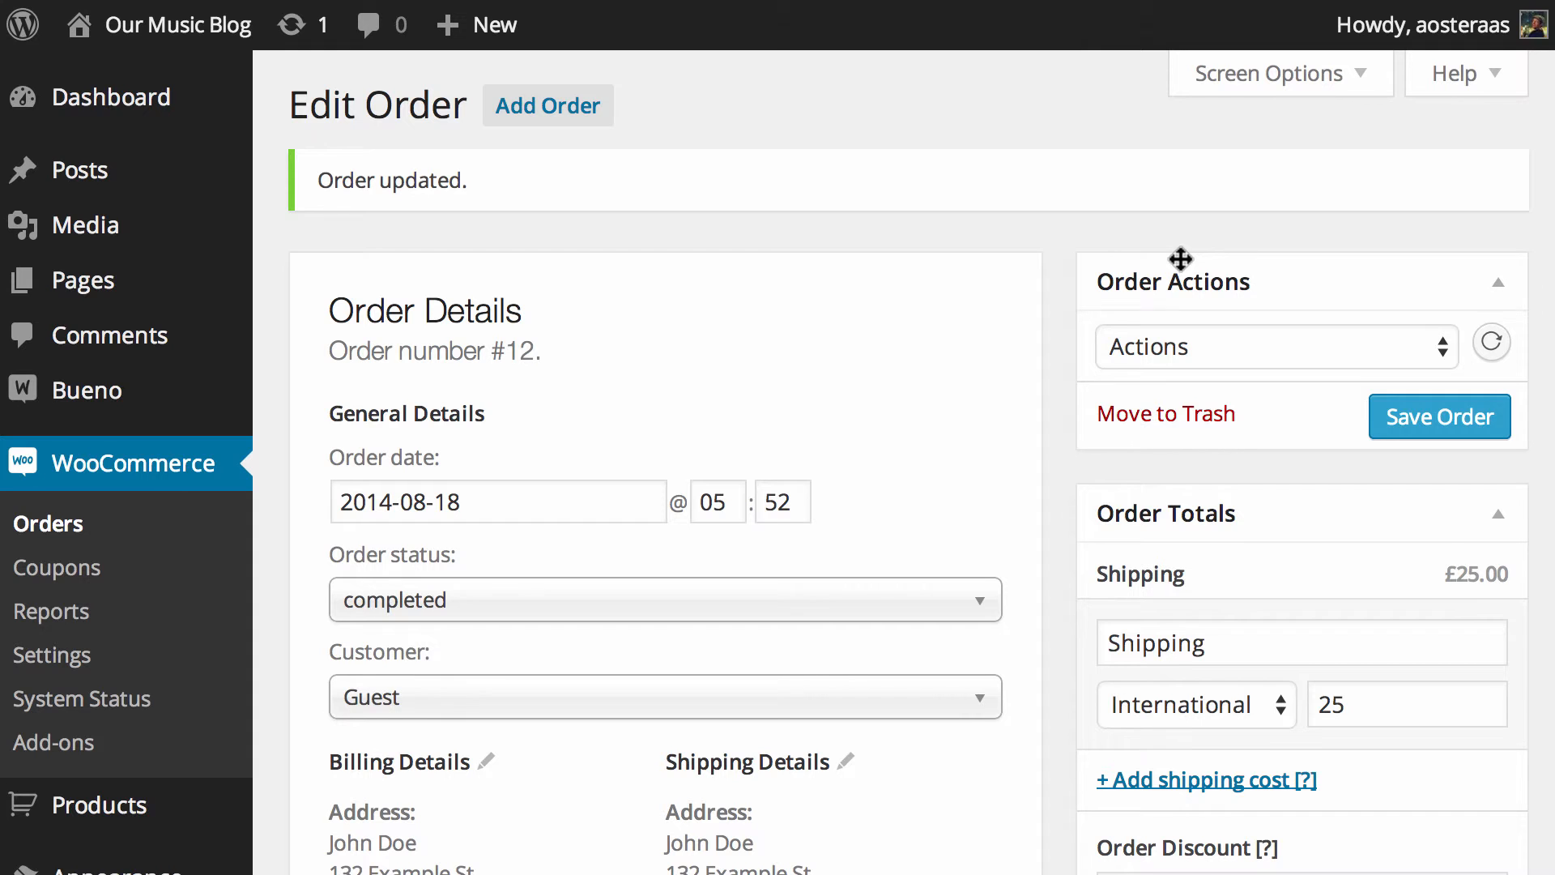
# Step: View order #12 completed at £65.00 in the Orders list and reopen it
pyautogui.scroll(-3)
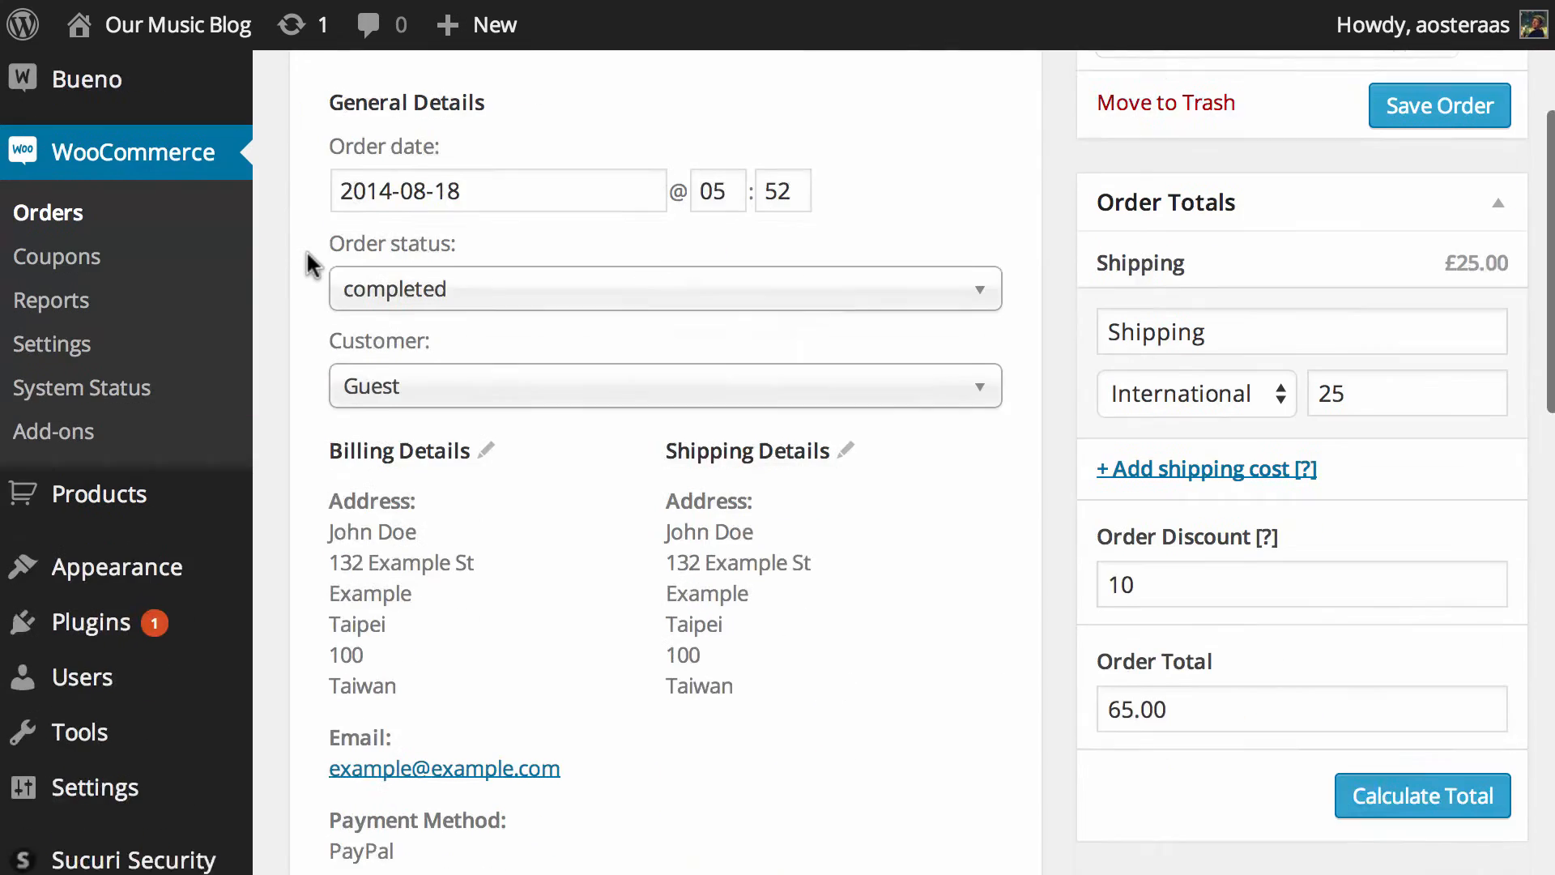
pyautogui.scroll(-3)
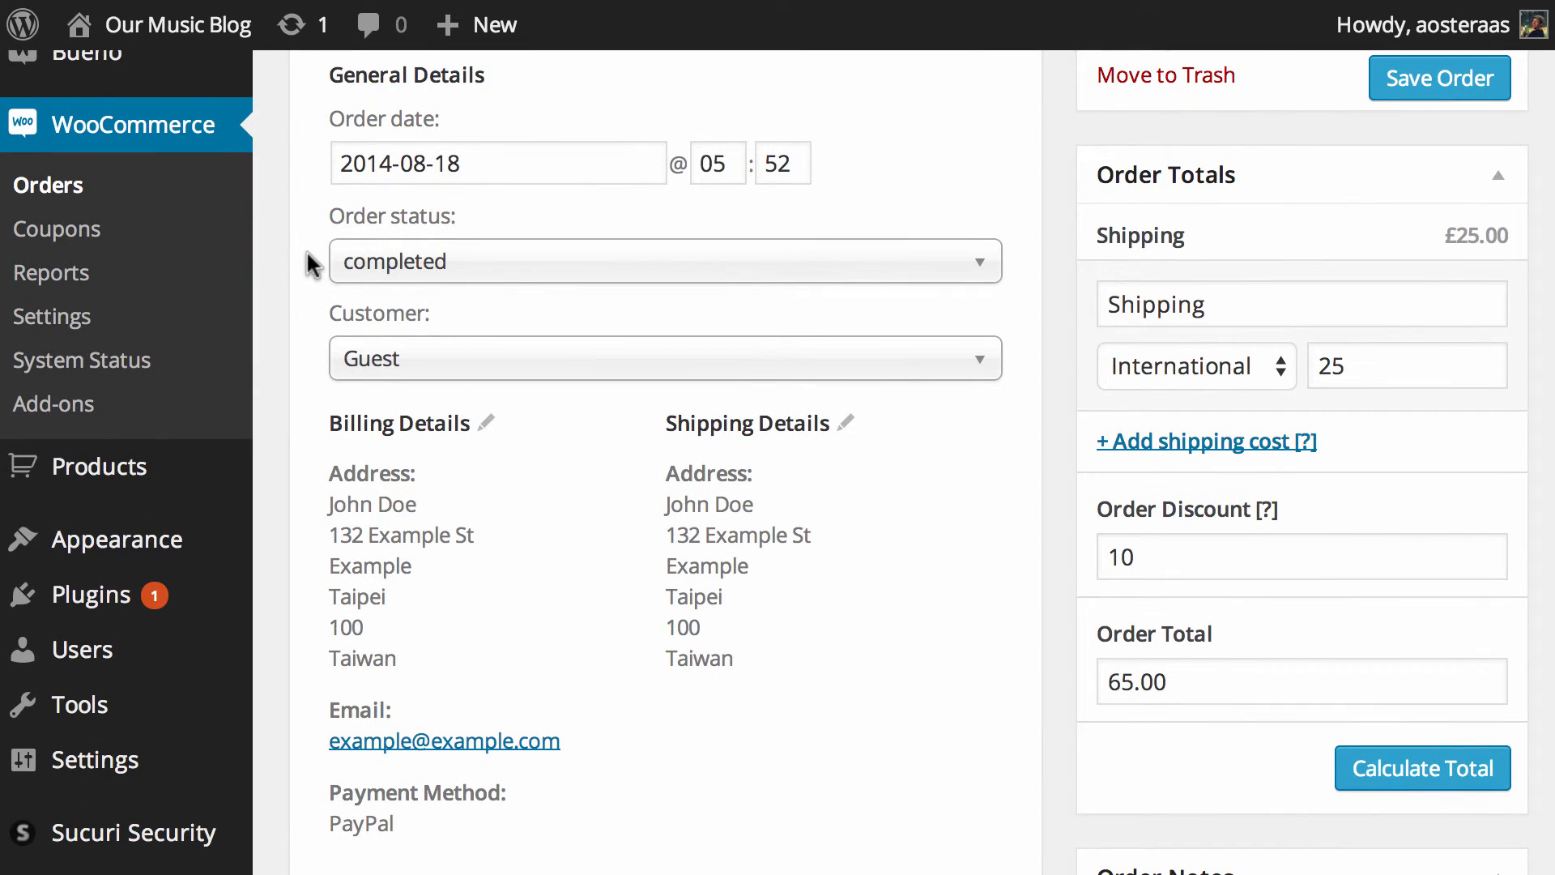
pyautogui.moveTo(47, 184)
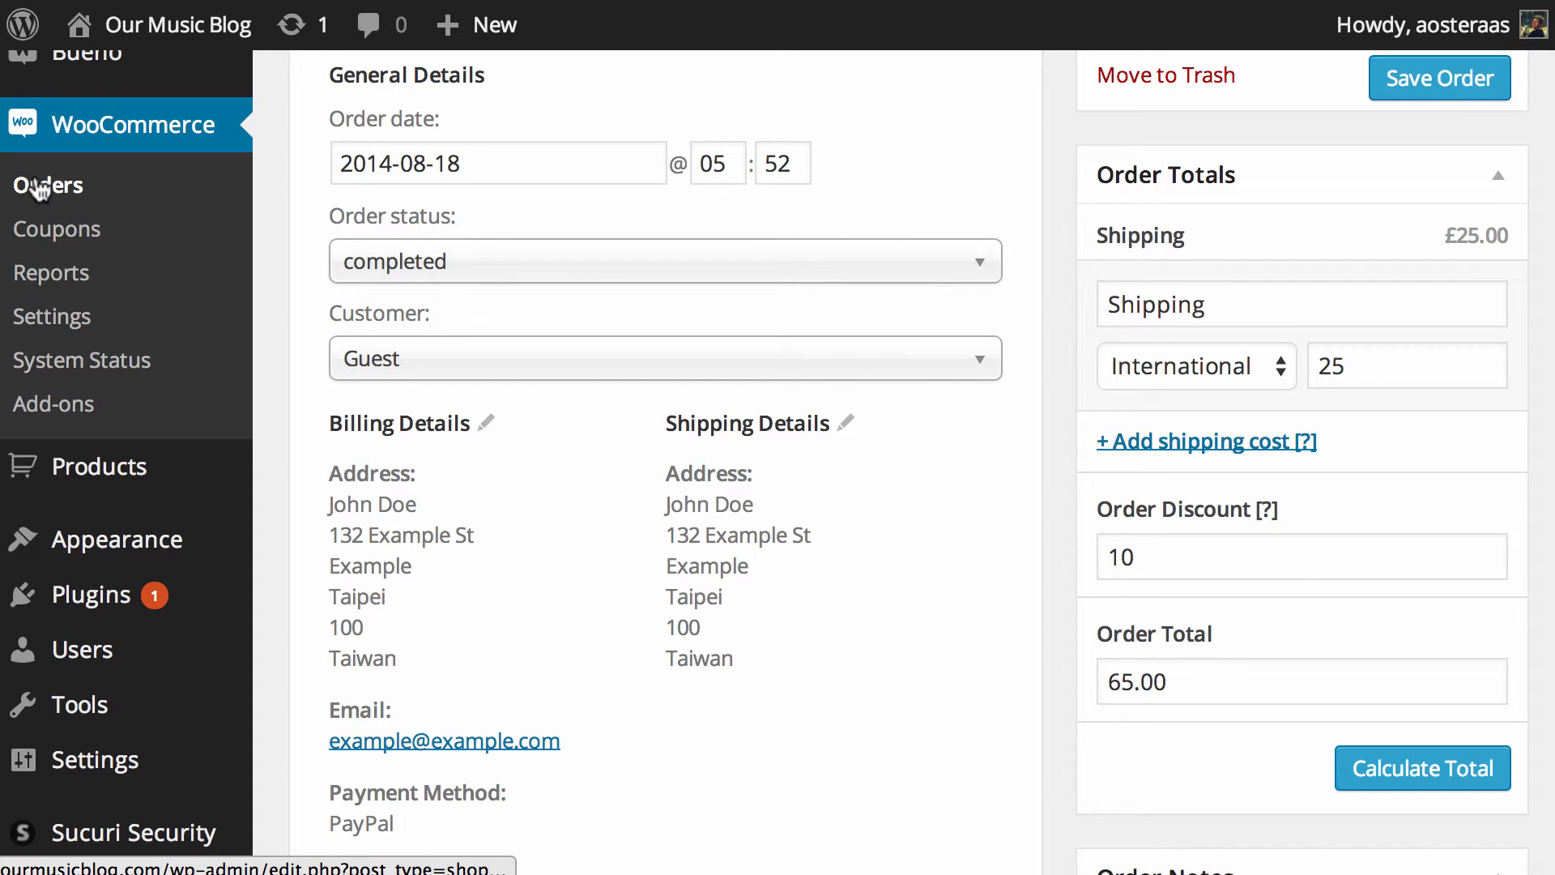
pyautogui.click(48, 185)
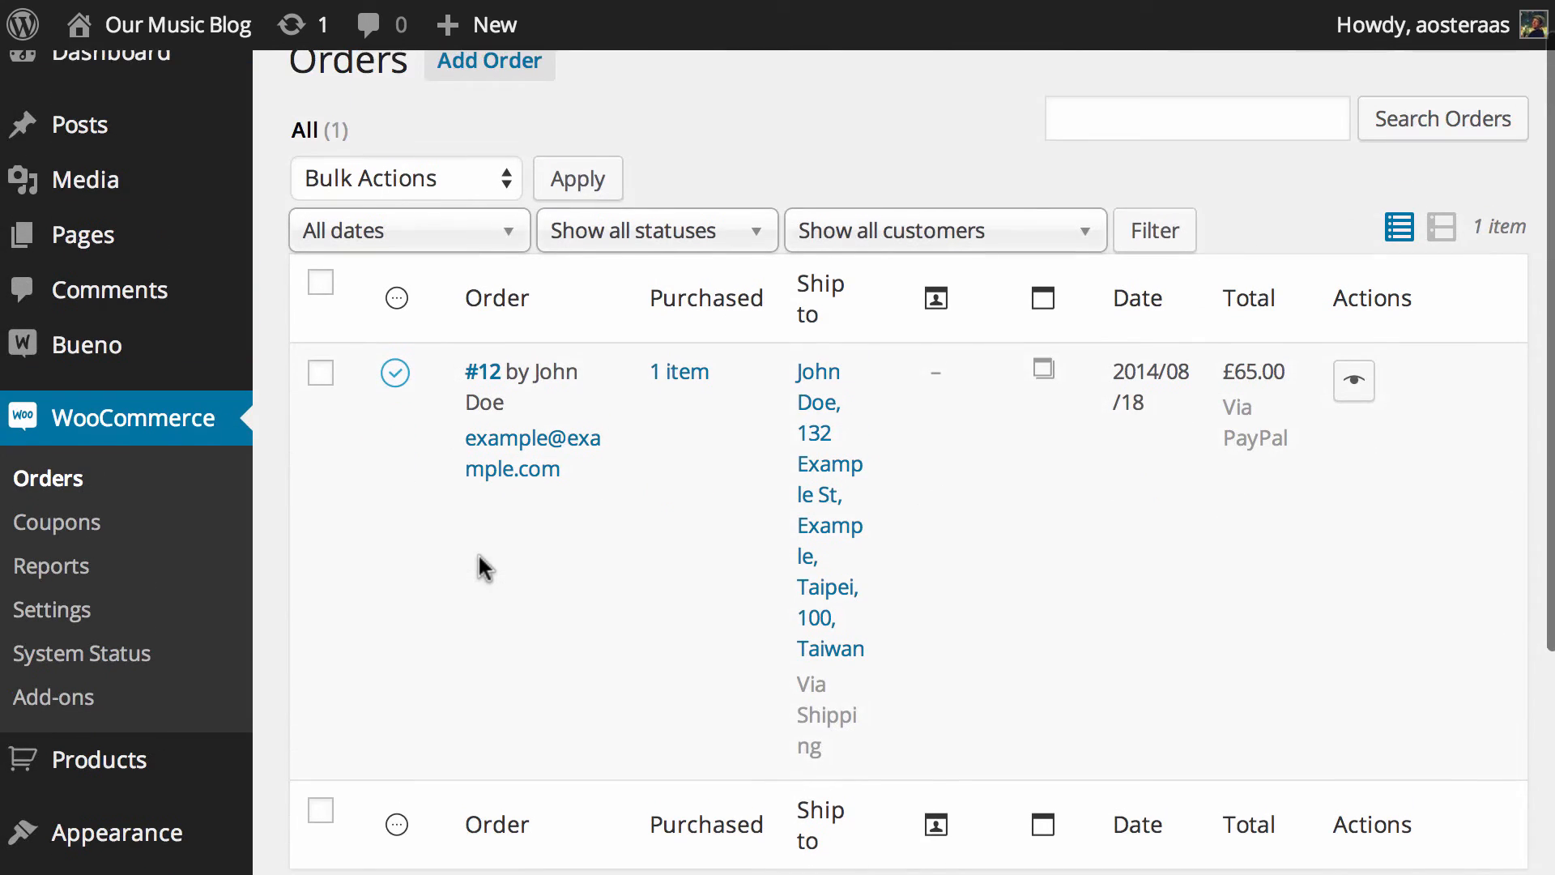
pyautogui.moveTo(1407, 388)
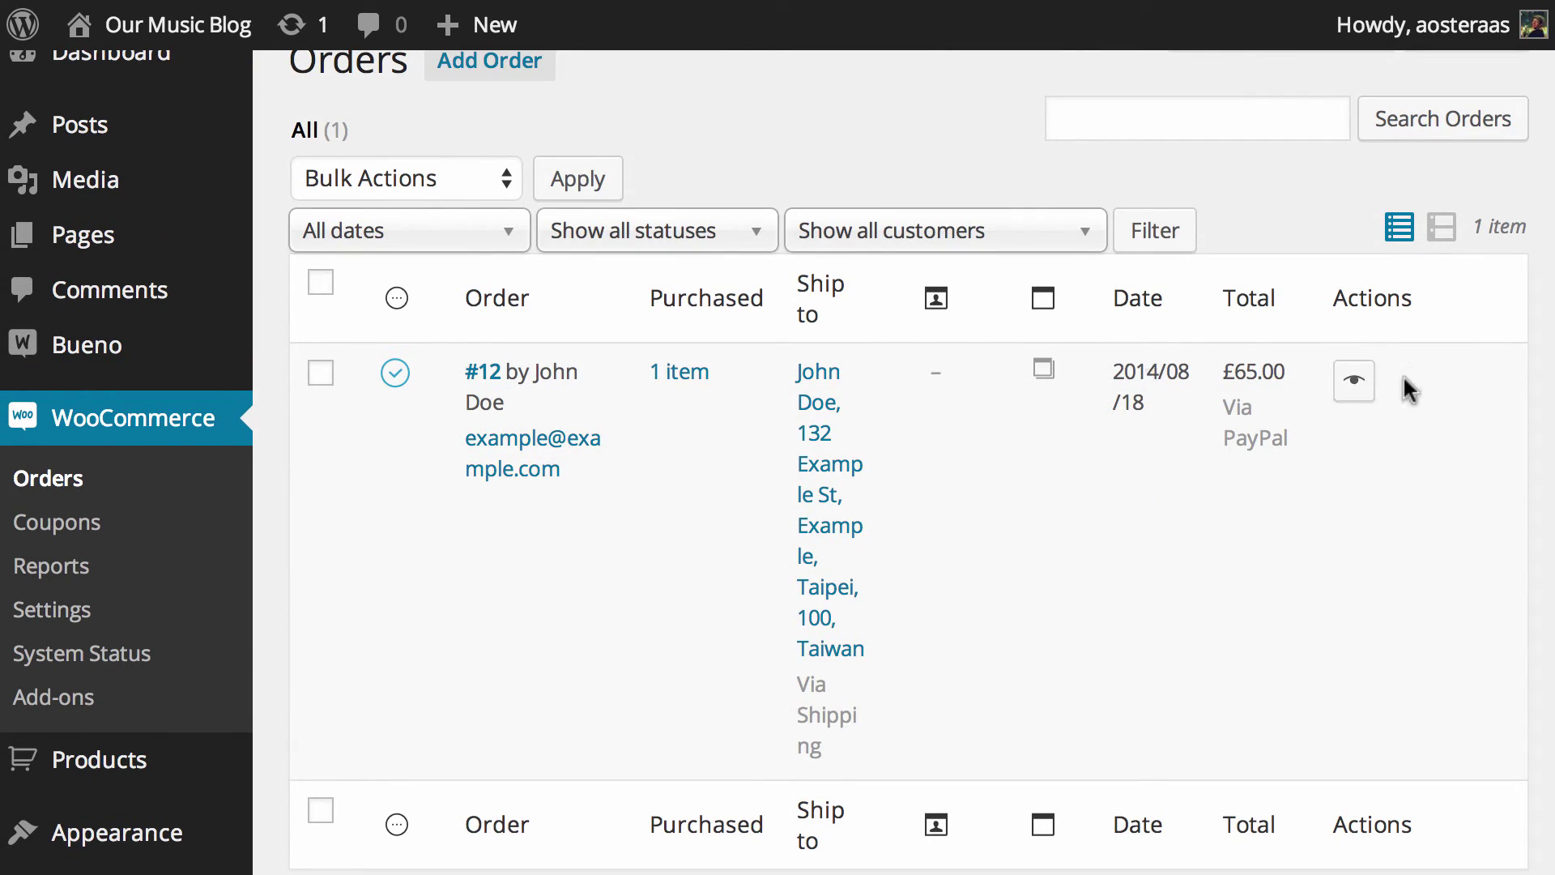
pyautogui.click(481, 373)
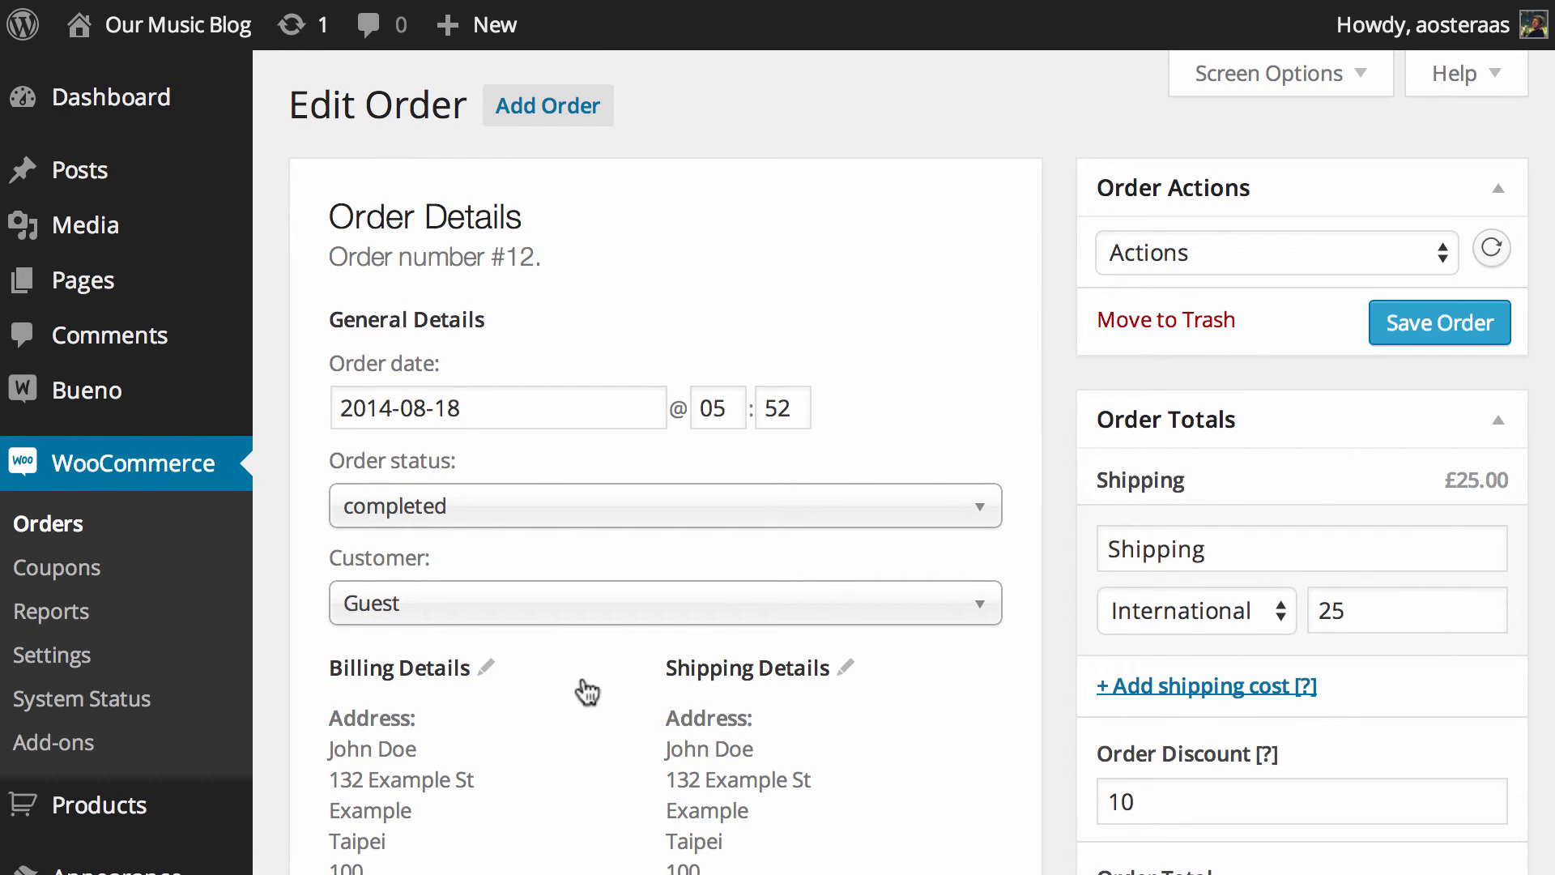
pyautogui.moveTo(897, 321)
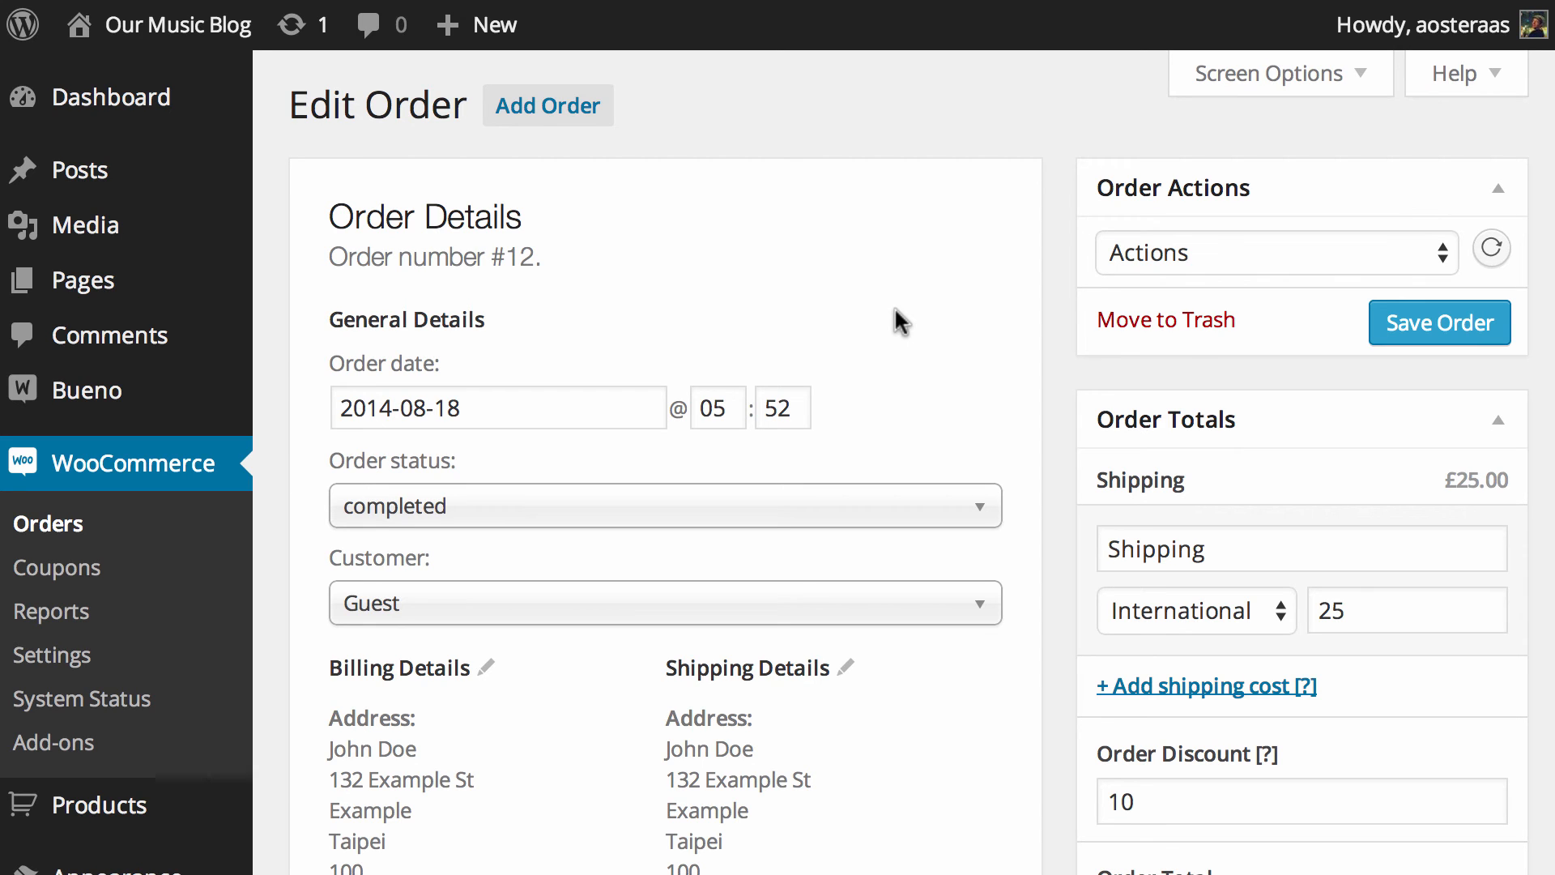
pyautogui.moveTo(962, 149)
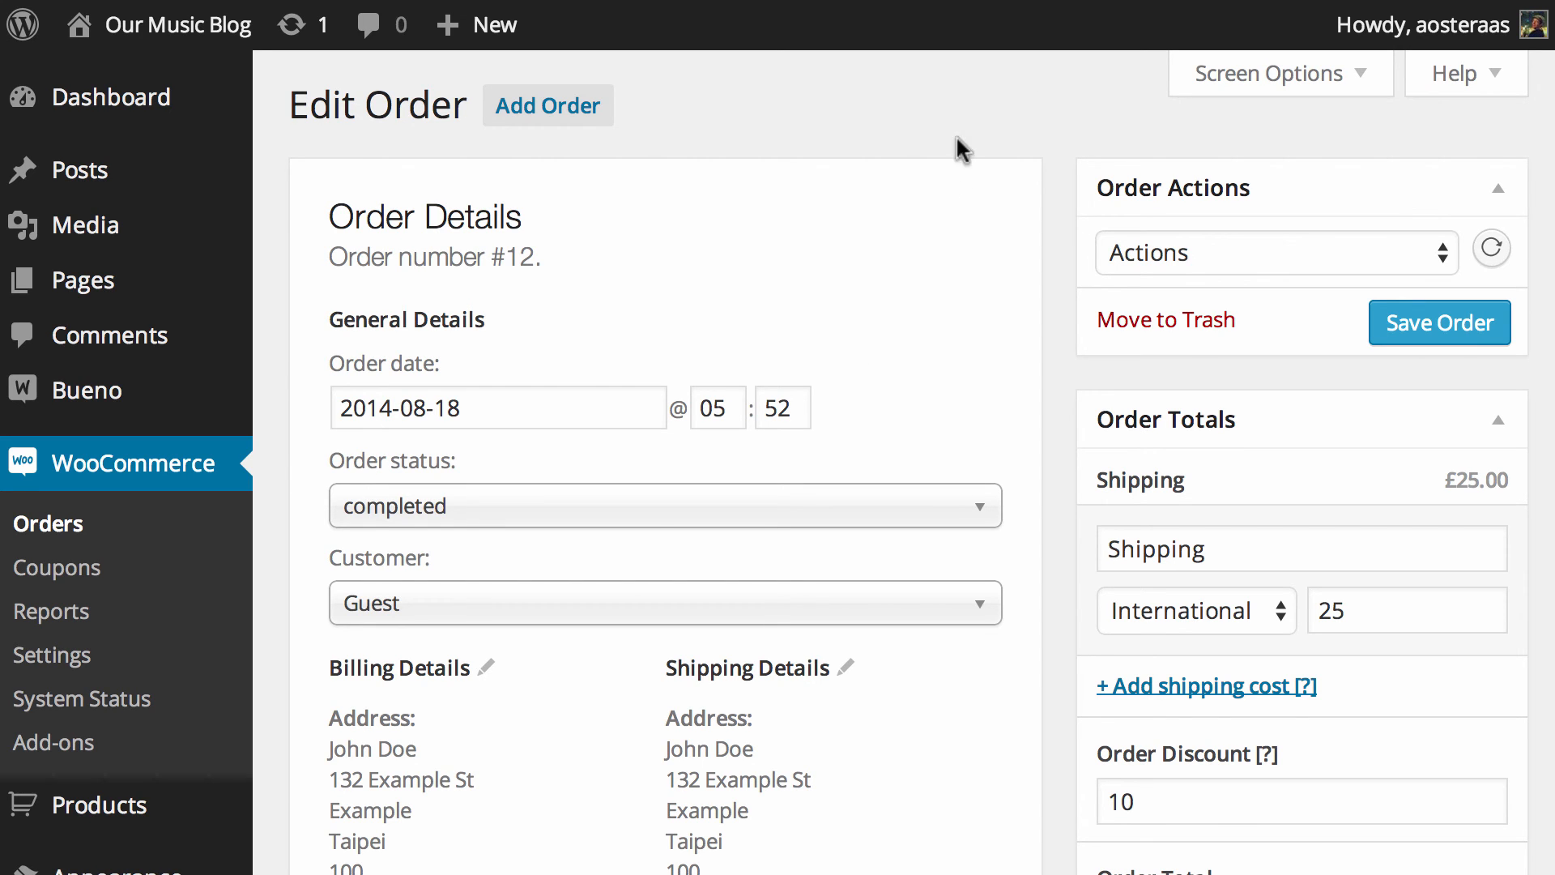